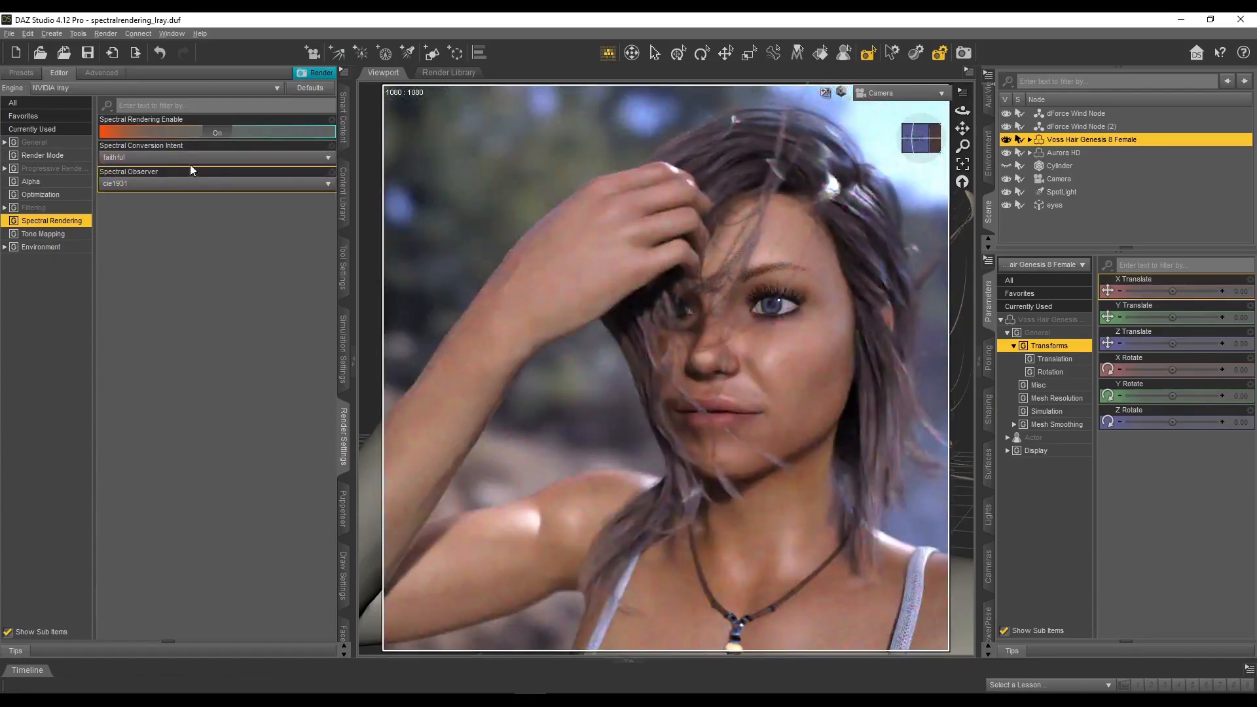
Step: Switch the Spectral Rendering Enable setting to Off so the portrait uses plain Iray
{"action": "left_click", "coordinate": [216, 157]}
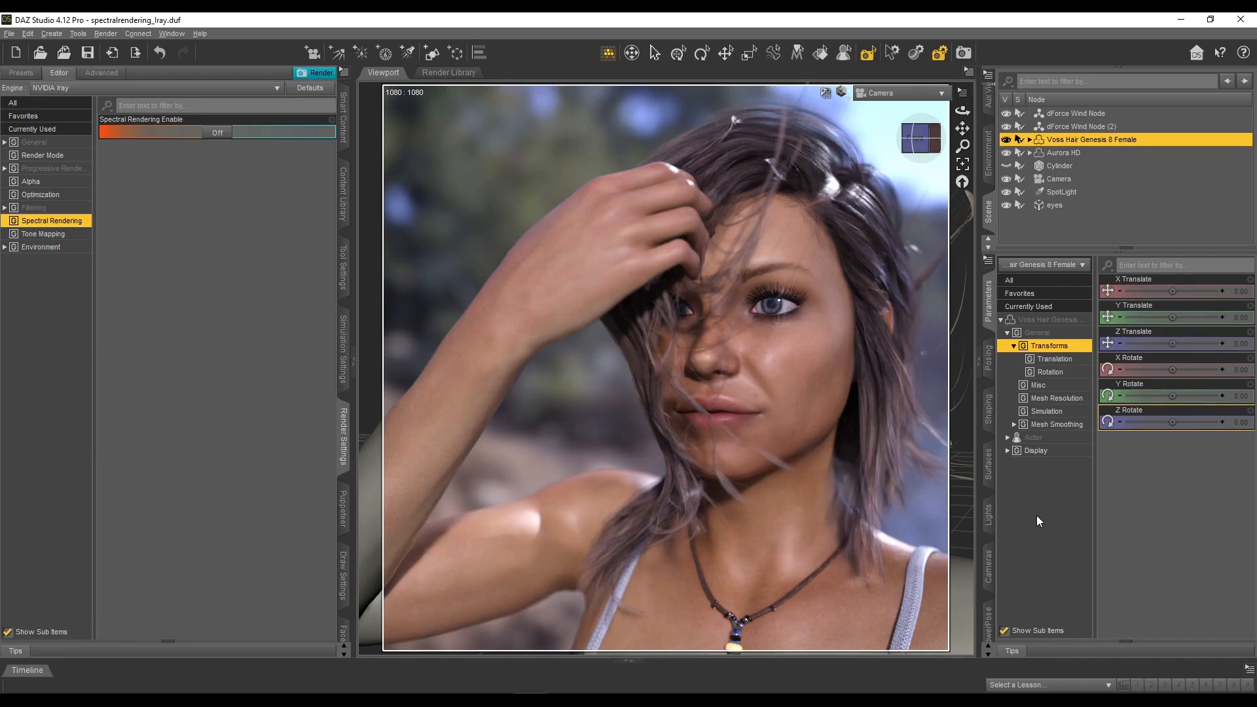
{"action": "mouse_move", "coordinate": [563, 479]}
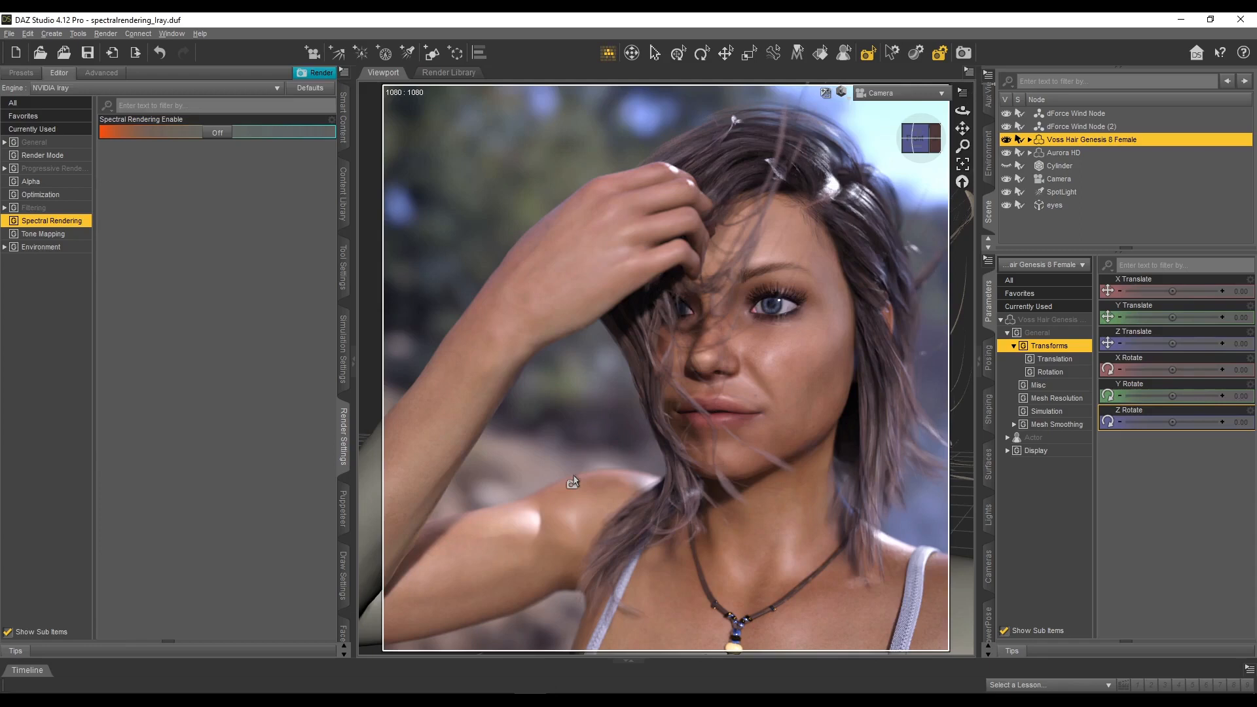
{"action": "mouse_move", "coordinate": [1035, 247]}
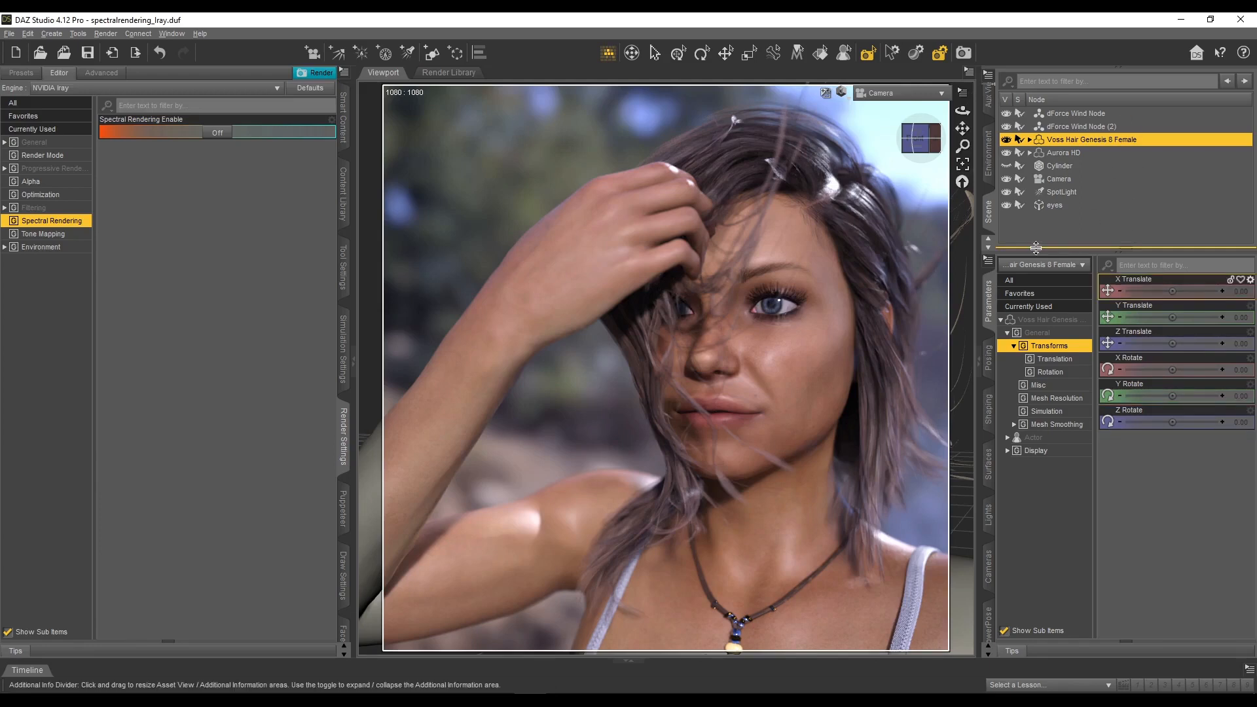
{"action": "mouse_move", "coordinate": [664, 479]}
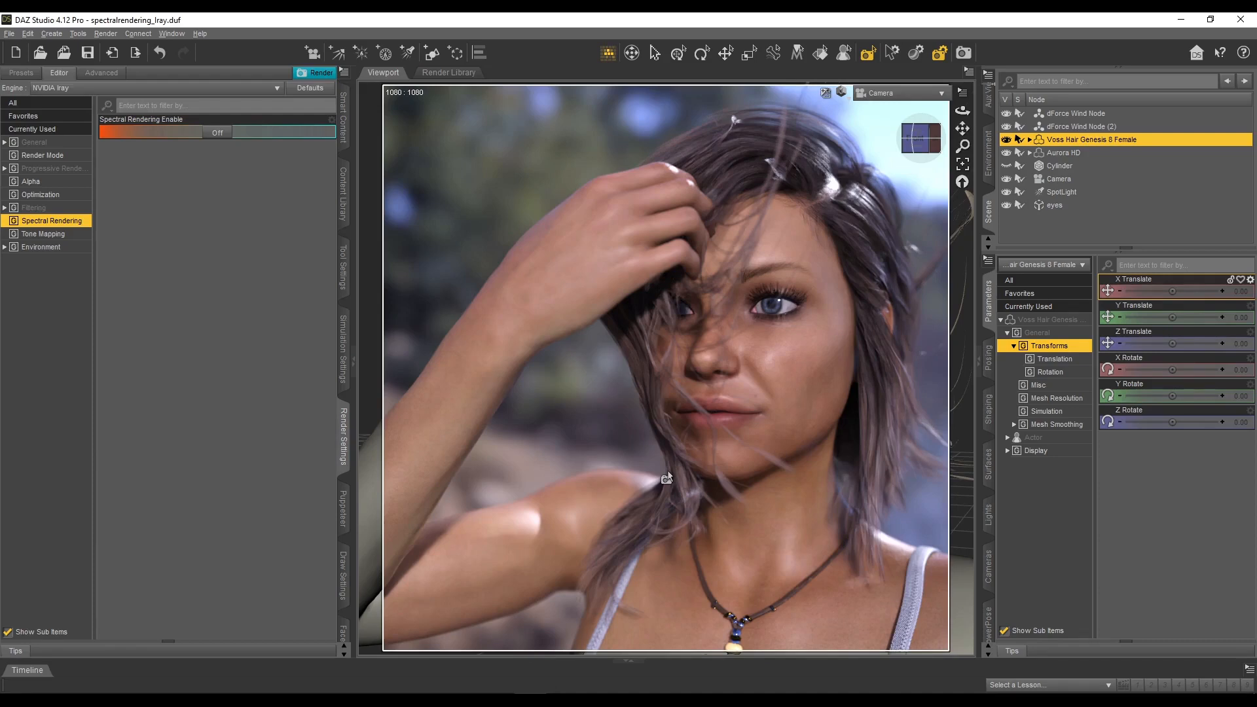
{"action": "mouse_move", "coordinate": [192, 173]}
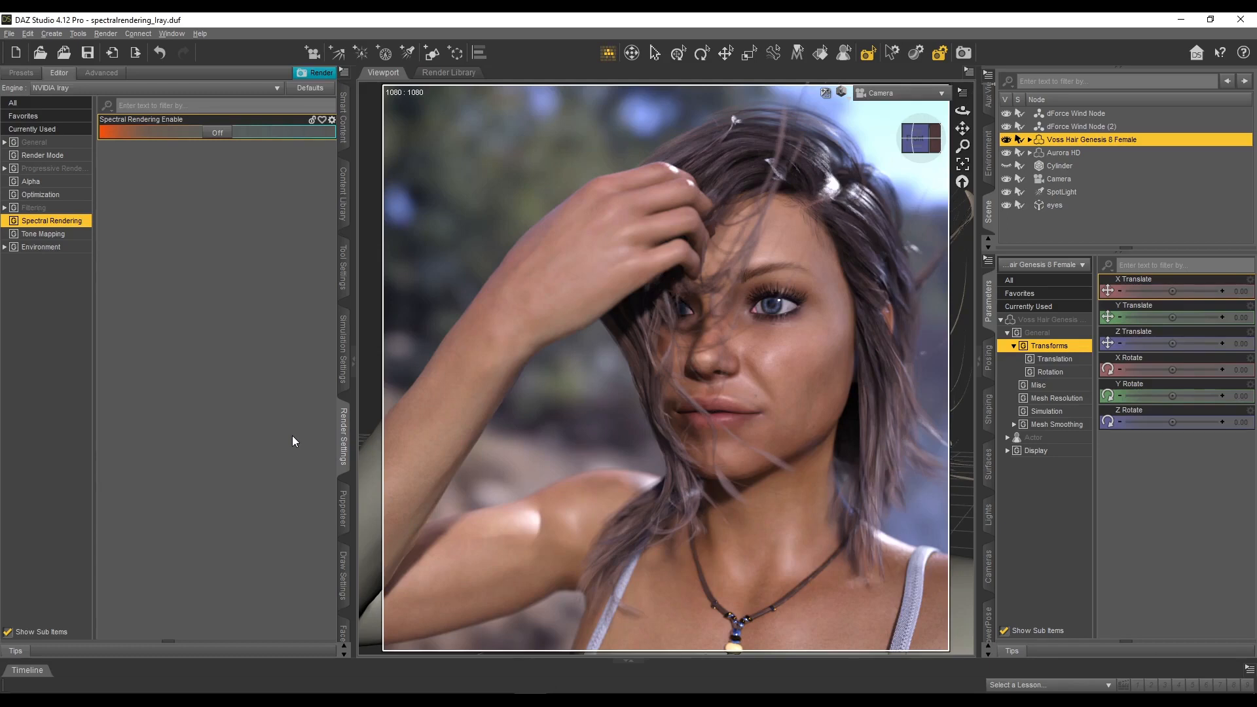
{"action": "mouse_move", "coordinate": [342, 440]}
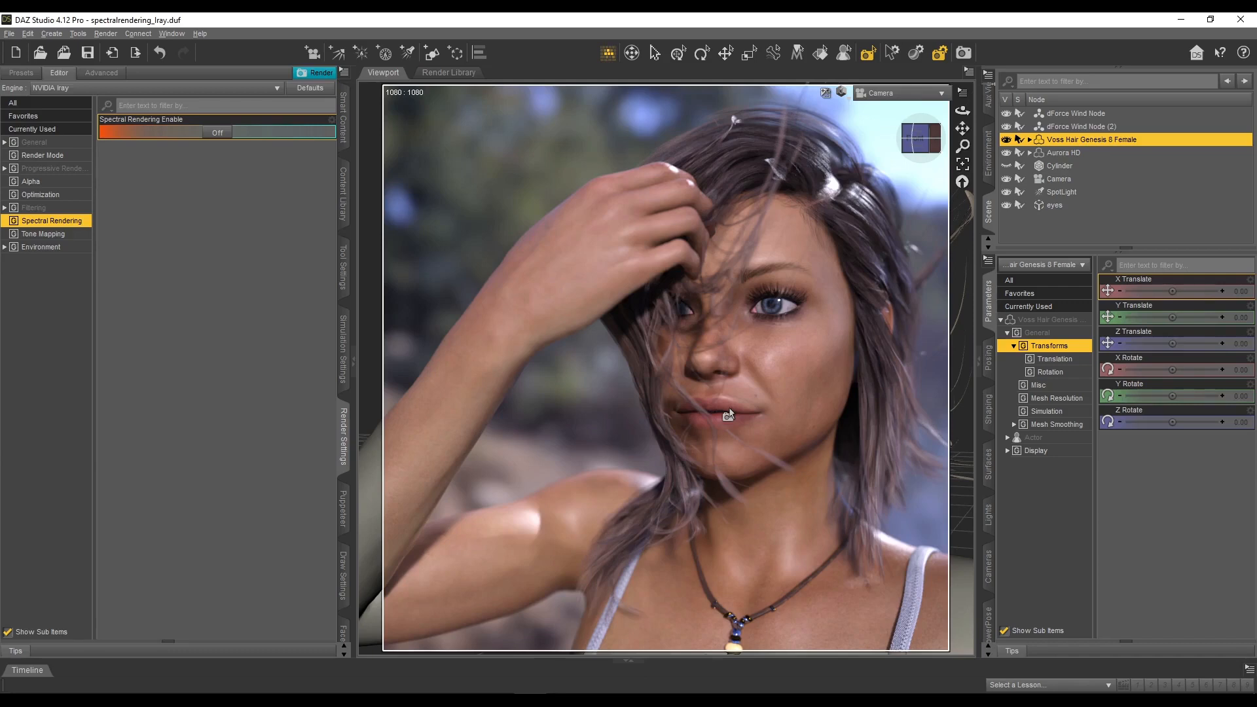
{"action": "mouse_move", "coordinate": [510, 131]}
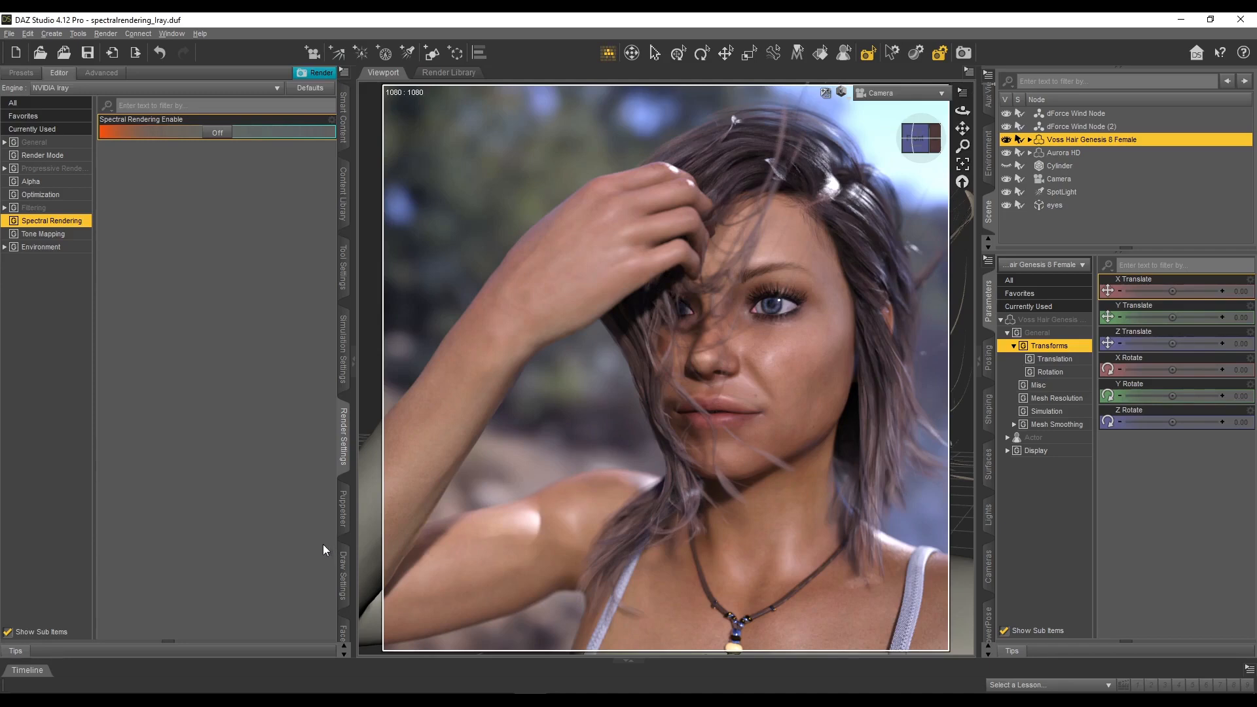
{"action": "mouse_move", "coordinate": [175, 592]}
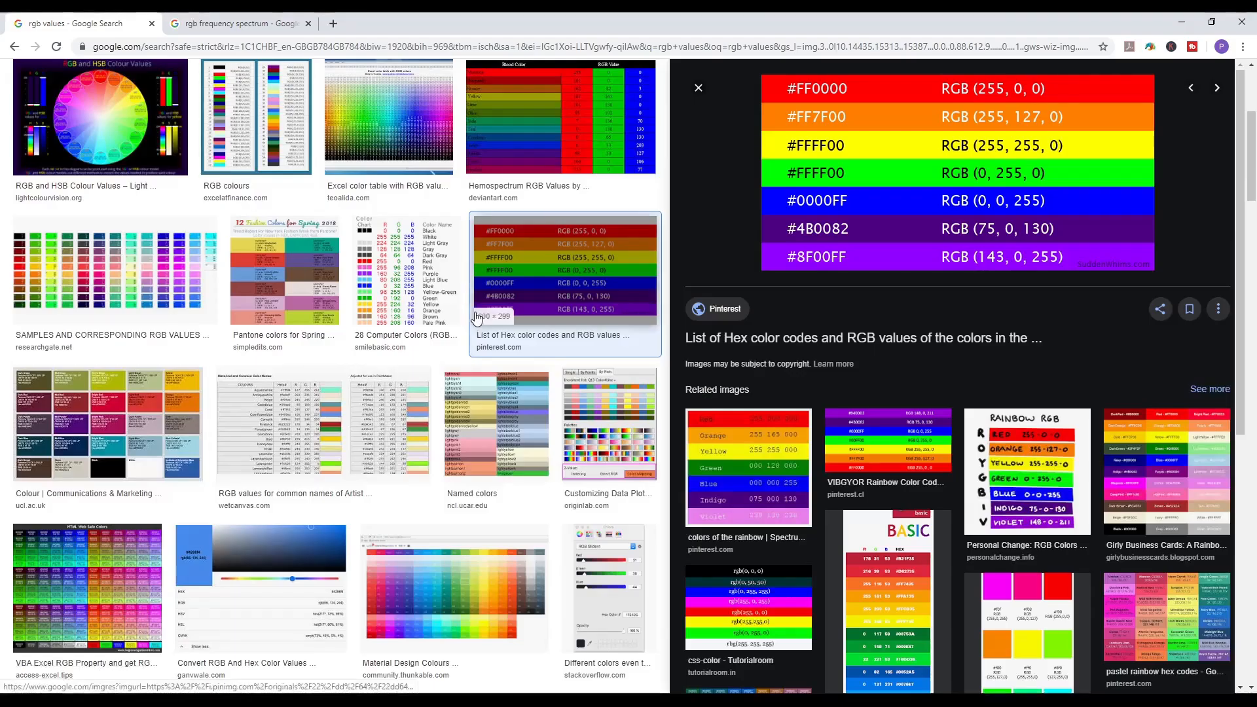
Step: Switch to the 'rgb frequency spectrum' browser tab with the Wavelength to Colour chart
{"action": "left_click", "coordinate": [233, 22]}
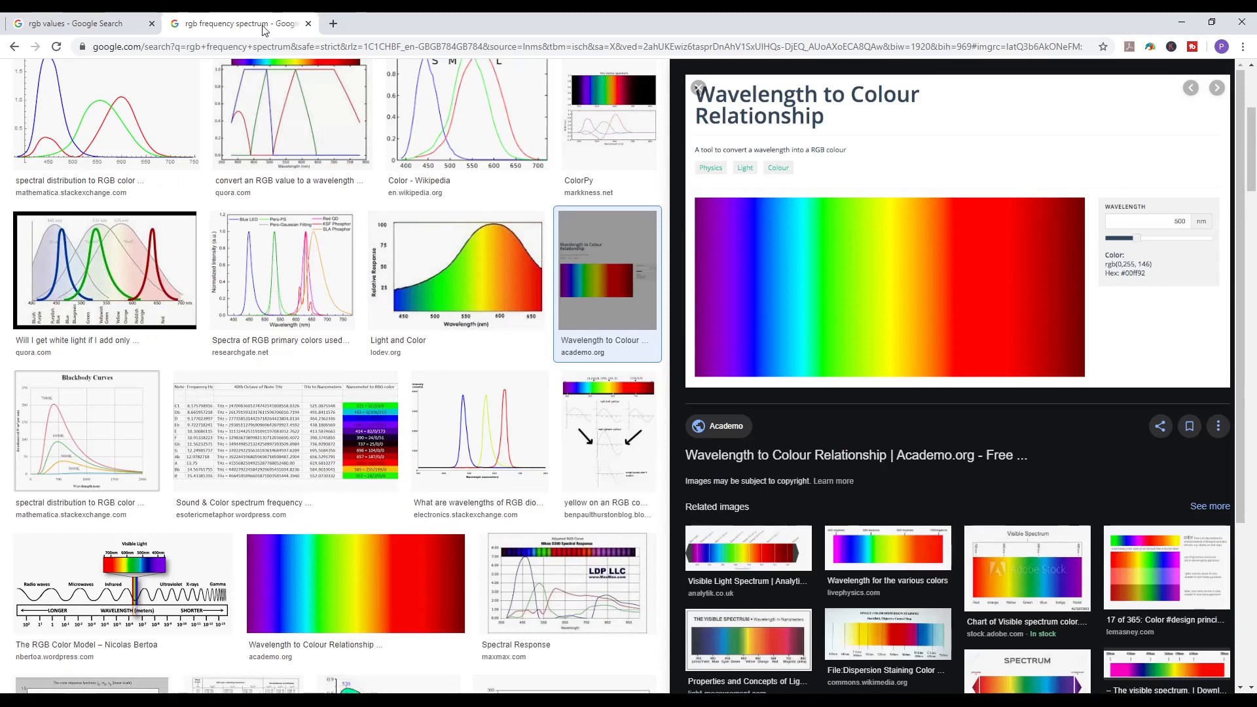
{"action": "mouse_move", "coordinate": [903, 156]}
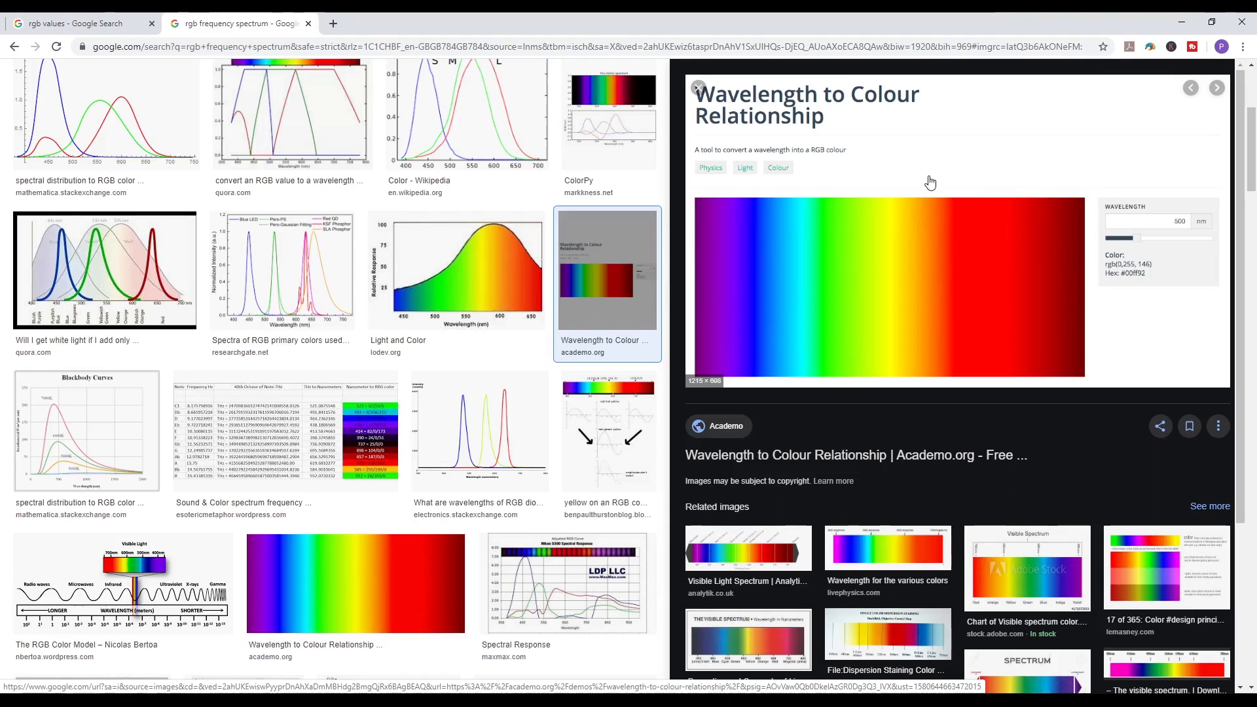
{"action": "mouse_move", "coordinate": [1127, 213]}
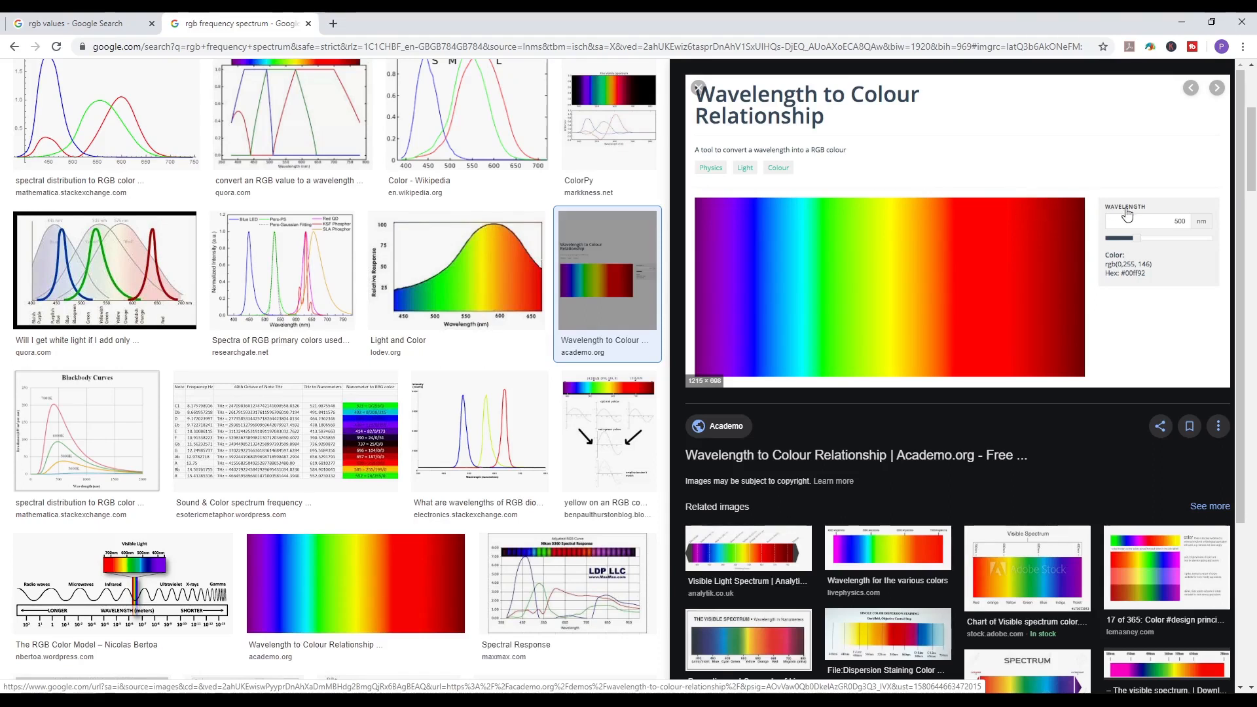
{"action": "mouse_move", "coordinate": [728, 263]}
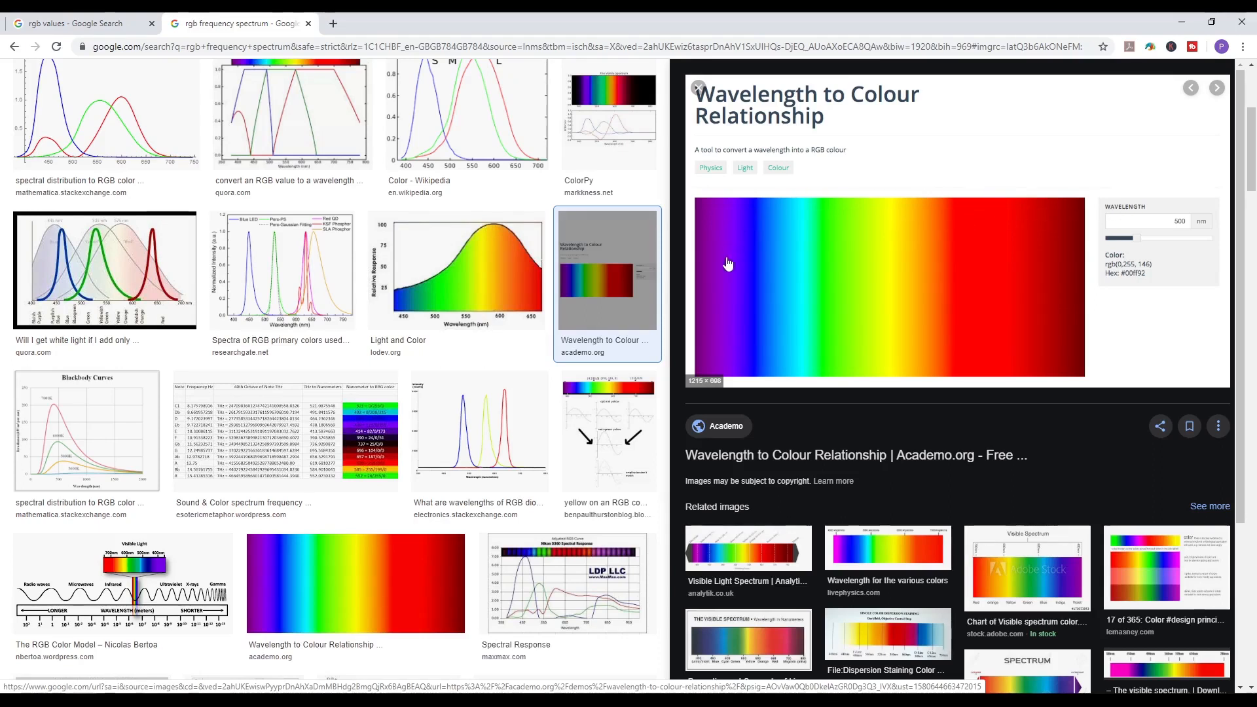
{"action": "mouse_move", "coordinate": [754, 288]}
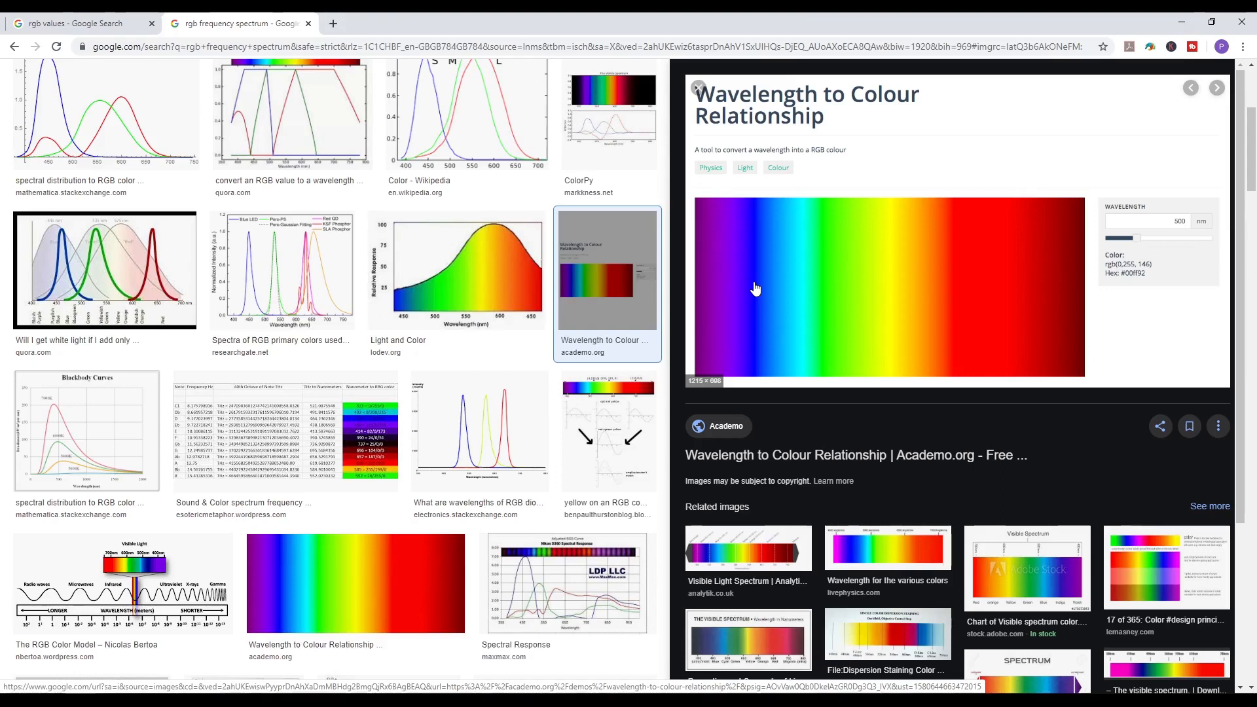
{"action": "mouse_move", "coordinate": [826, 305]}
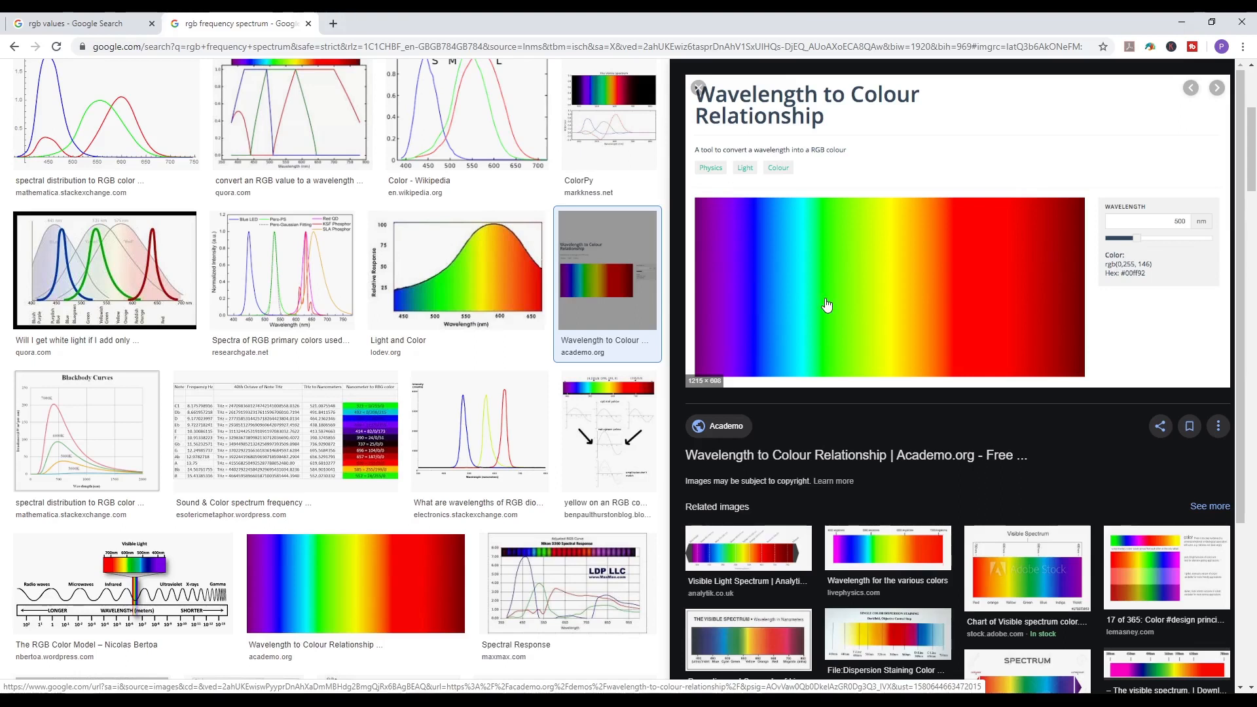
{"action": "mouse_move", "coordinate": [924, 292]}
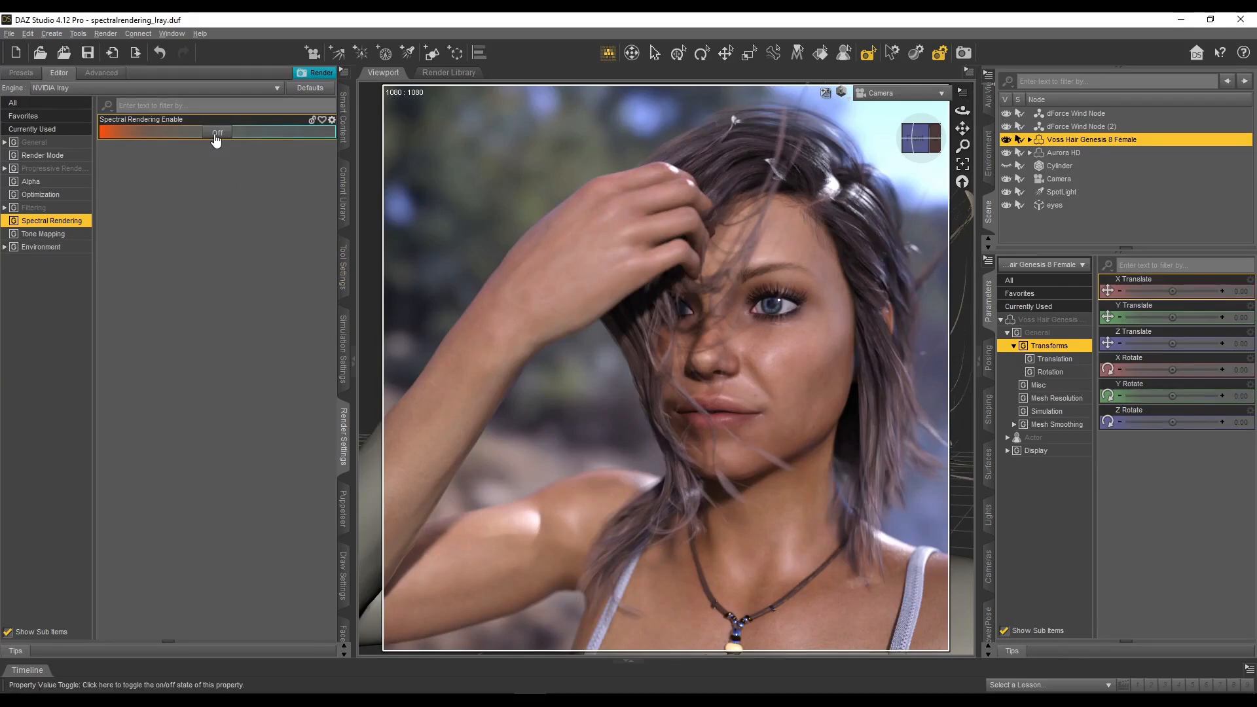
Step: Turn Spectral Rendering back On with faithful conversion intent and the cie1931 observer
{"action": "left_click", "coordinate": [216, 133]}
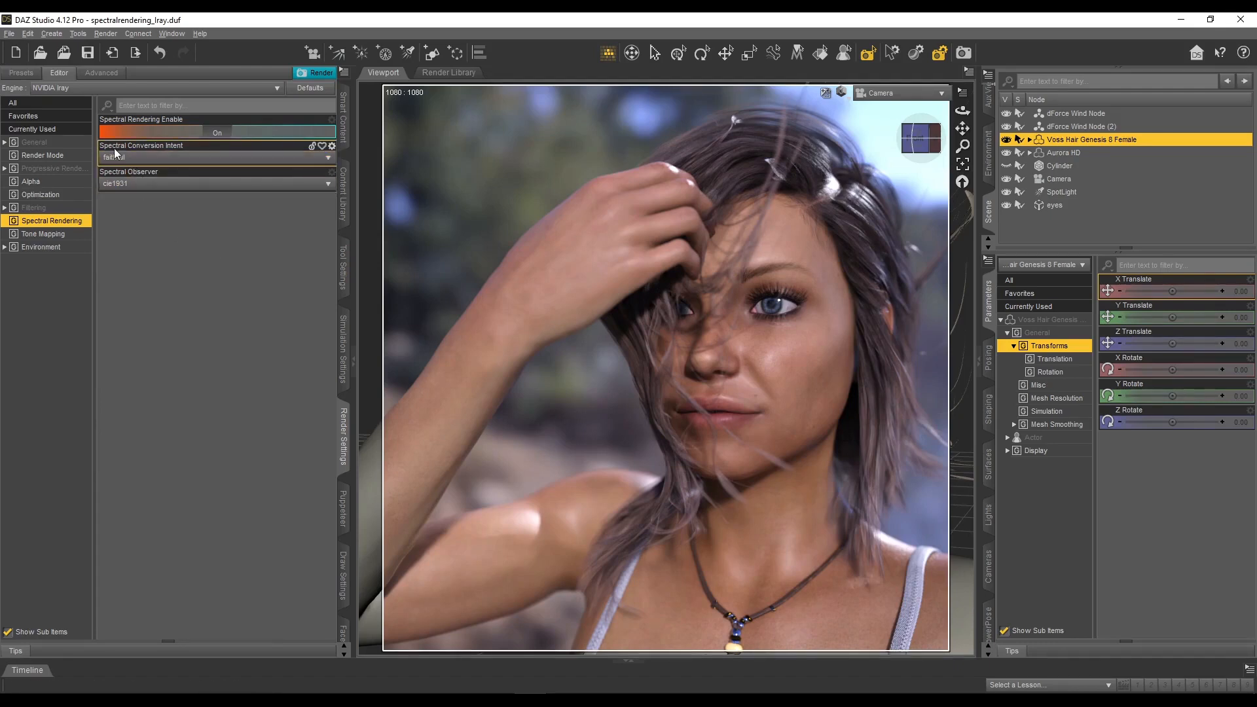
{"action": "left_click", "coordinate": [213, 157]}
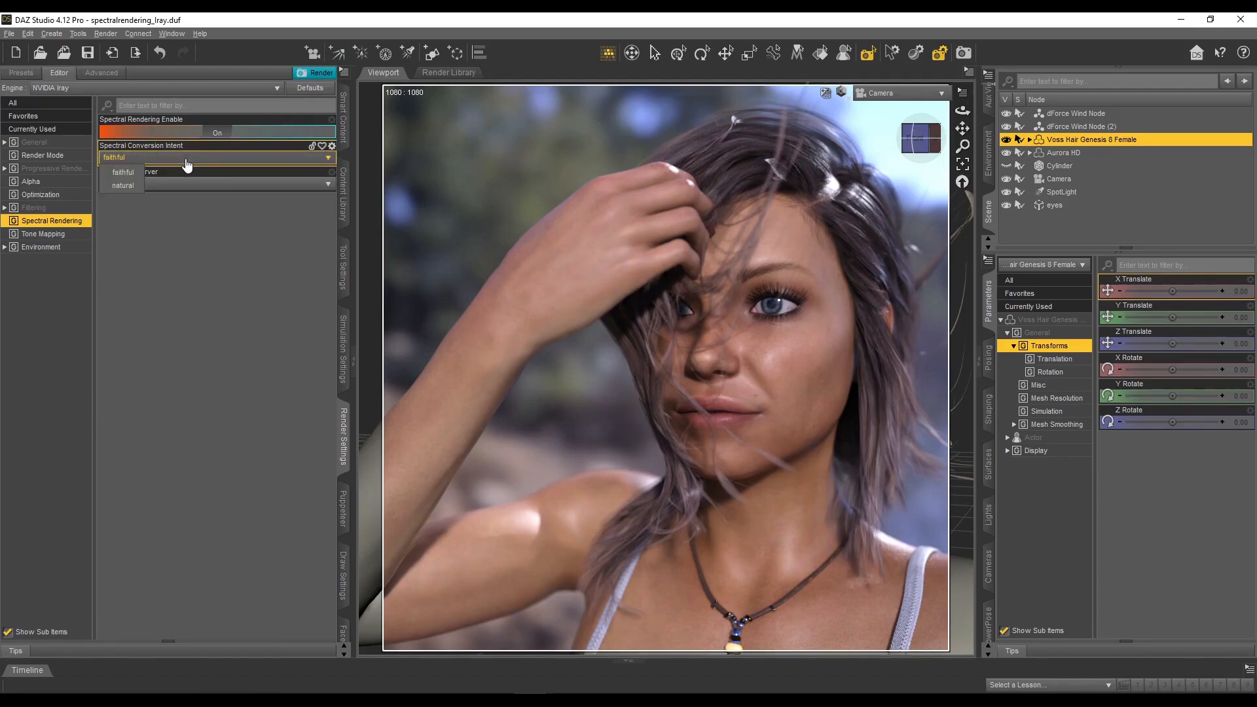
{"action": "left_click", "coordinate": [121, 172]}
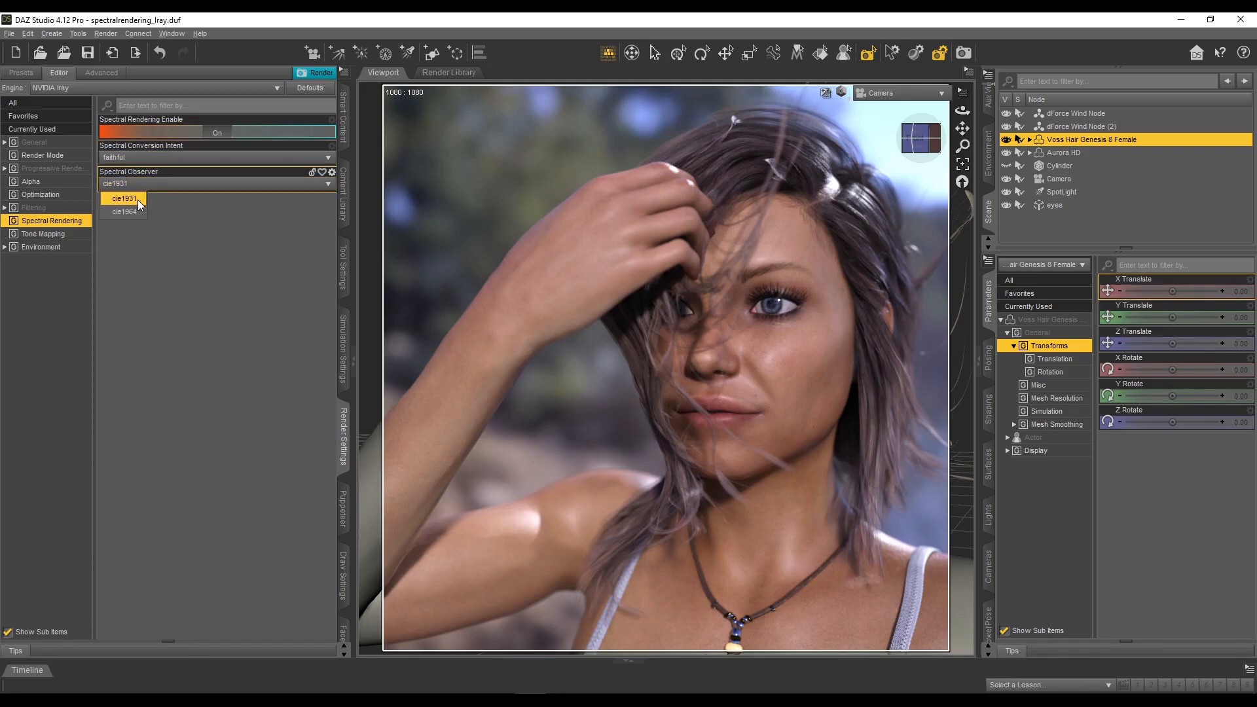
{"action": "left_click", "coordinate": [120, 198]}
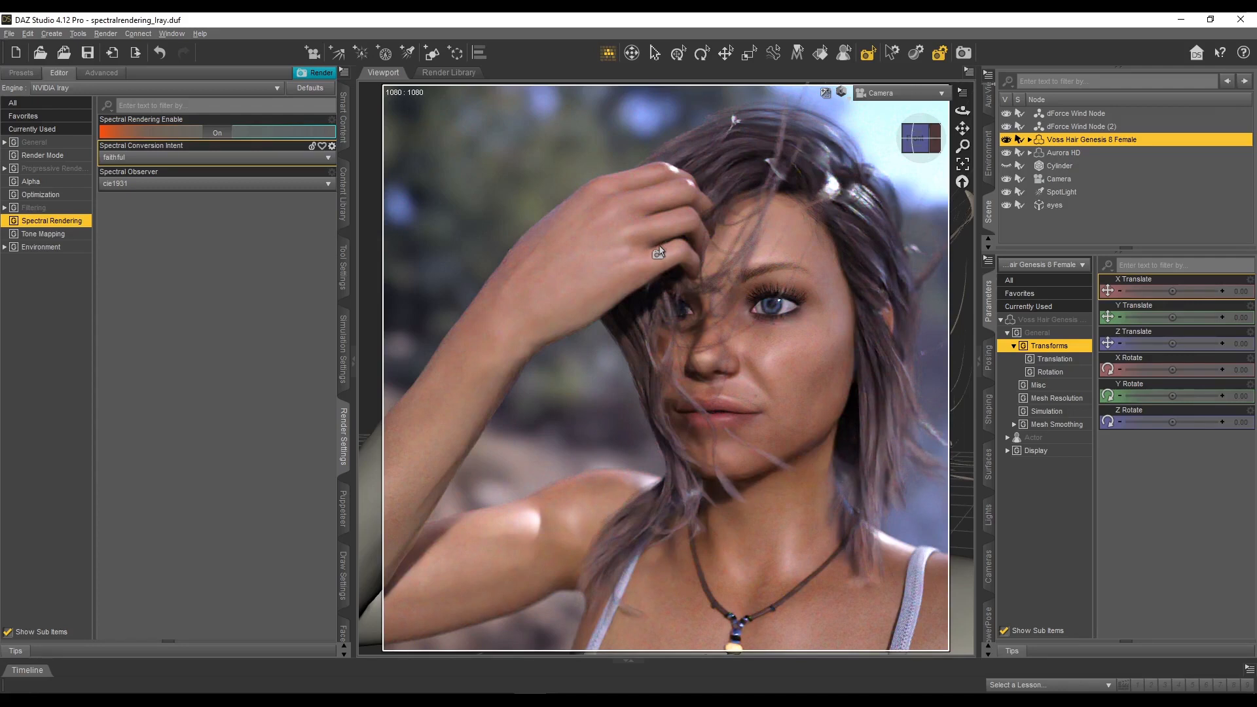
Step: Set the Spectral Conversion Intent to natural, darkening the portrait preview
{"action": "left_click", "coordinate": [215, 157]}
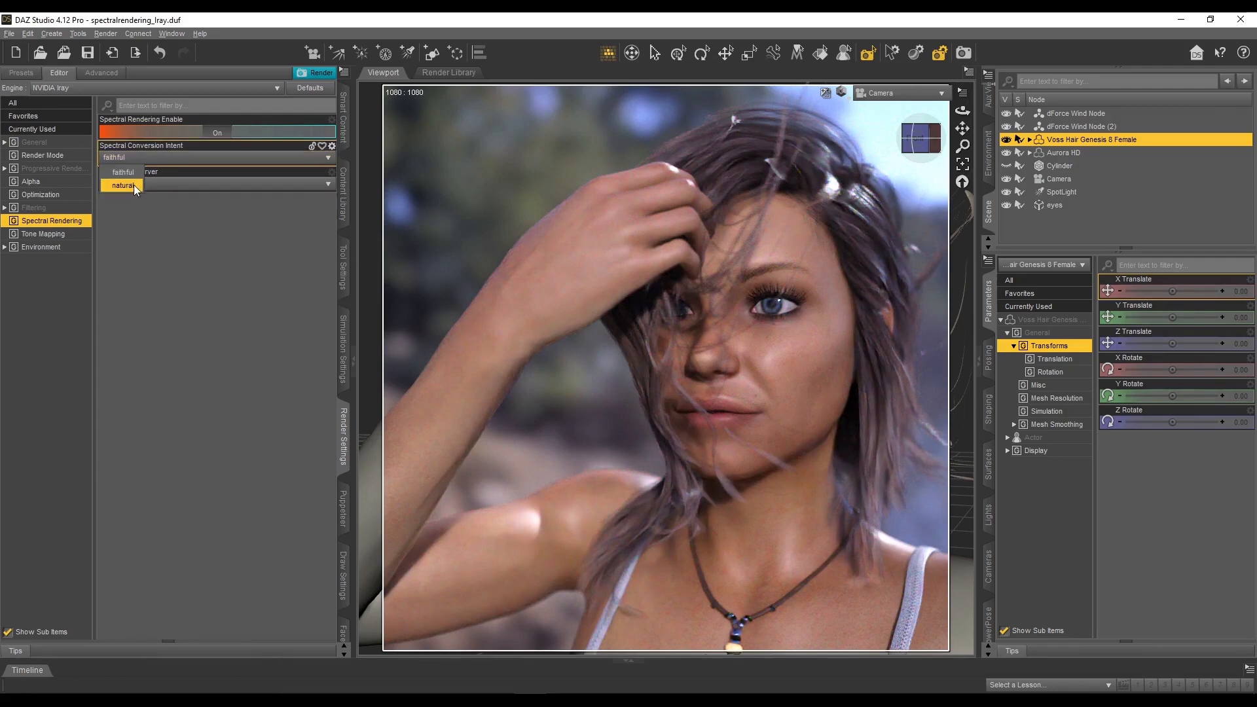
{"action": "left_click", "coordinate": [123, 185]}
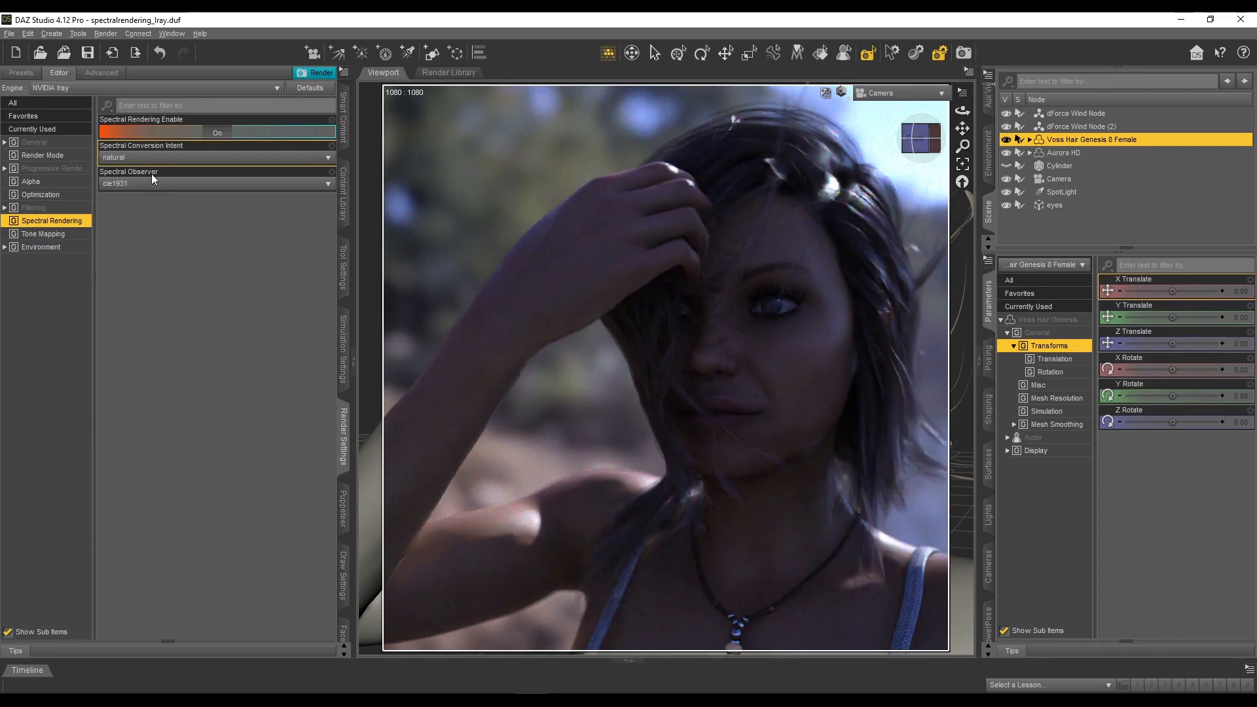
{"action": "left_click", "coordinate": [216, 157]}
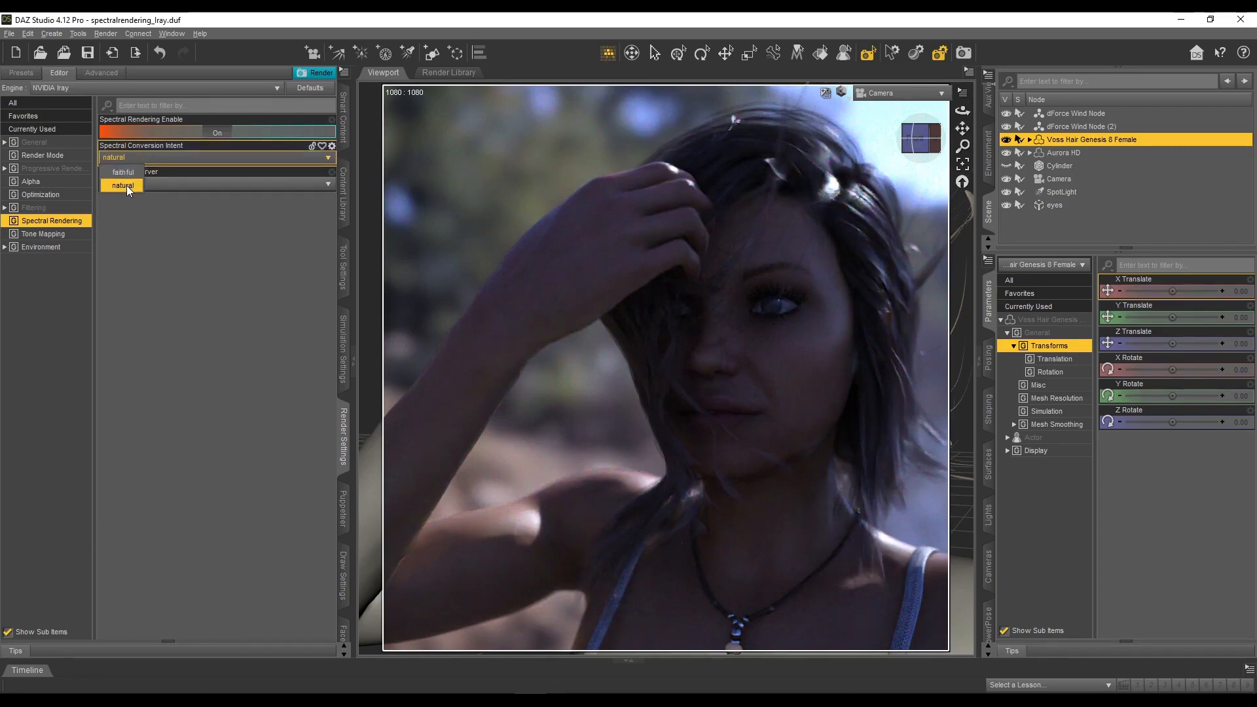
{"action": "left_click", "coordinate": [123, 185]}
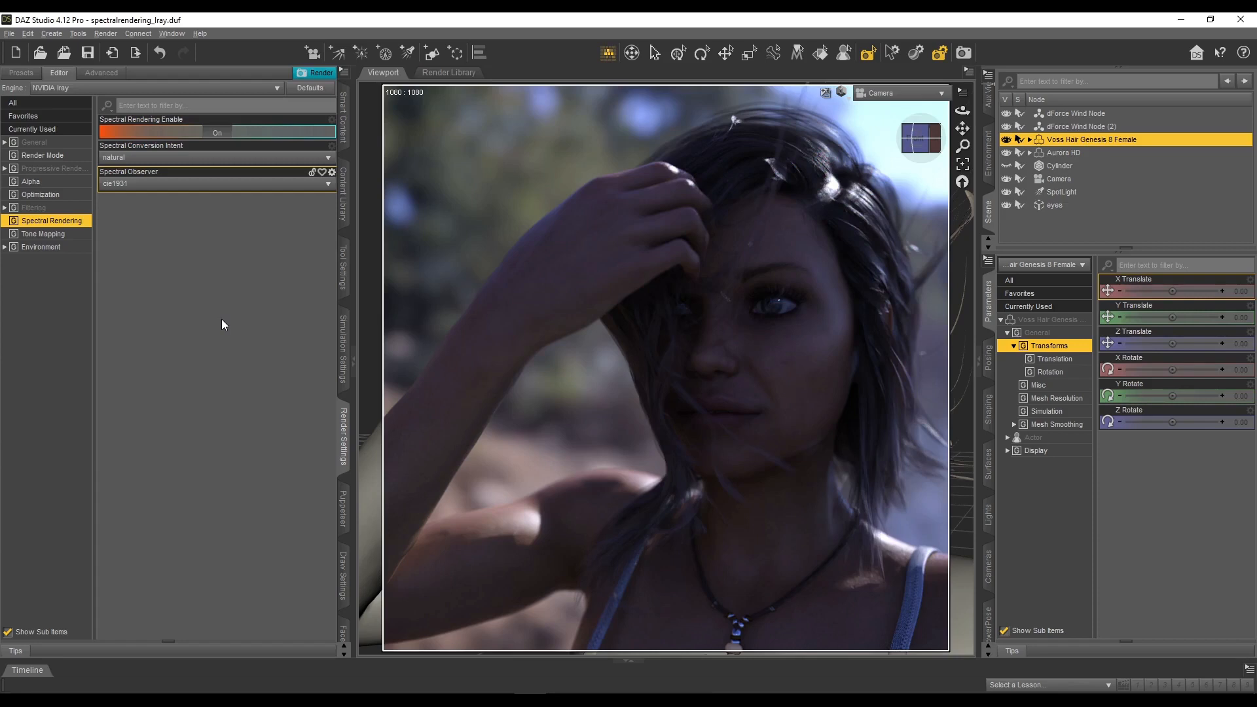
{"action": "mouse_move", "coordinate": [151, 606]}
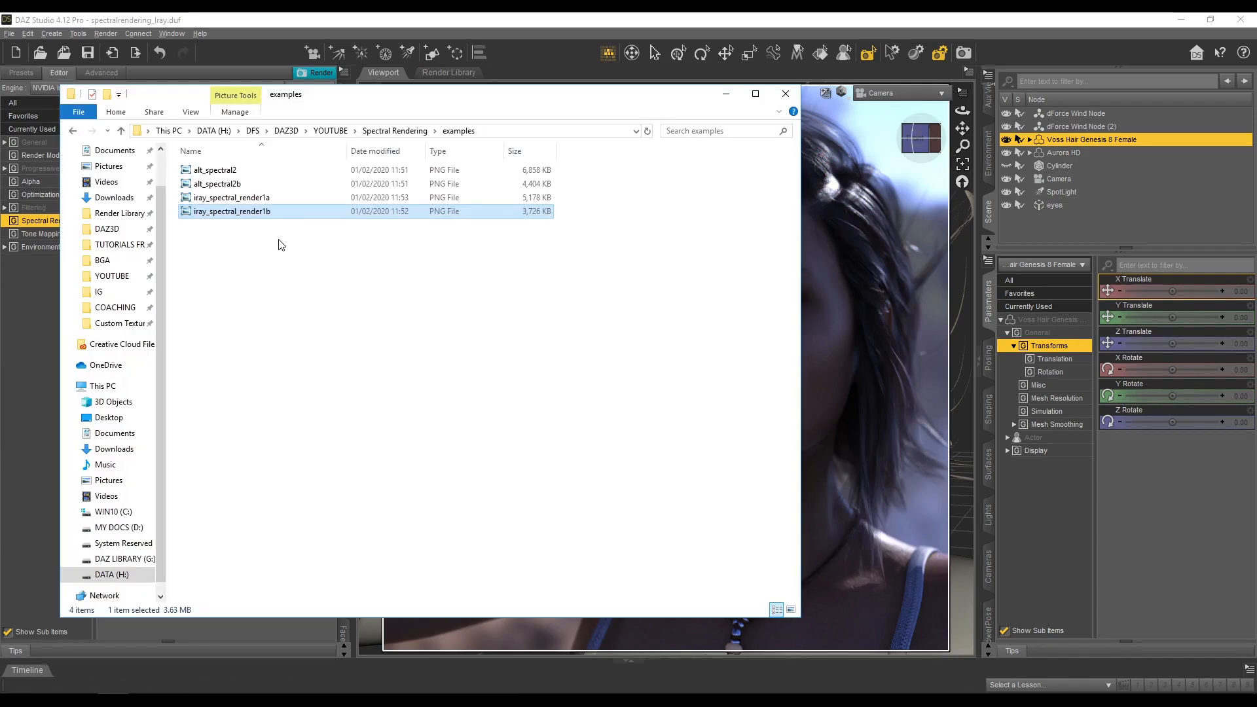
Step: View the iray_spectral_render1a PNG from the examples folder in Windows Photo Viewer
{"action": "double_click", "coordinate": [231, 198]}
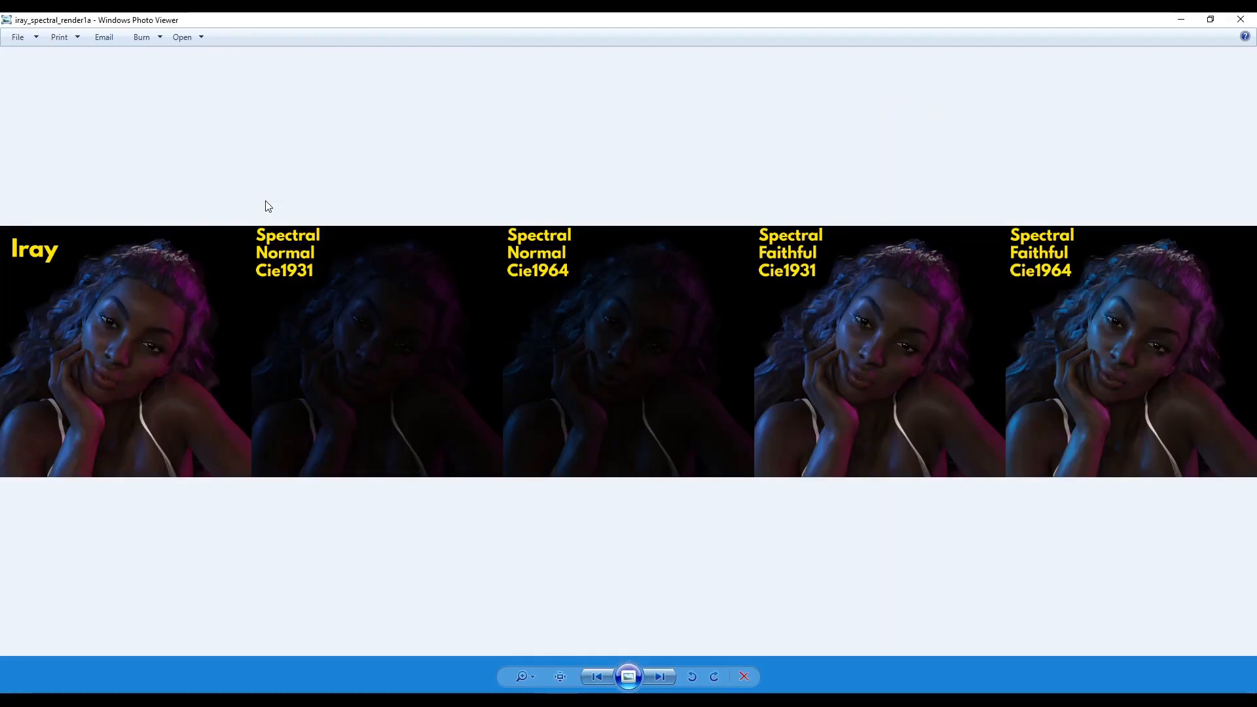
{"action": "mouse_move", "coordinate": [213, 529]}
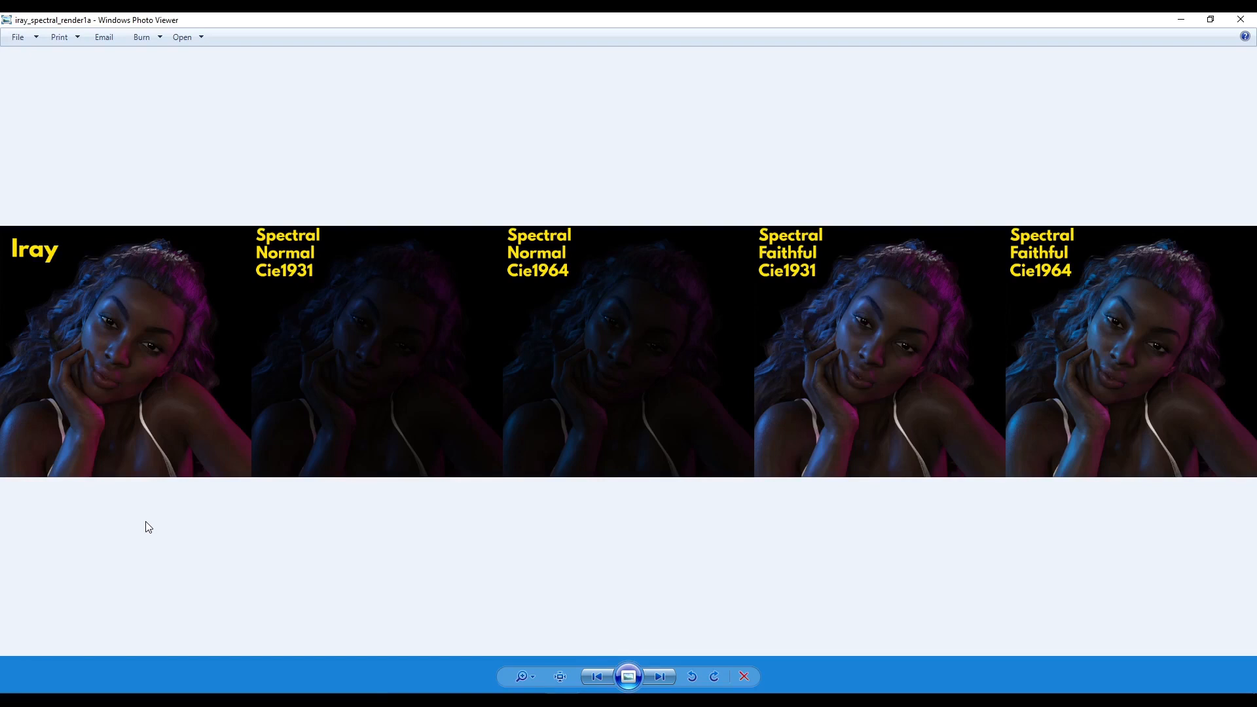
{"action": "mouse_move", "coordinate": [851, 284]}
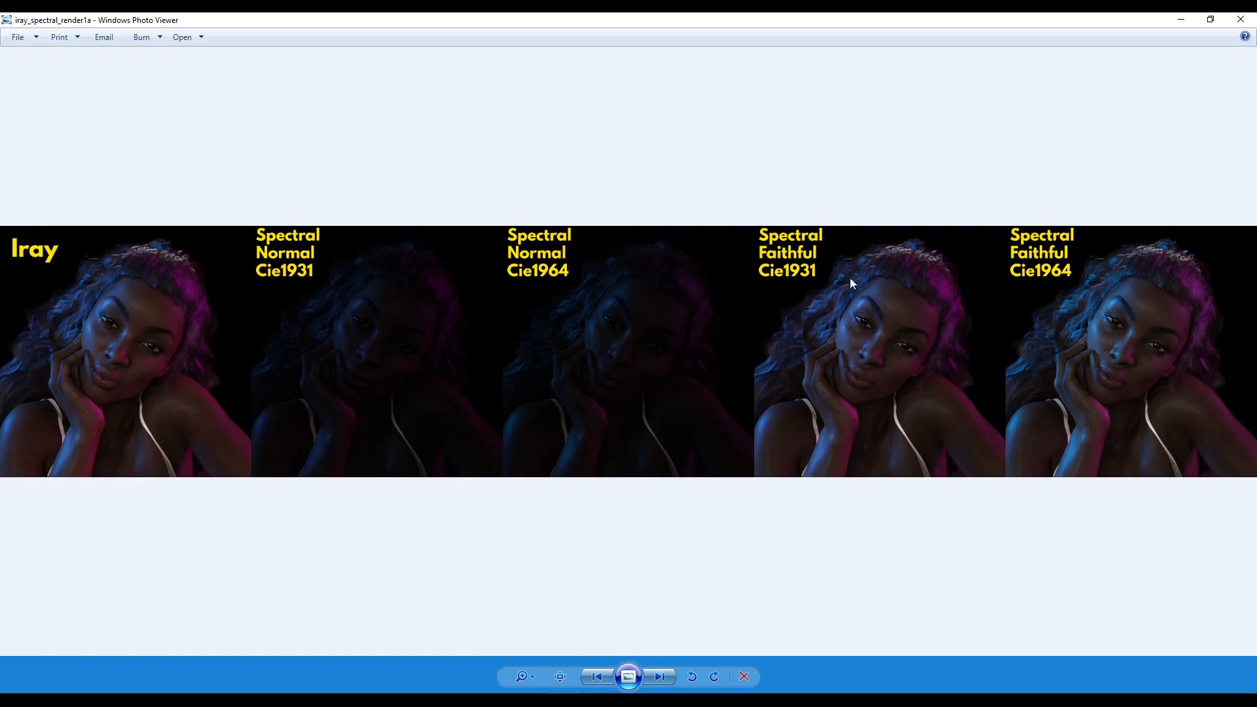
{"action": "mouse_move", "coordinate": [230, 592]}
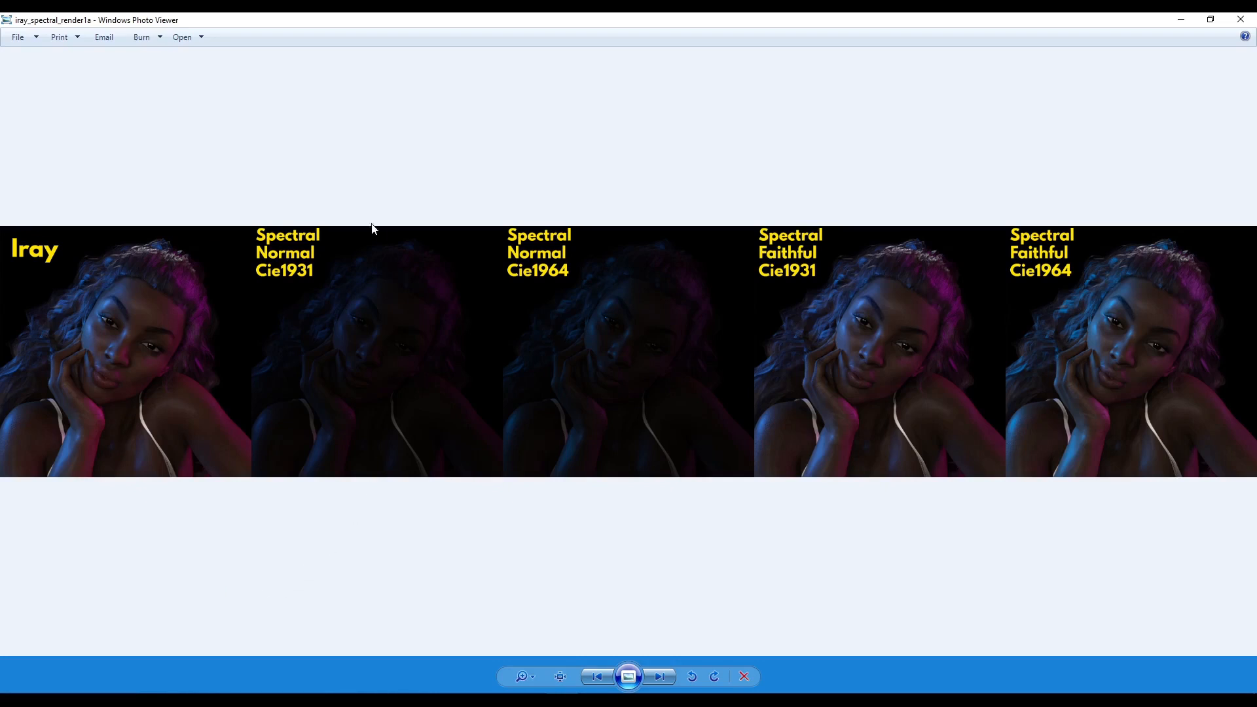
{"action": "mouse_move", "coordinate": [311, 286]}
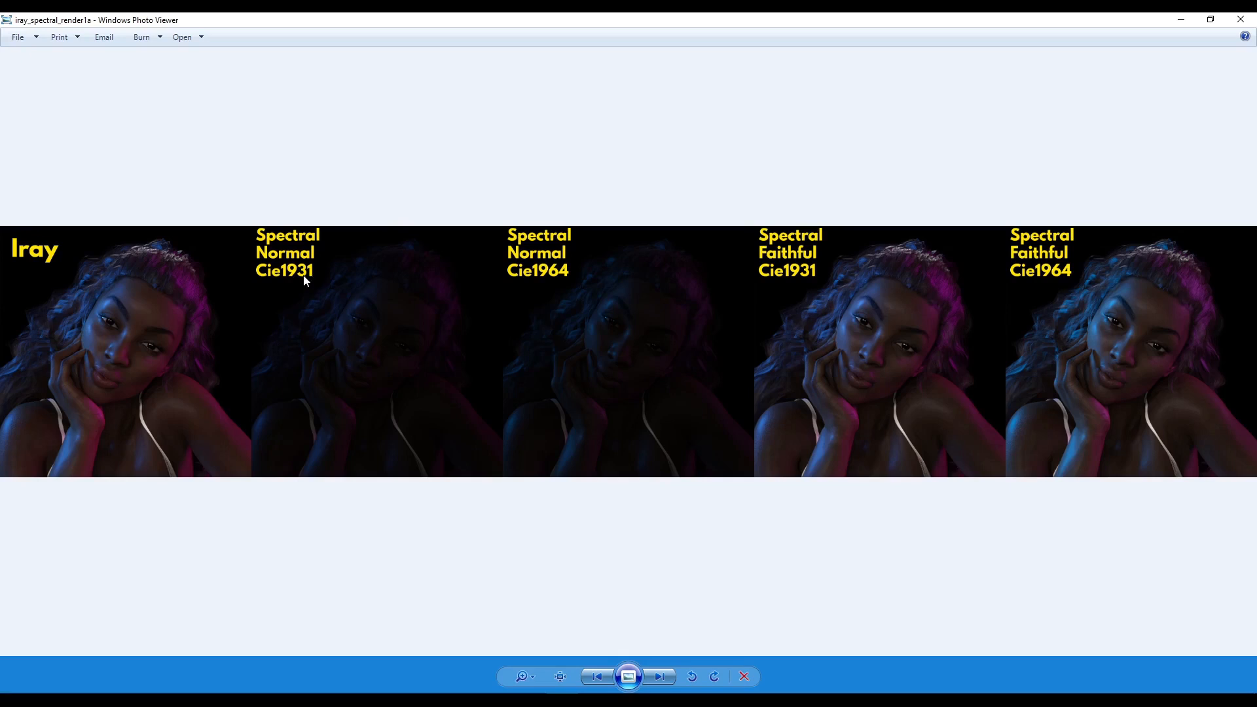
{"action": "mouse_move", "coordinate": [655, 457]}
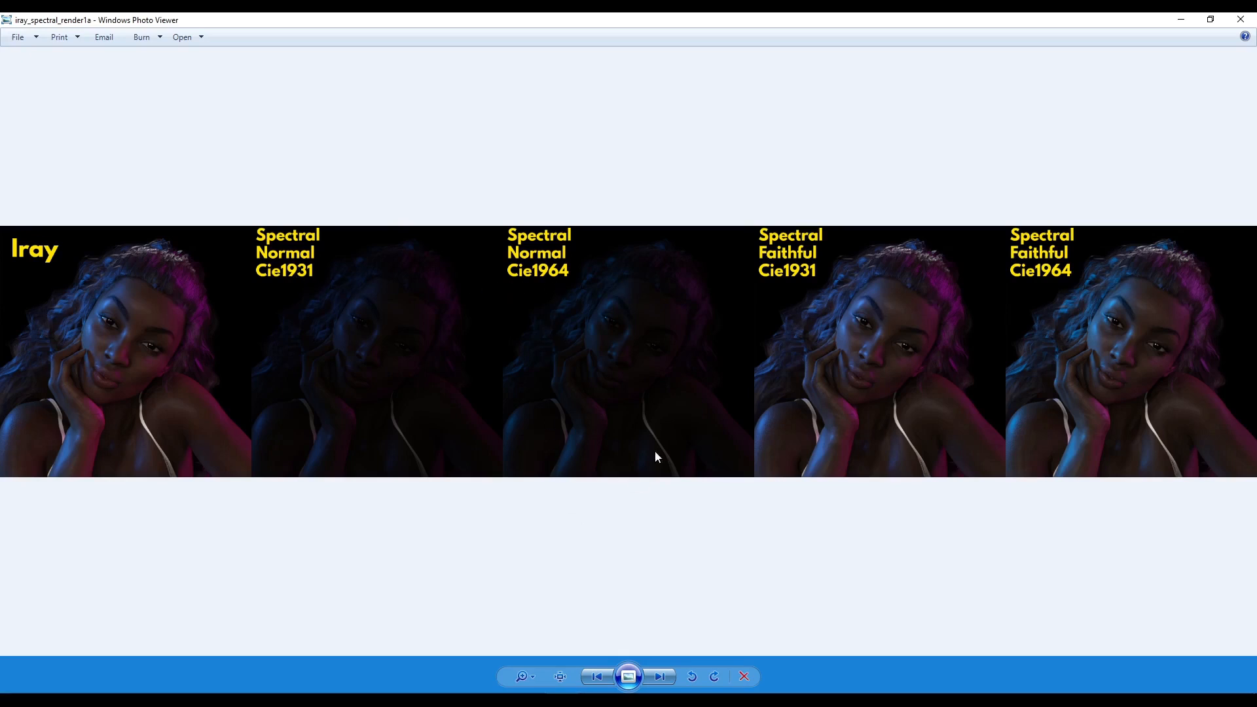
{"action": "mouse_move", "coordinate": [619, 206]}
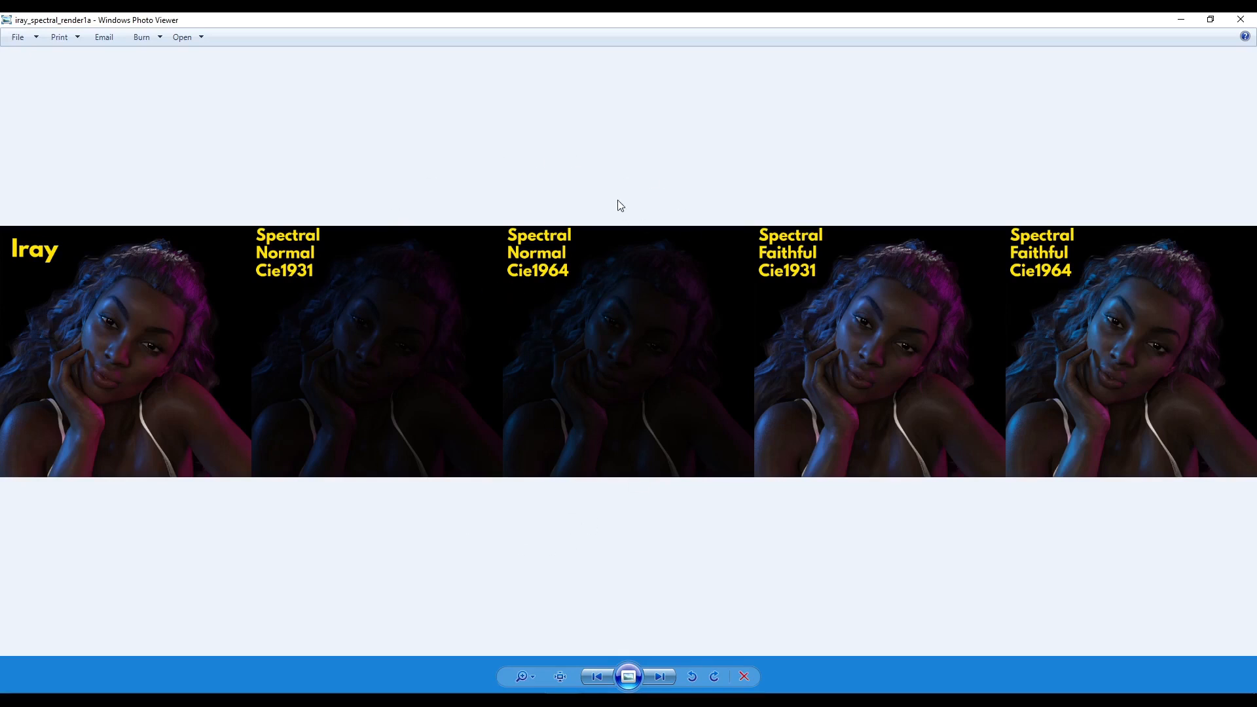
{"action": "mouse_move", "coordinate": [384, 221]}
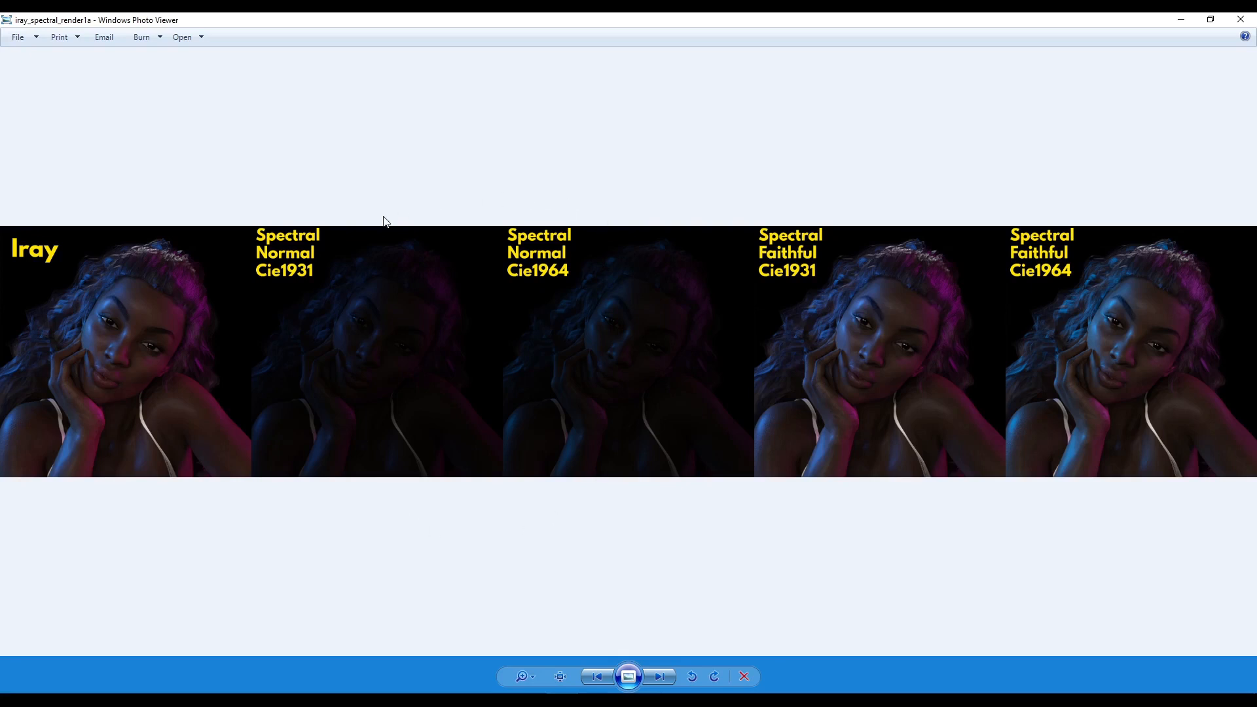
{"action": "mouse_move", "coordinate": [473, 549]}
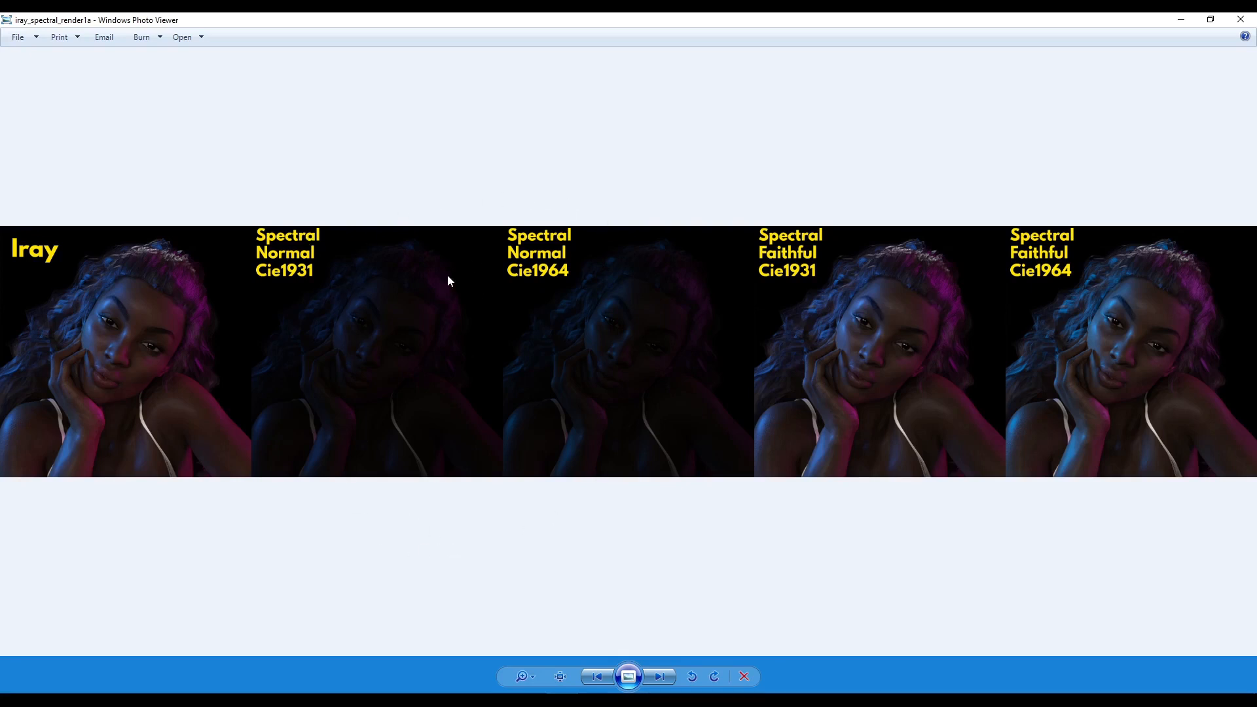
{"action": "mouse_move", "coordinate": [519, 433]}
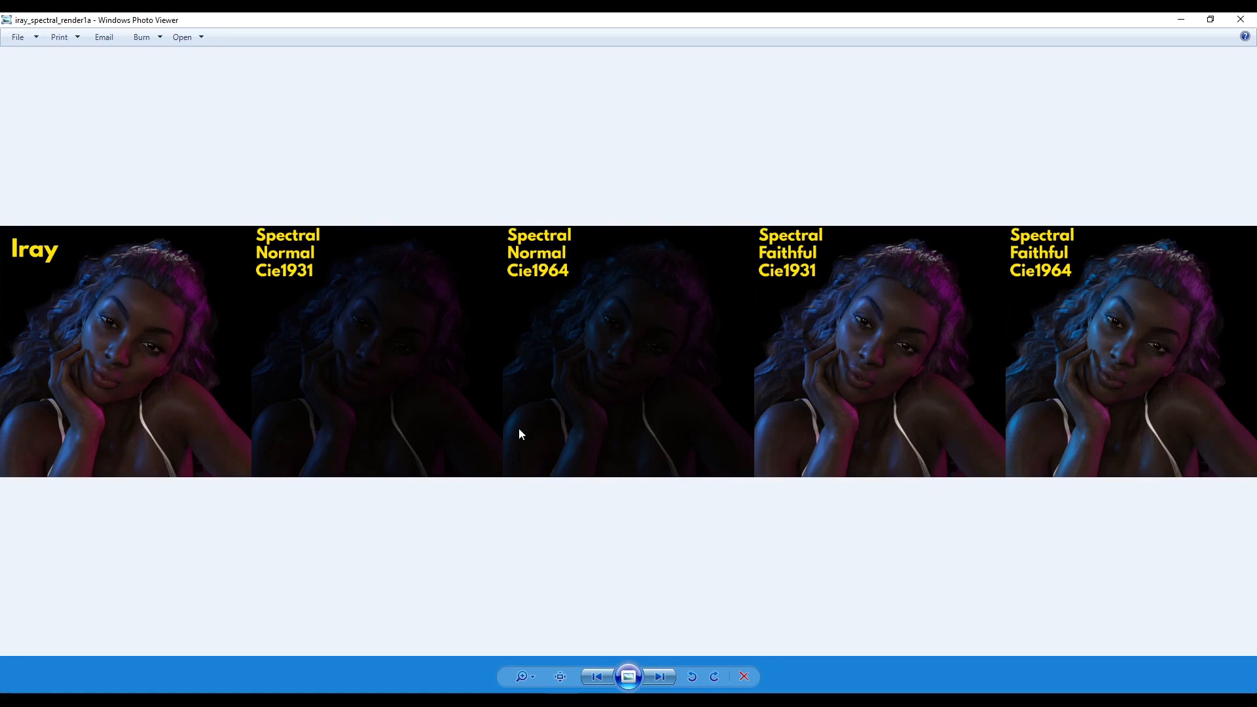
{"action": "mouse_move", "coordinate": [328, 233]}
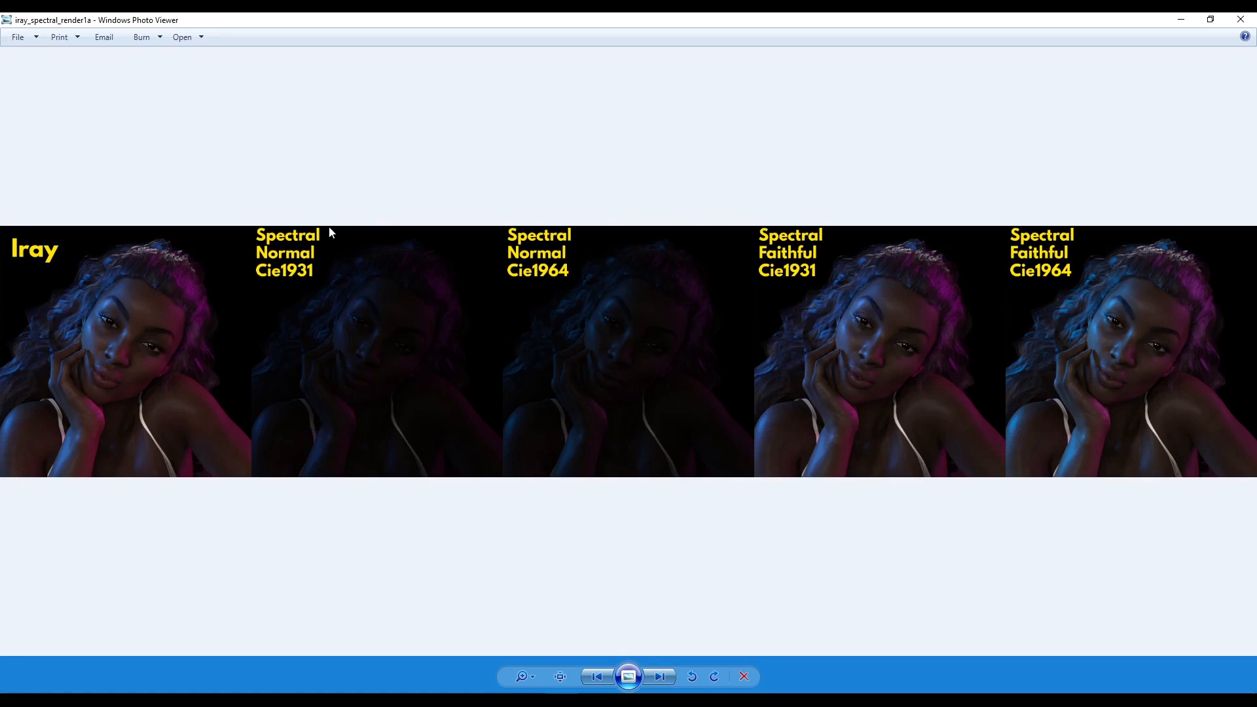
{"action": "mouse_move", "coordinate": [676, 259]}
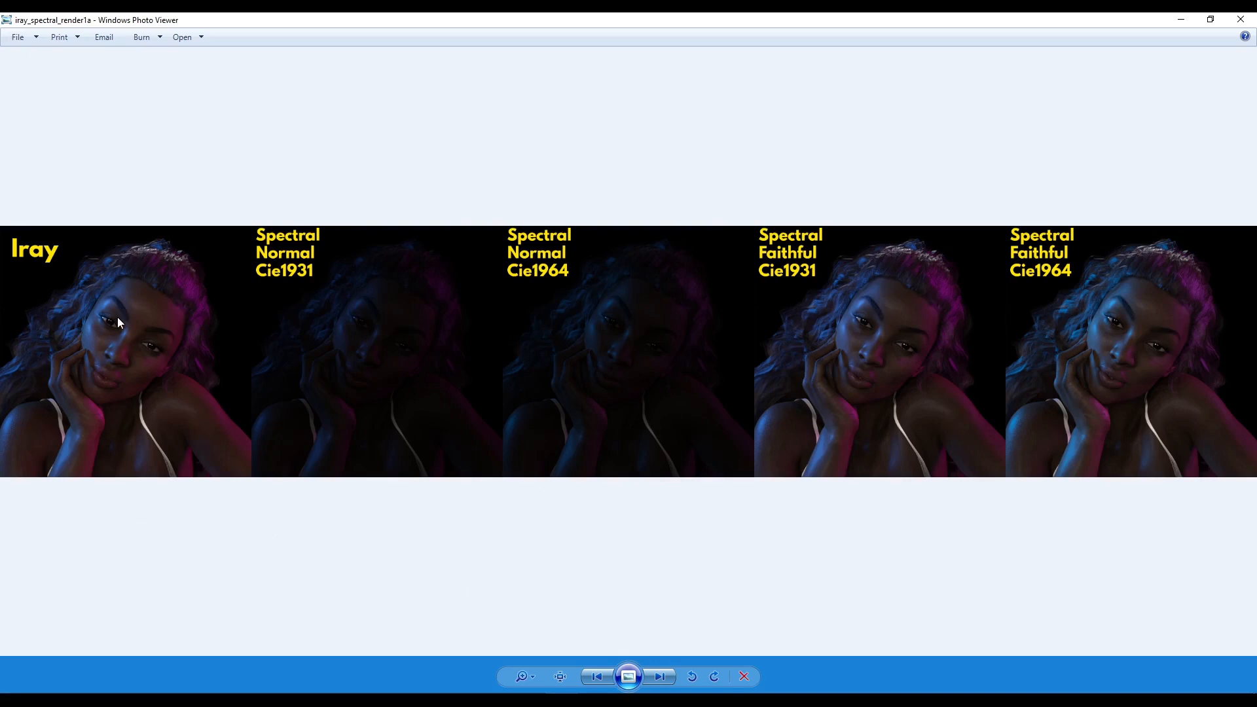
{"action": "mouse_move", "coordinate": [159, 377]}
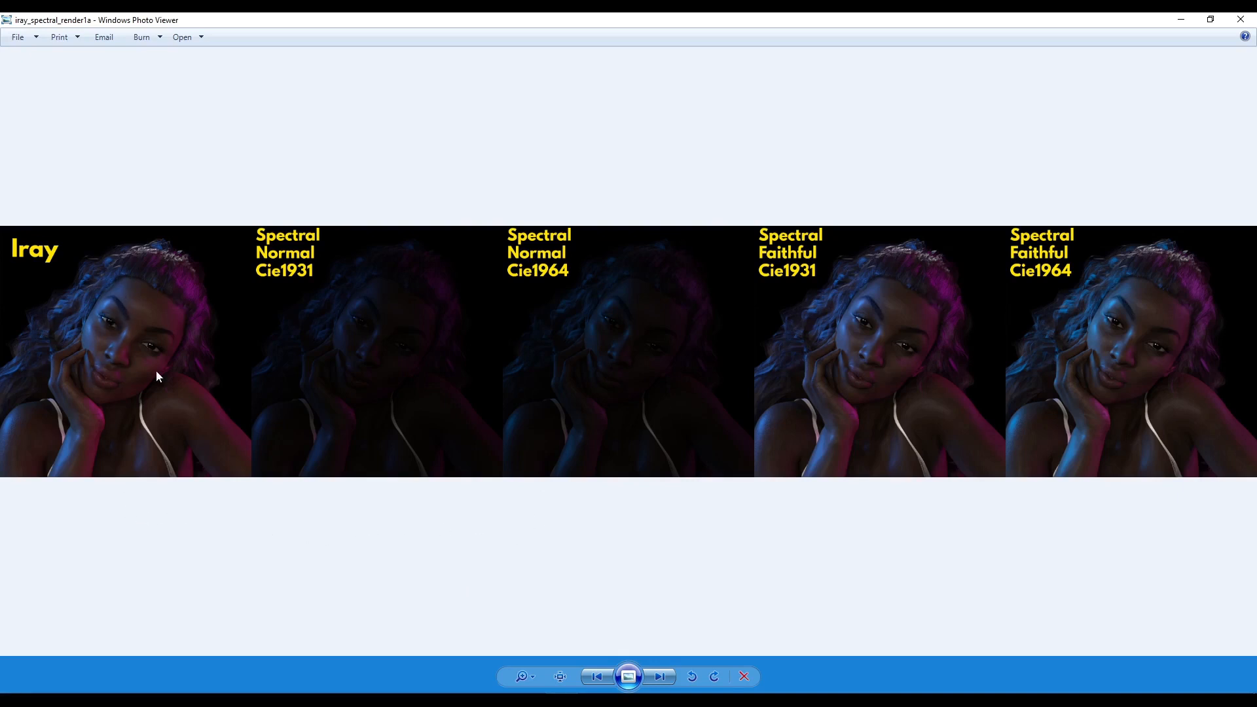
{"action": "mouse_move", "coordinate": [1041, 366]}
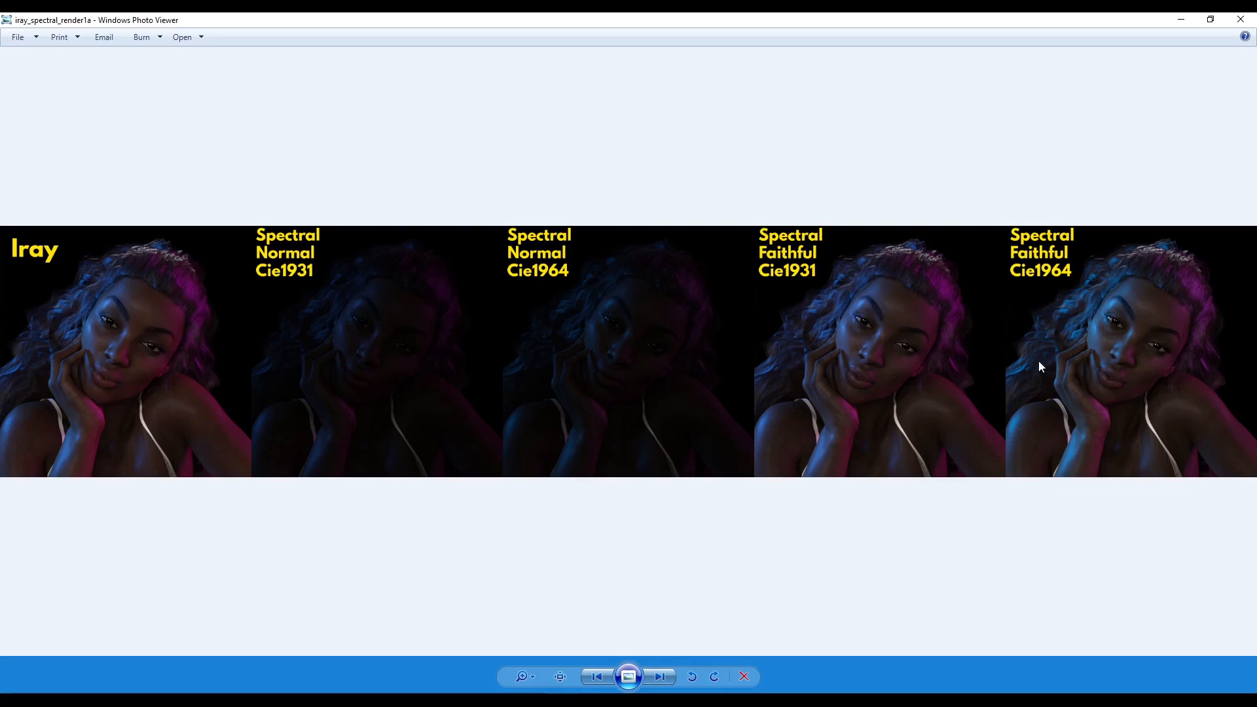
{"action": "mouse_move", "coordinate": [809, 513]}
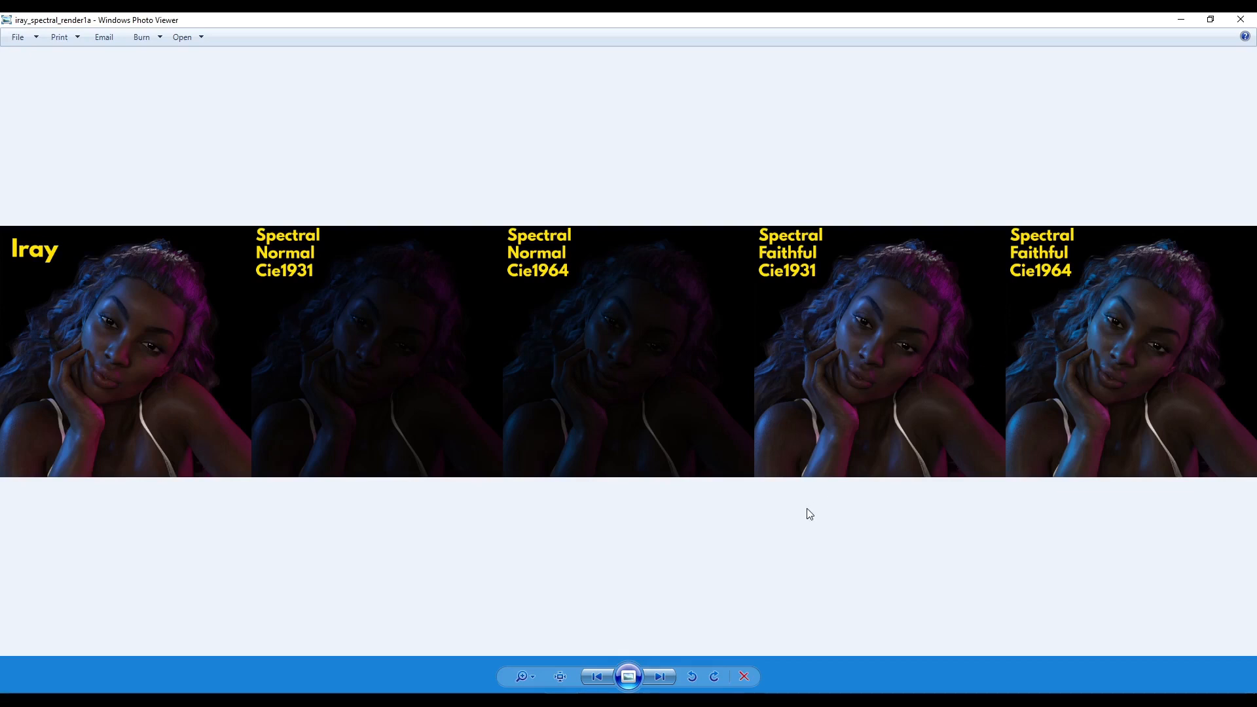
{"action": "mouse_move", "coordinate": [467, 574]}
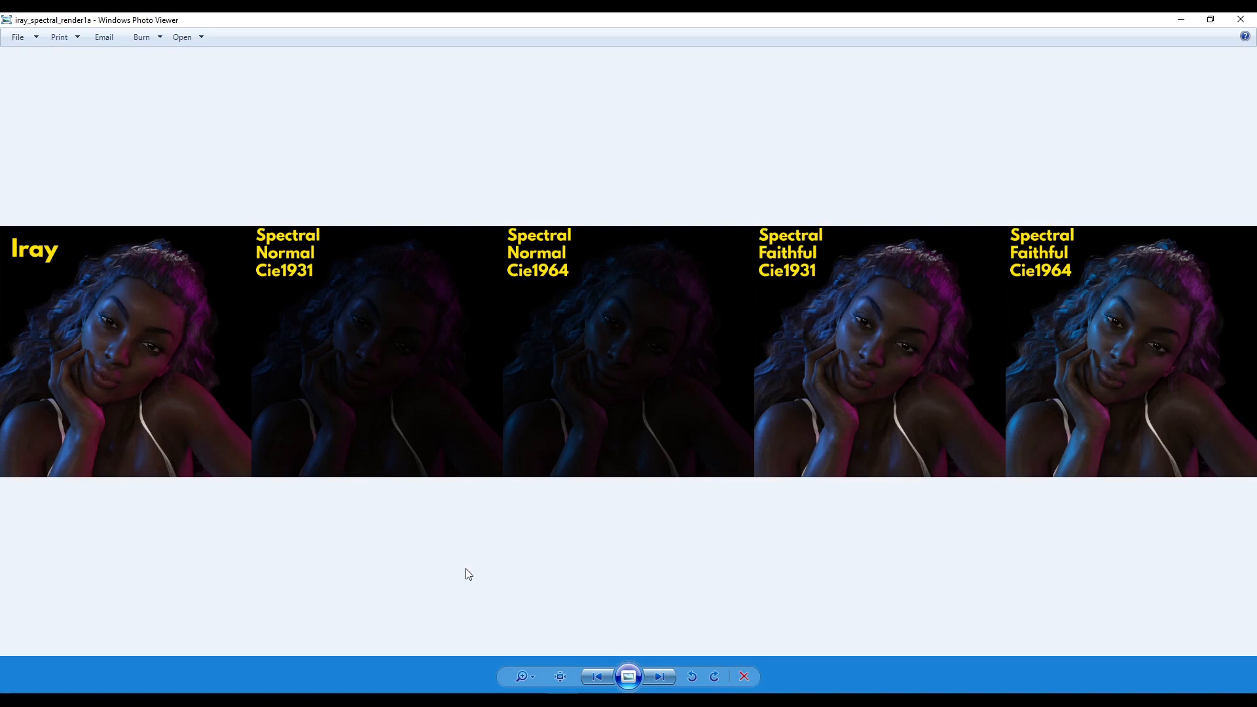
{"action": "mouse_move", "coordinate": [460, 566]}
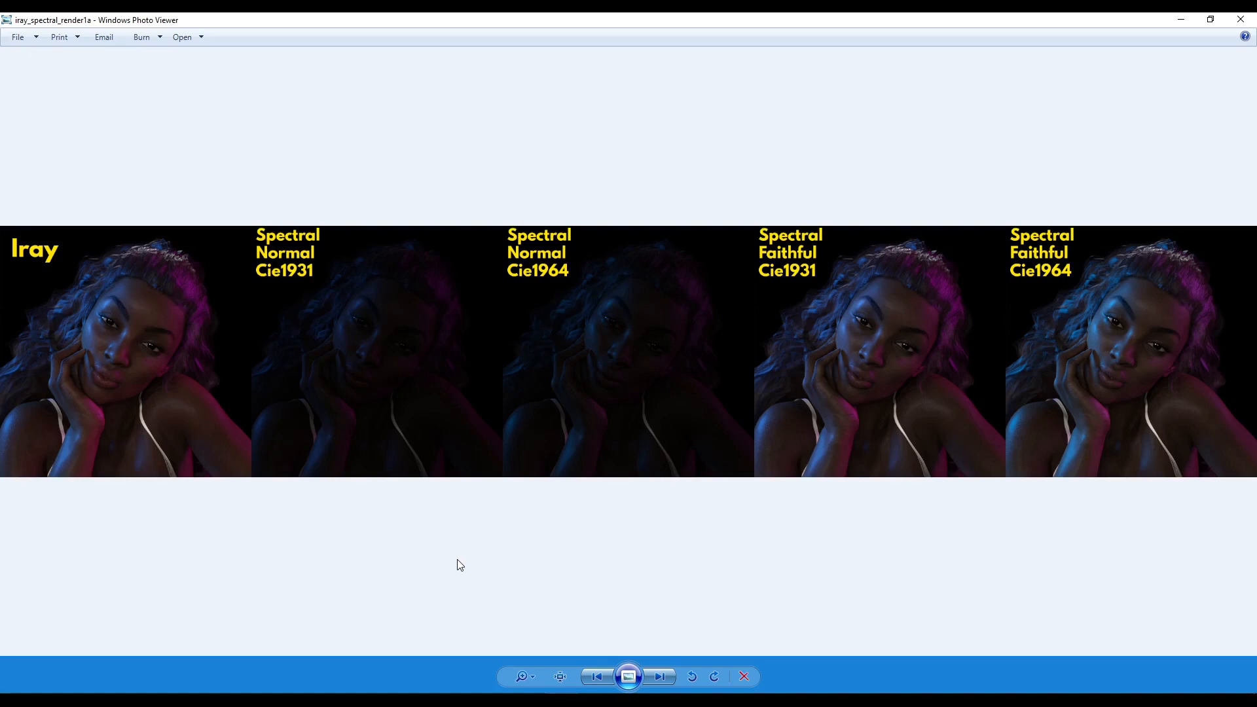
{"action": "mouse_move", "coordinate": [646, 396]}
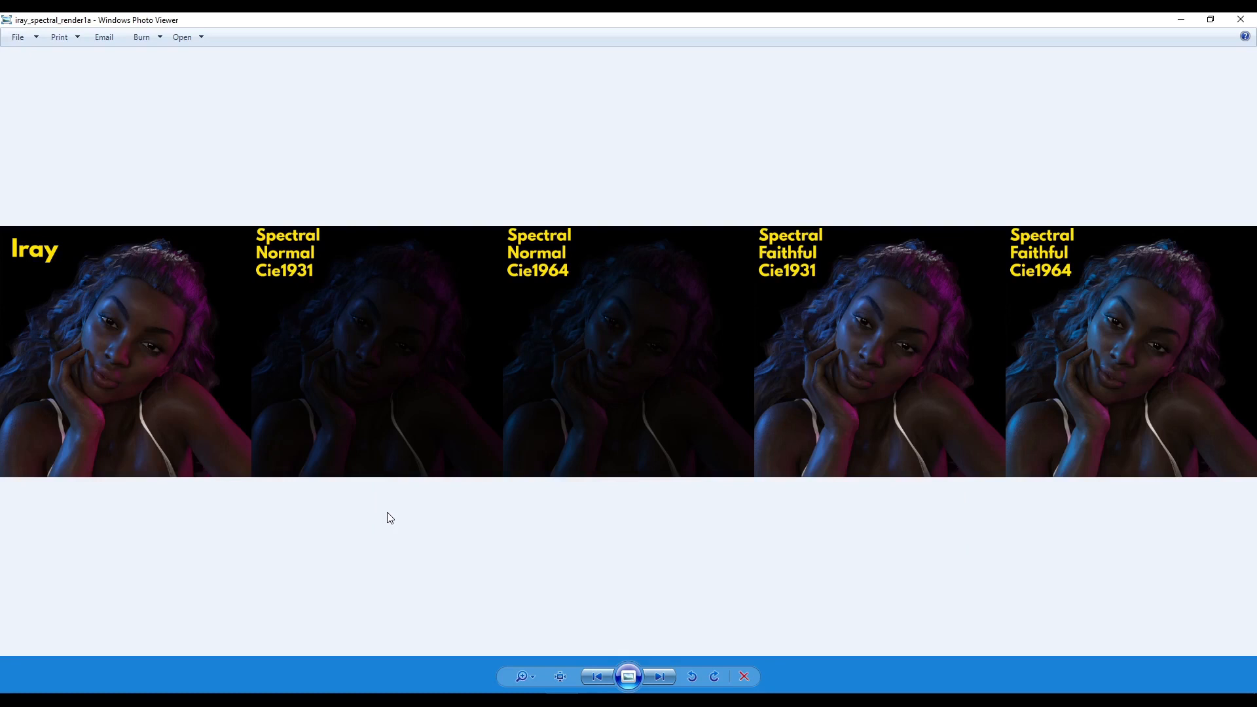
{"action": "mouse_move", "coordinate": [673, 191]}
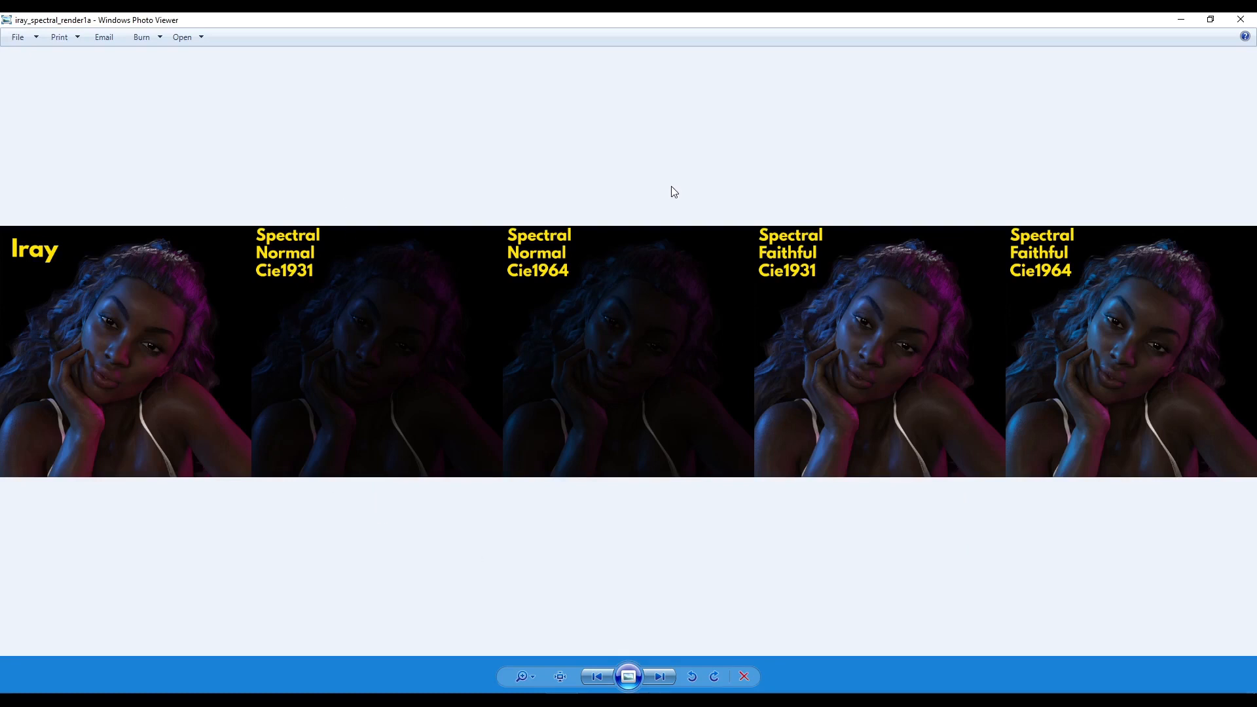
{"action": "mouse_move", "coordinate": [1122, 277]}
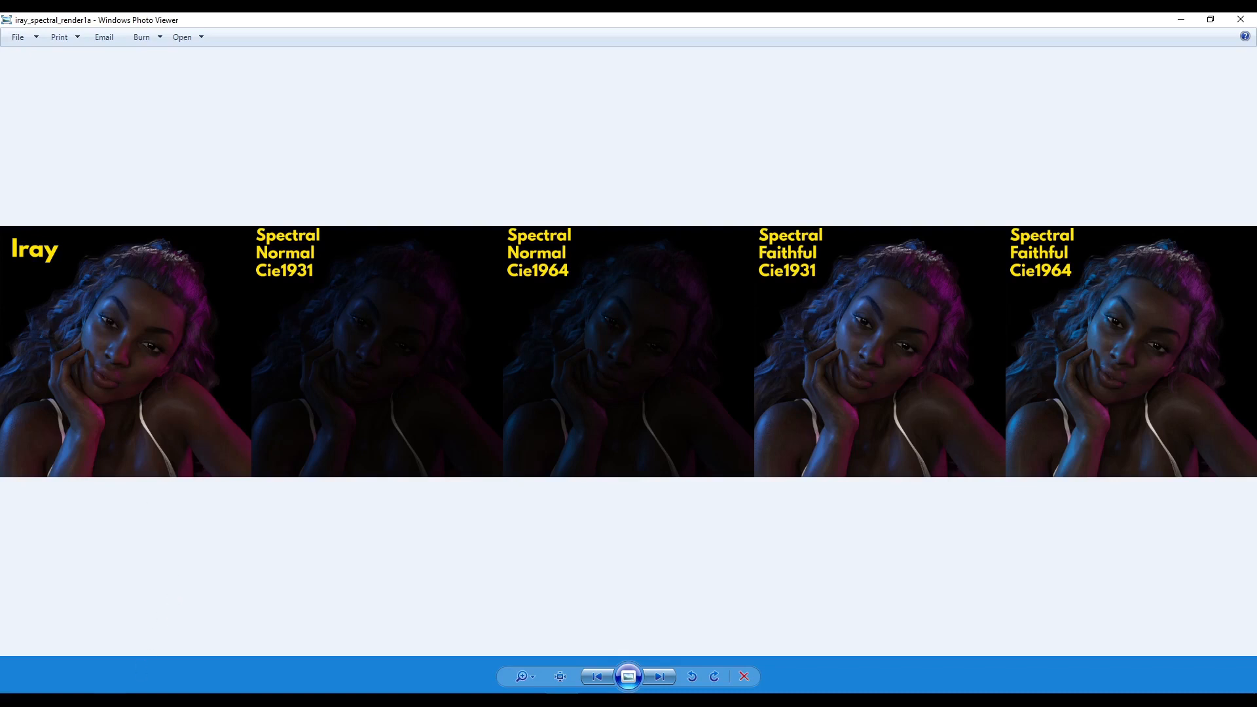
{"action": "left_click", "coordinate": [659, 675]}
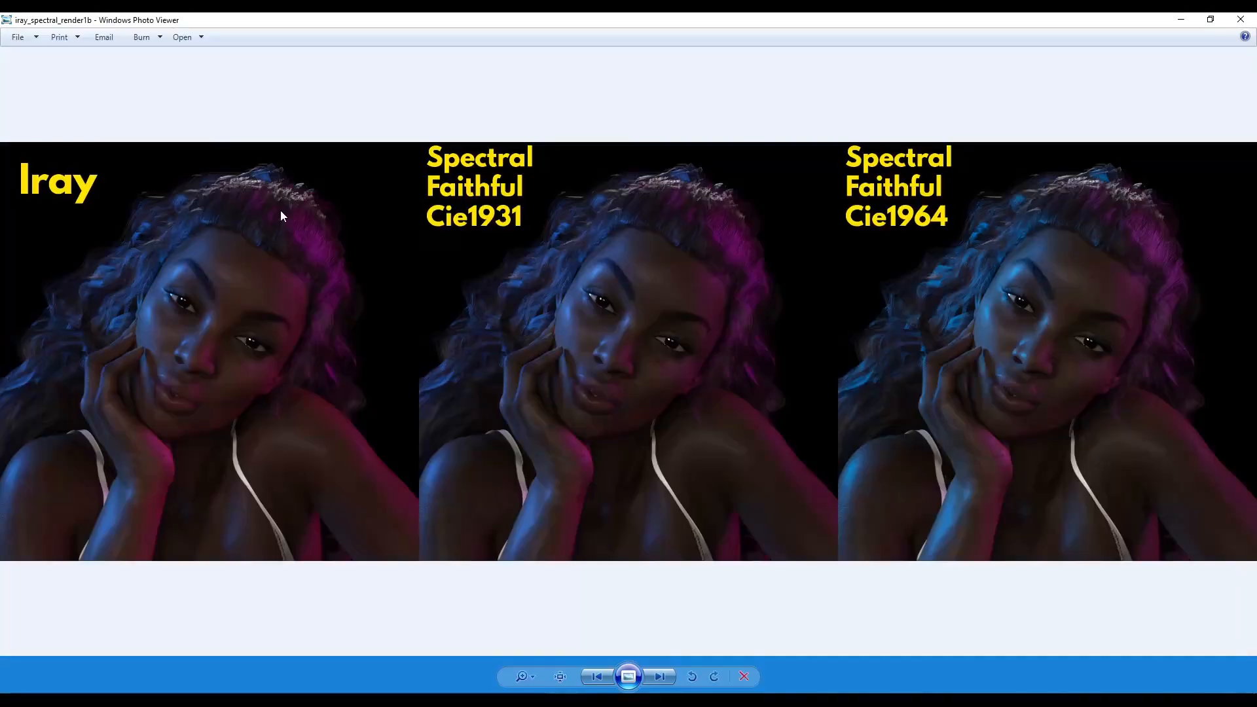
{"action": "mouse_move", "coordinate": [468, 517]}
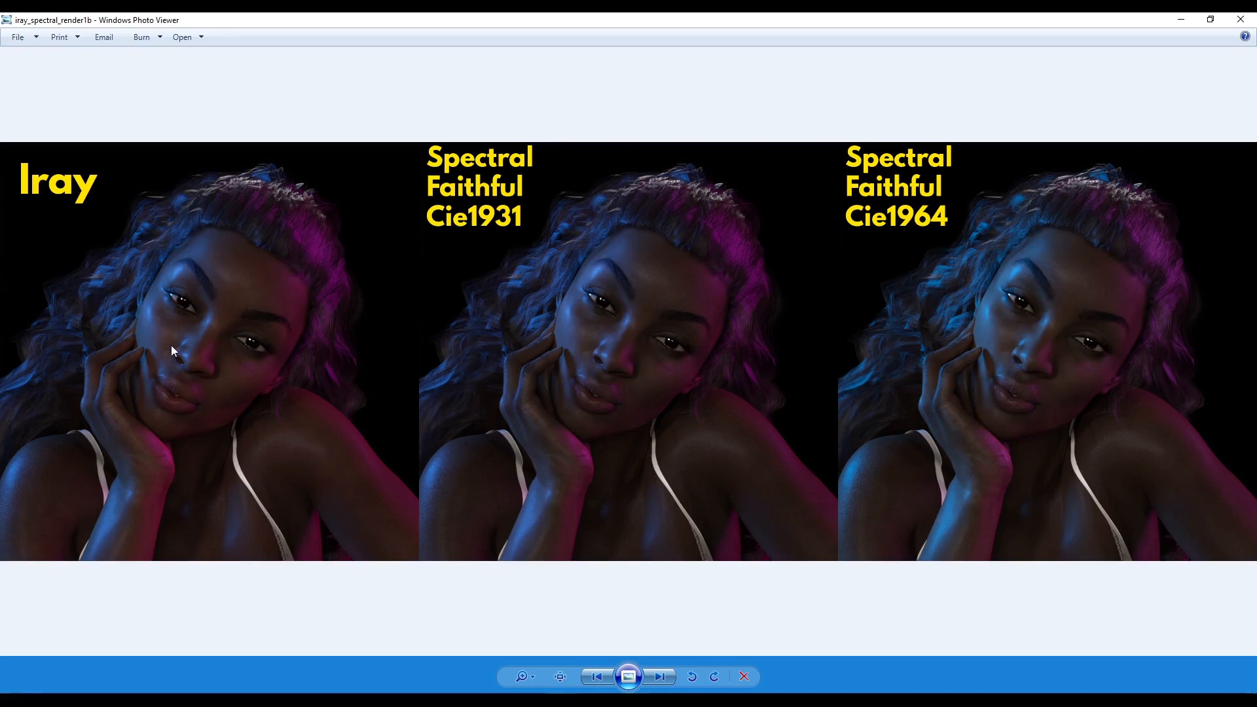
{"action": "mouse_move", "coordinate": [908, 260]}
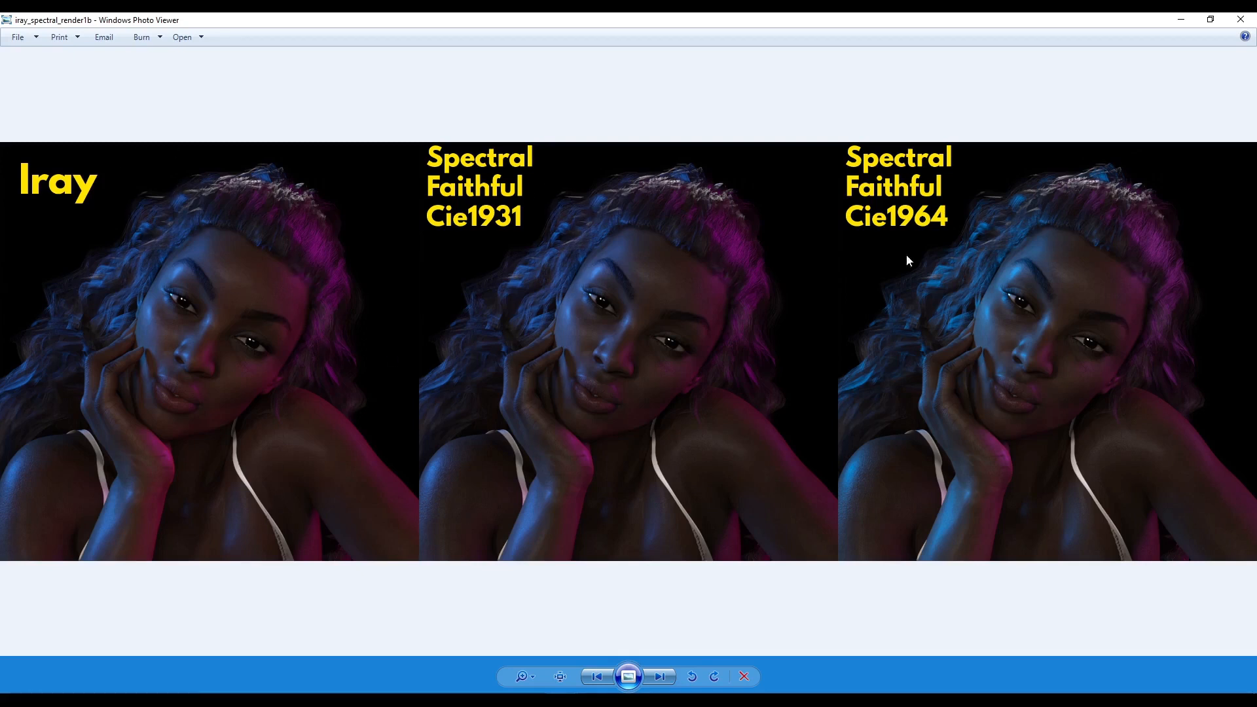
{"action": "mouse_move", "coordinate": [937, 302]}
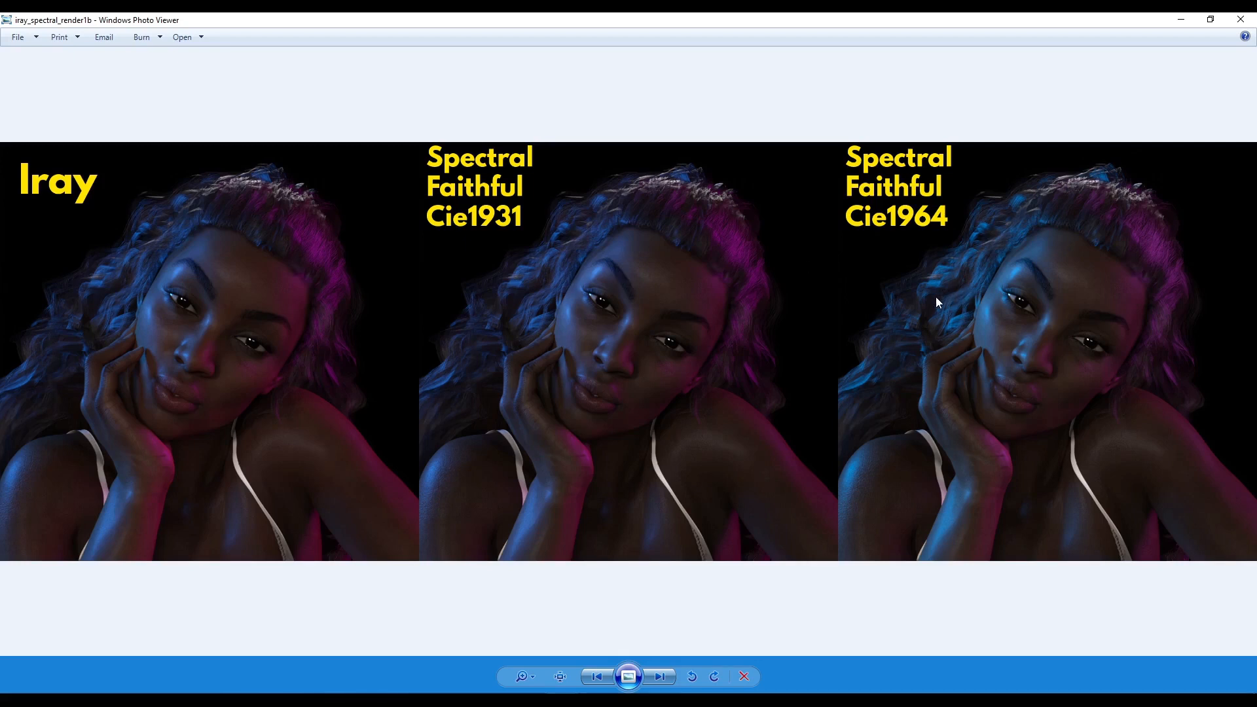
{"action": "mouse_move", "coordinate": [810, 597]}
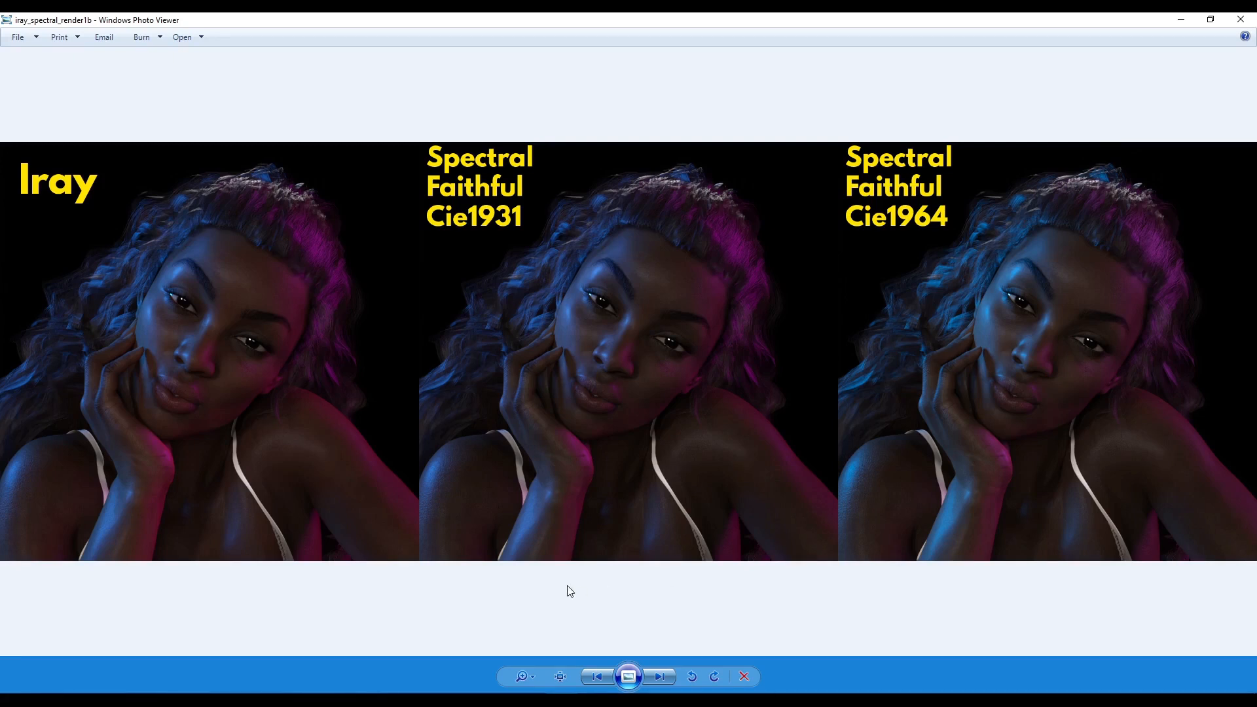
{"action": "mouse_move", "coordinate": [647, 391]}
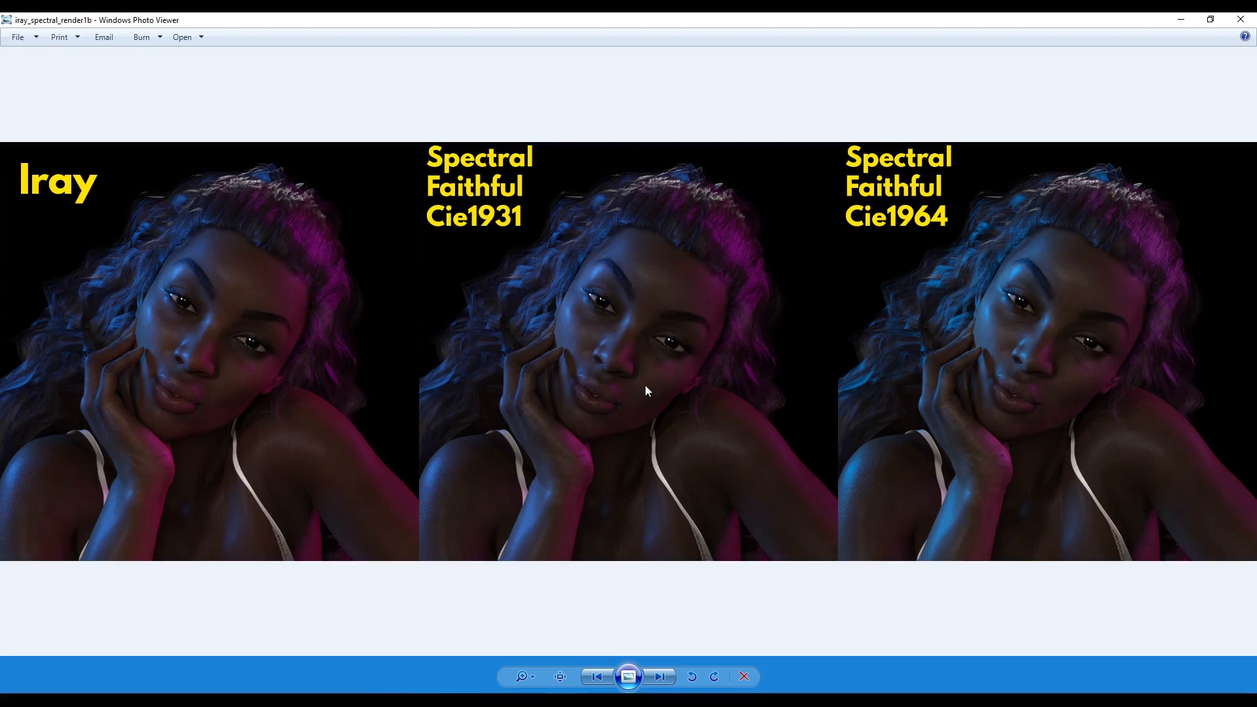
{"action": "mouse_move", "coordinate": [569, 307]}
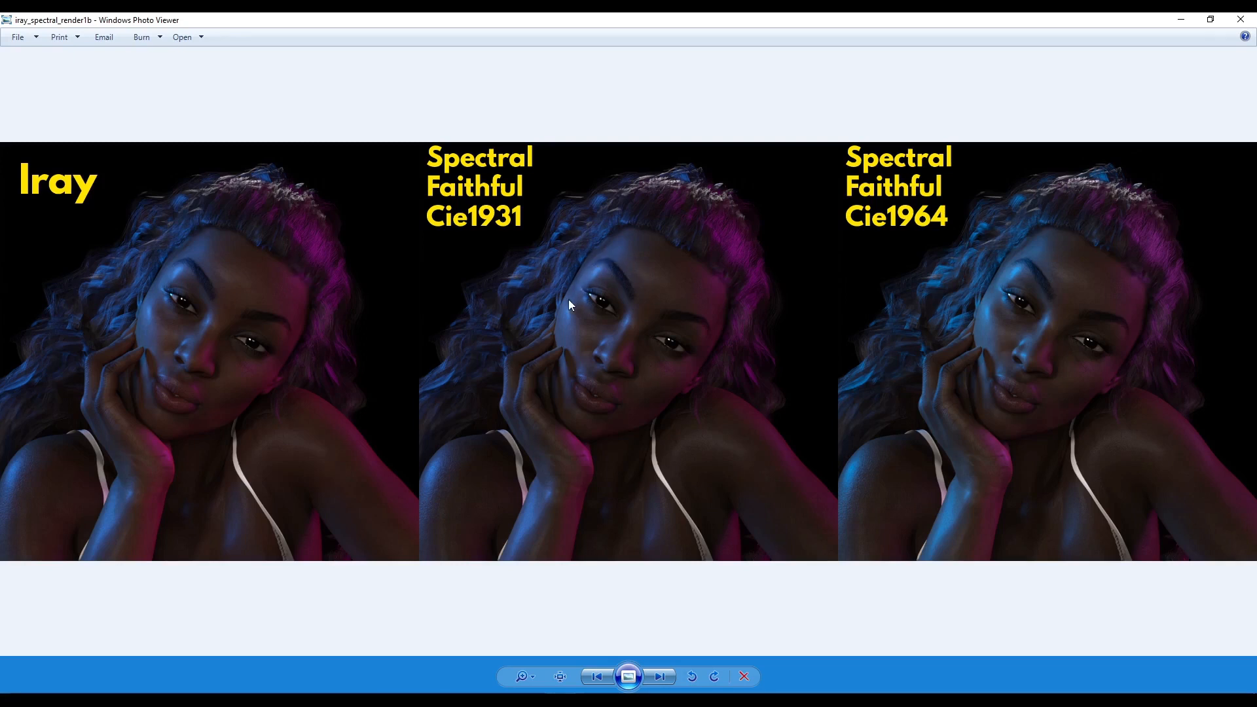
{"action": "mouse_move", "coordinate": [251, 292]}
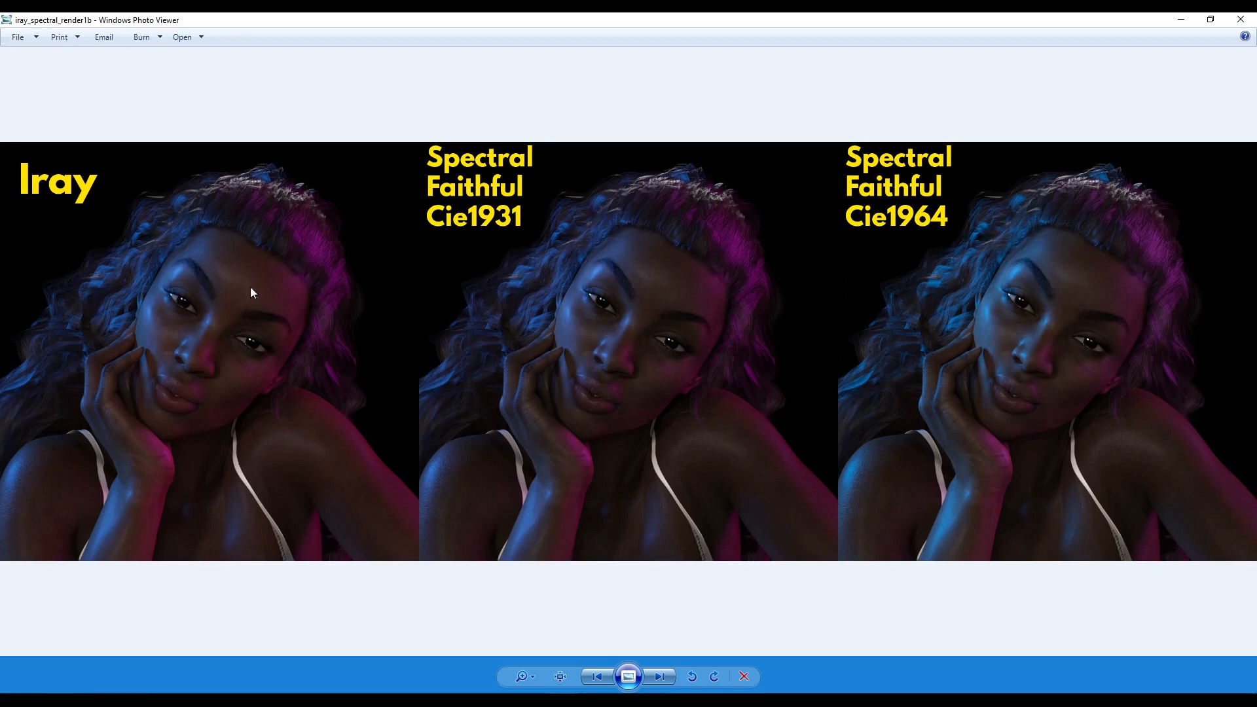
{"action": "mouse_move", "coordinate": [975, 293]}
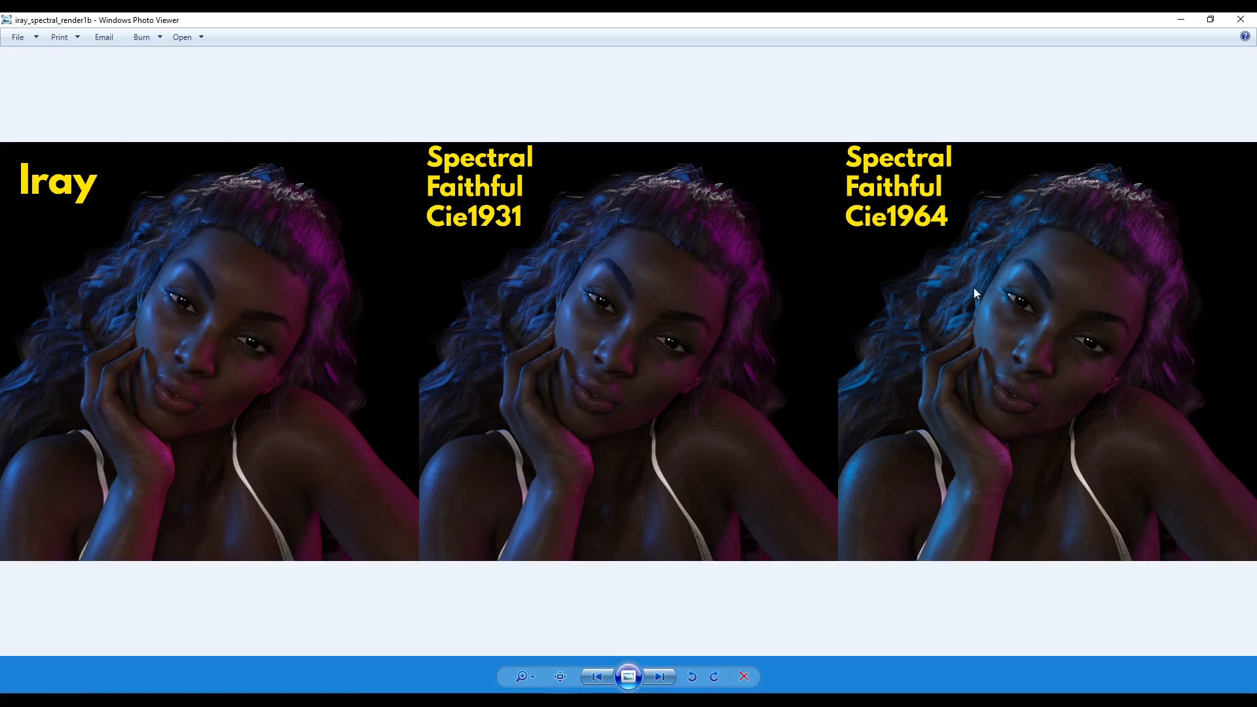
{"action": "mouse_move", "coordinate": [1006, 312]}
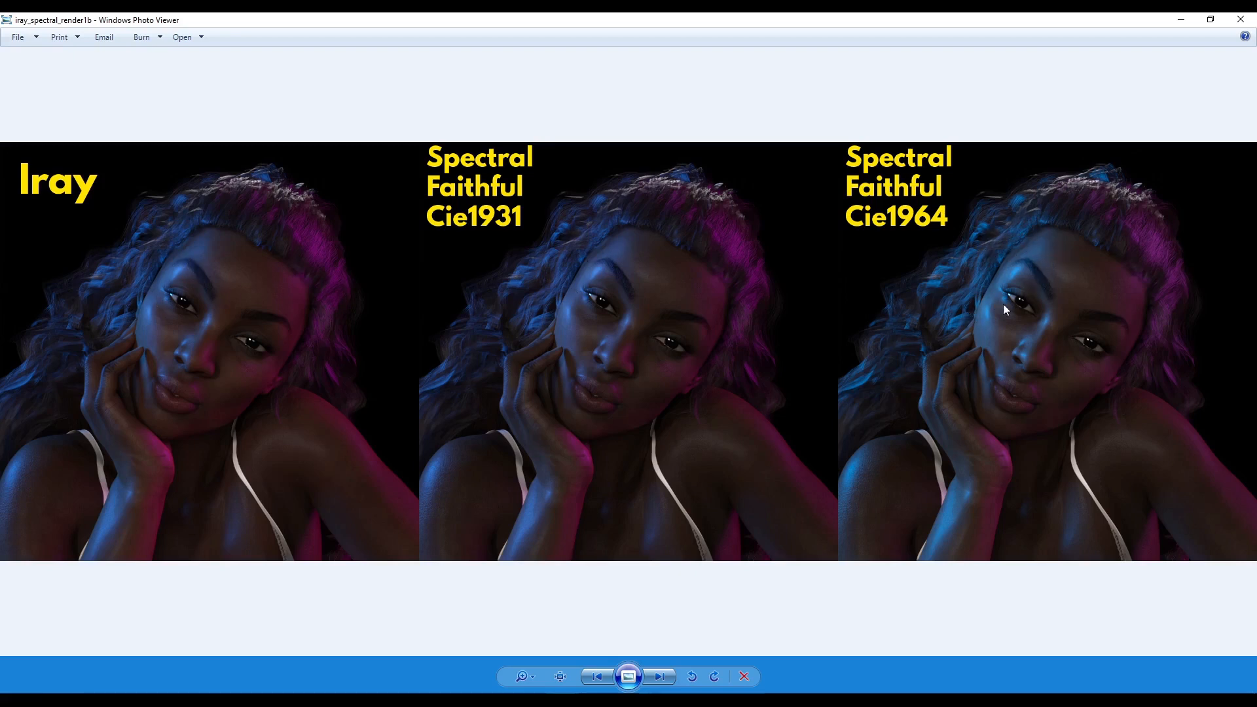
{"action": "mouse_move", "coordinate": [1033, 288]}
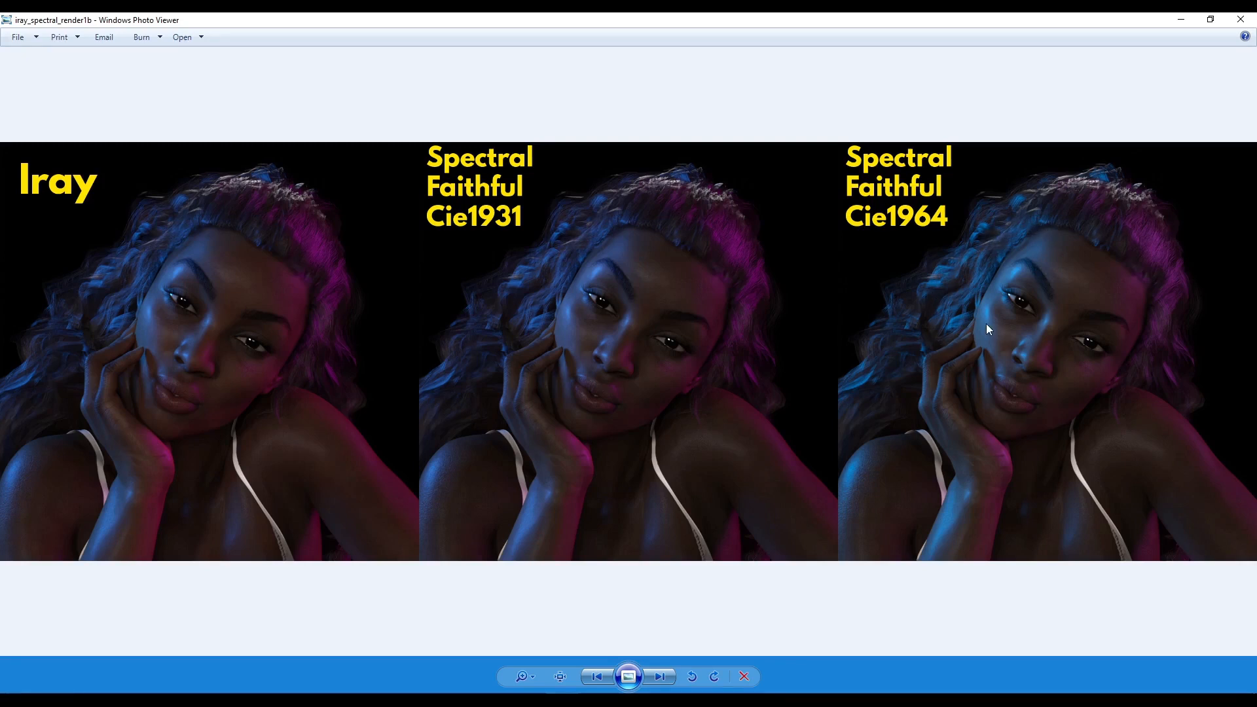
{"action": "mouse_move", "coordinate": [560, 256]}
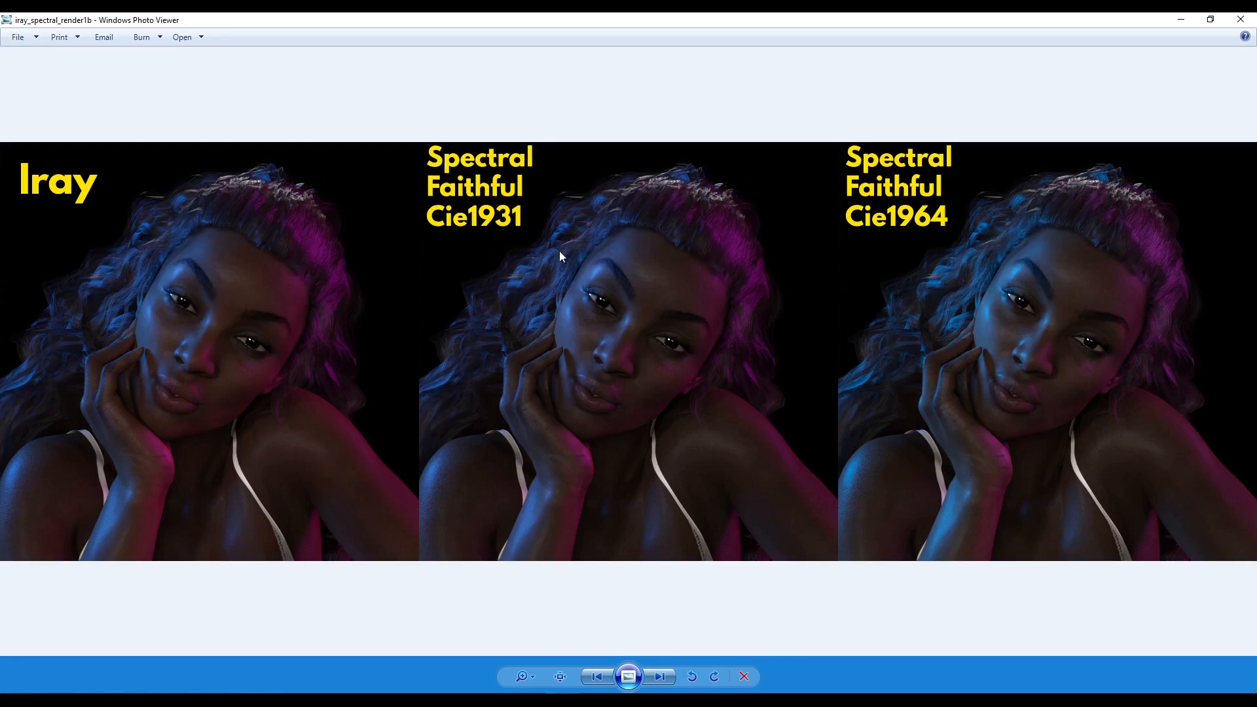
{"action": "mouse_move", "coordinate": [160, 273]}
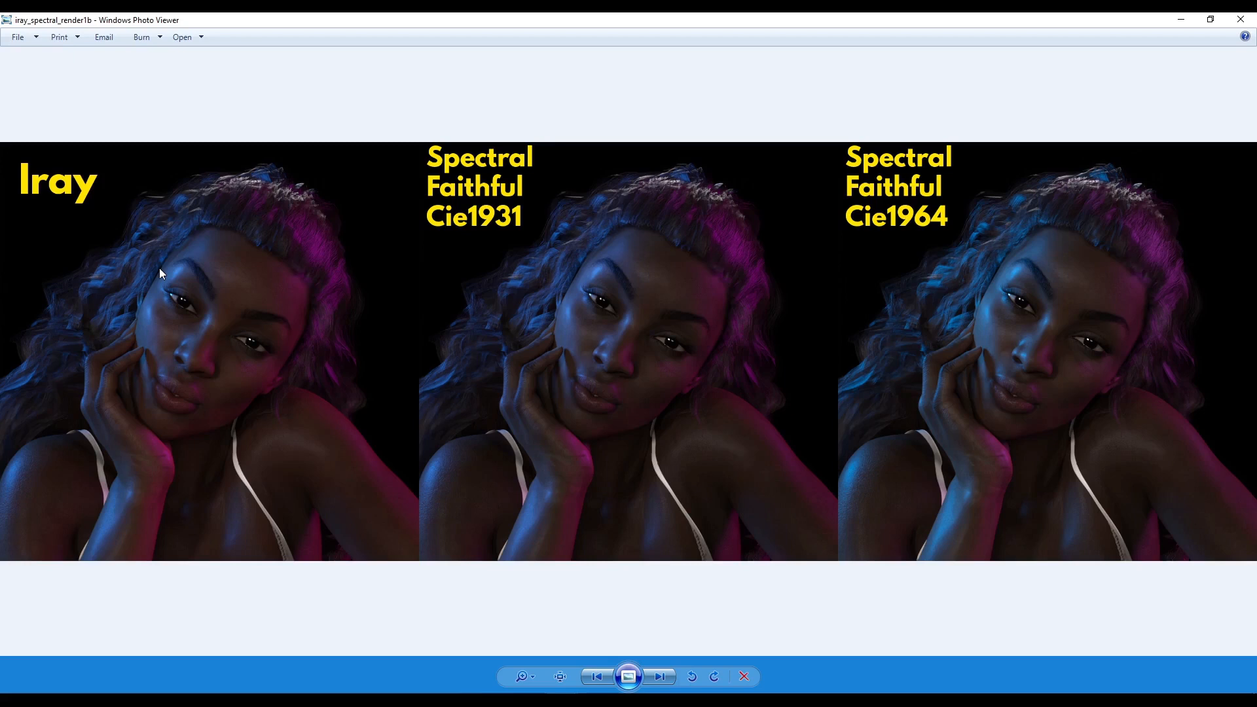
{"action": "mouse_move", "coordinate": [918, 534]}
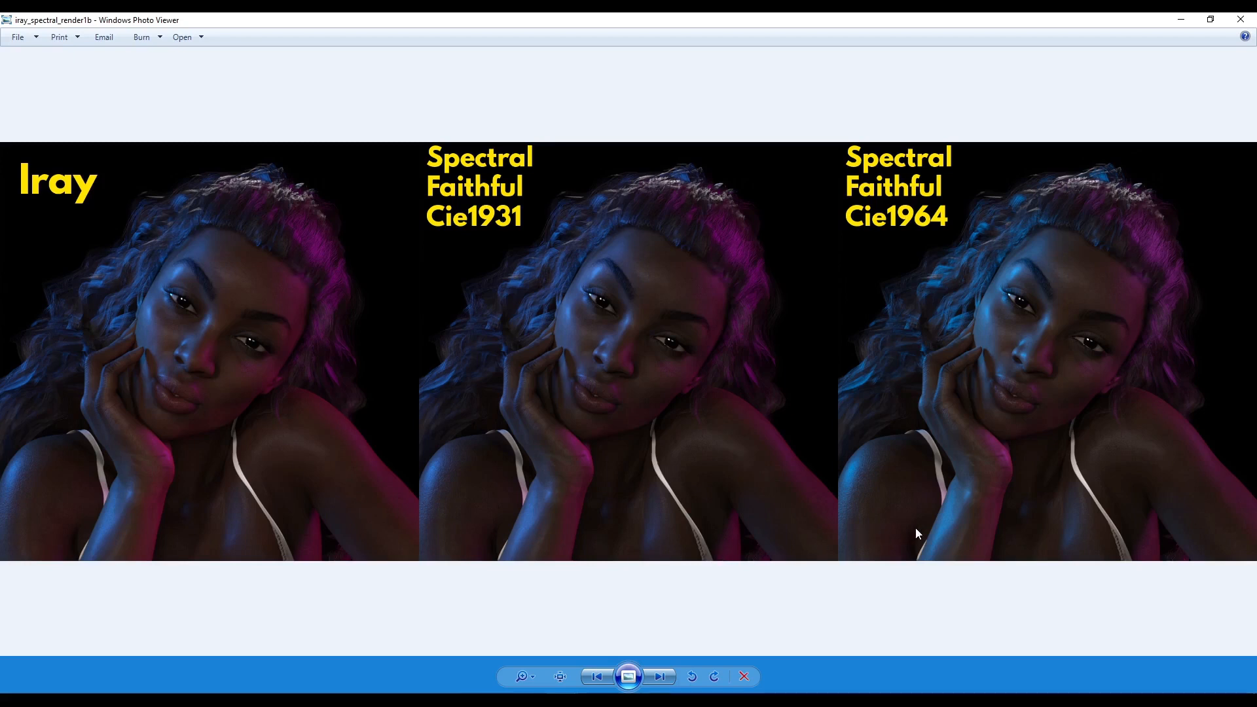
{"action": "mouse_move", "coordinate": [1102, 241]}
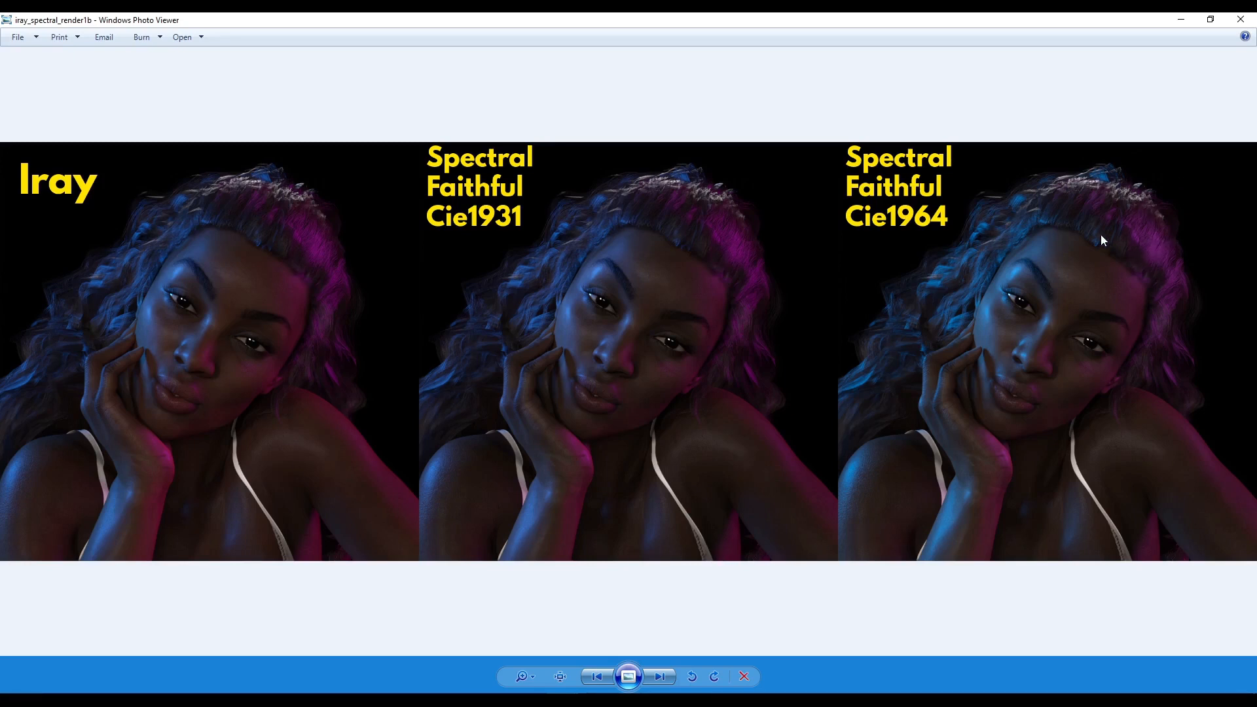
{"action": "mouse_move", "coordinate": [1196, 216]}
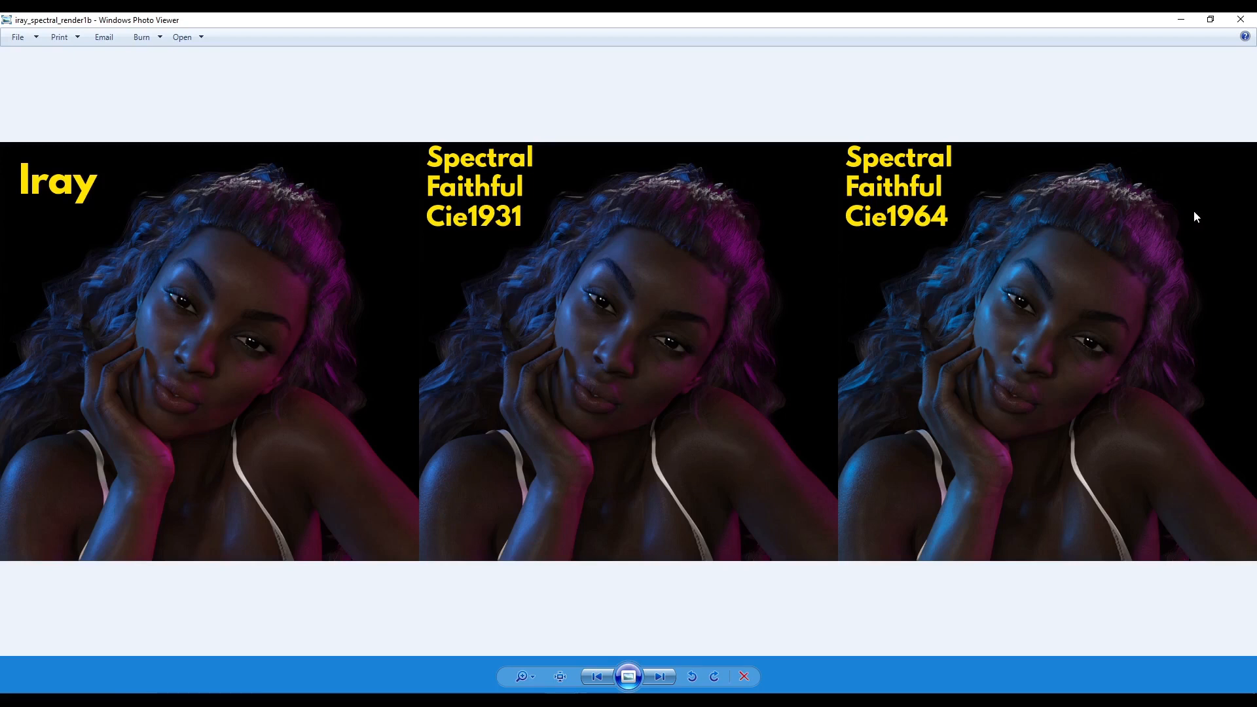
{"action": "mouse_move", "coordinate": [1150, 268]}
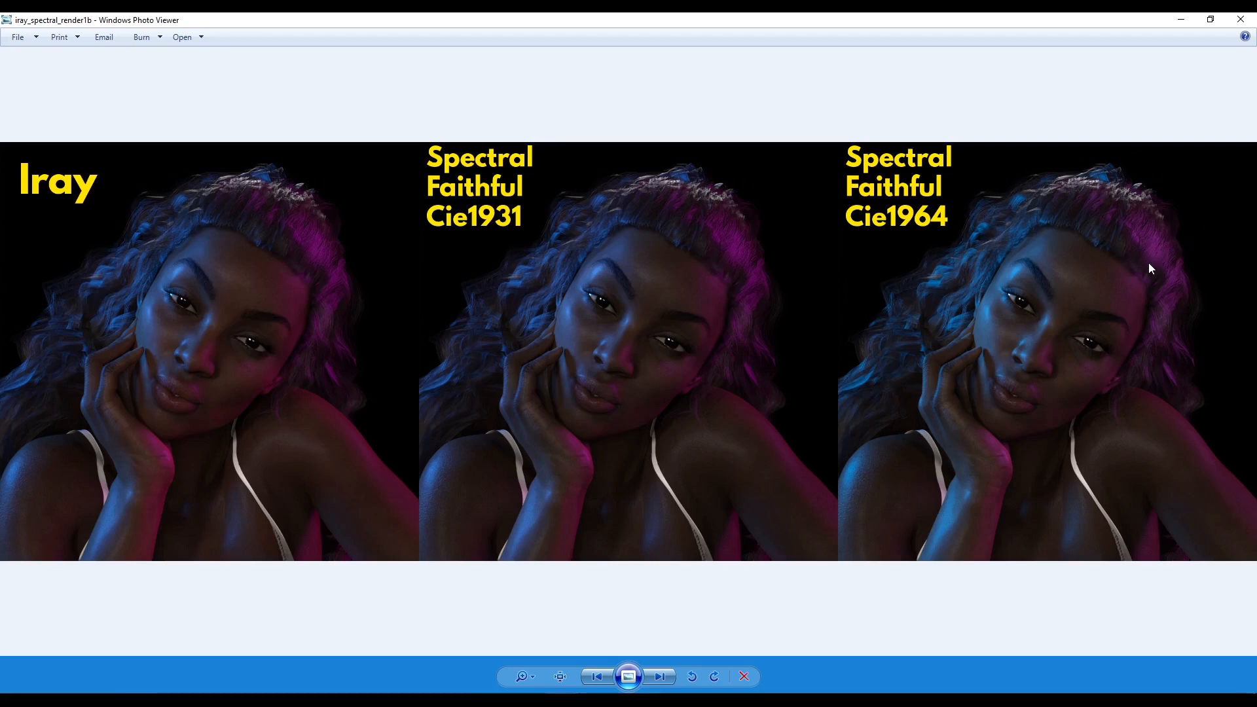
{"action": "mouse_move", "coordinate": [1183, 215]}
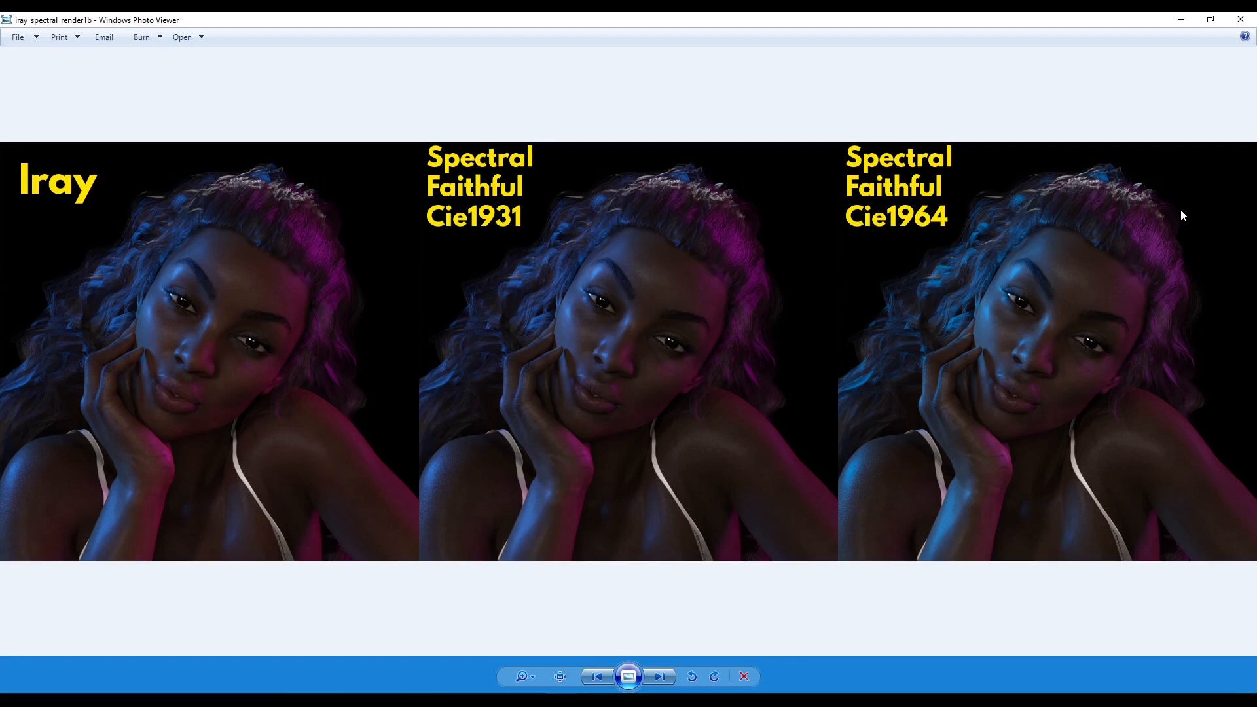
{"action": "mouse_move", "coordinate": [1045, 365]}
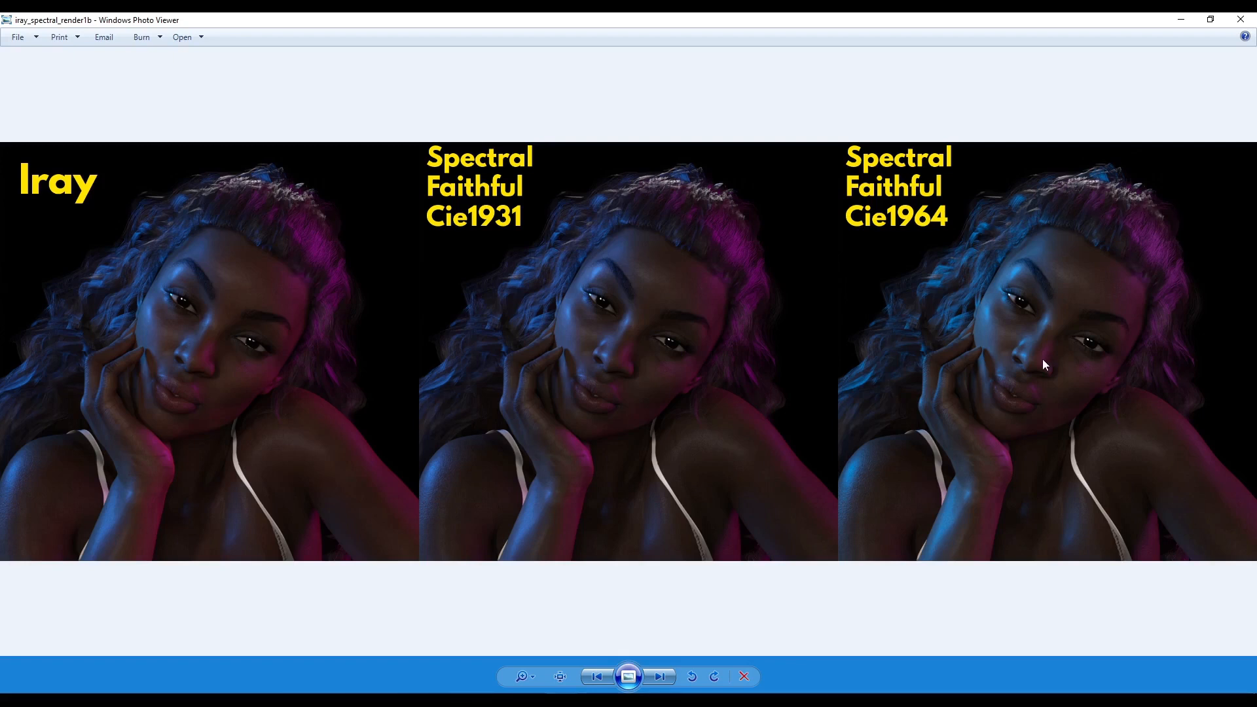
{"action": "mouse_move", "coordinate": [965, 424]}
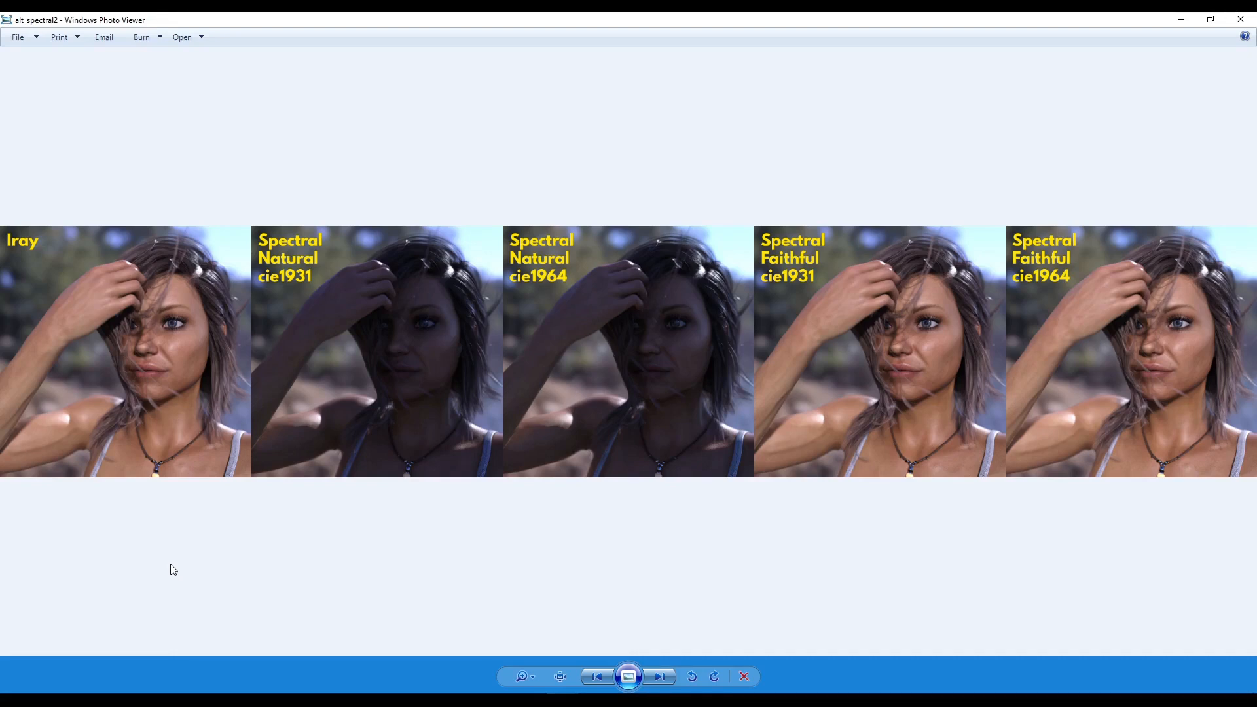
{"action": "mouse_move", "coordinate": [105, 364]}
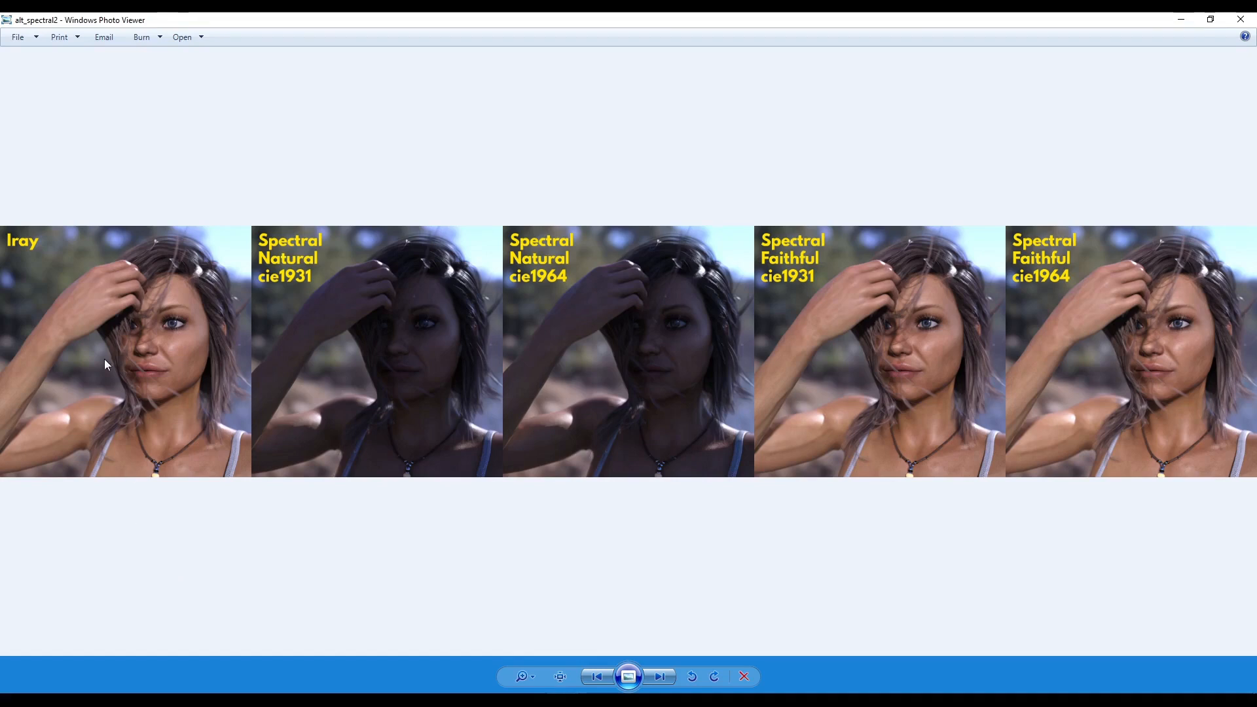
{"action": "mouse_move", "coordinate": [53, 312]}
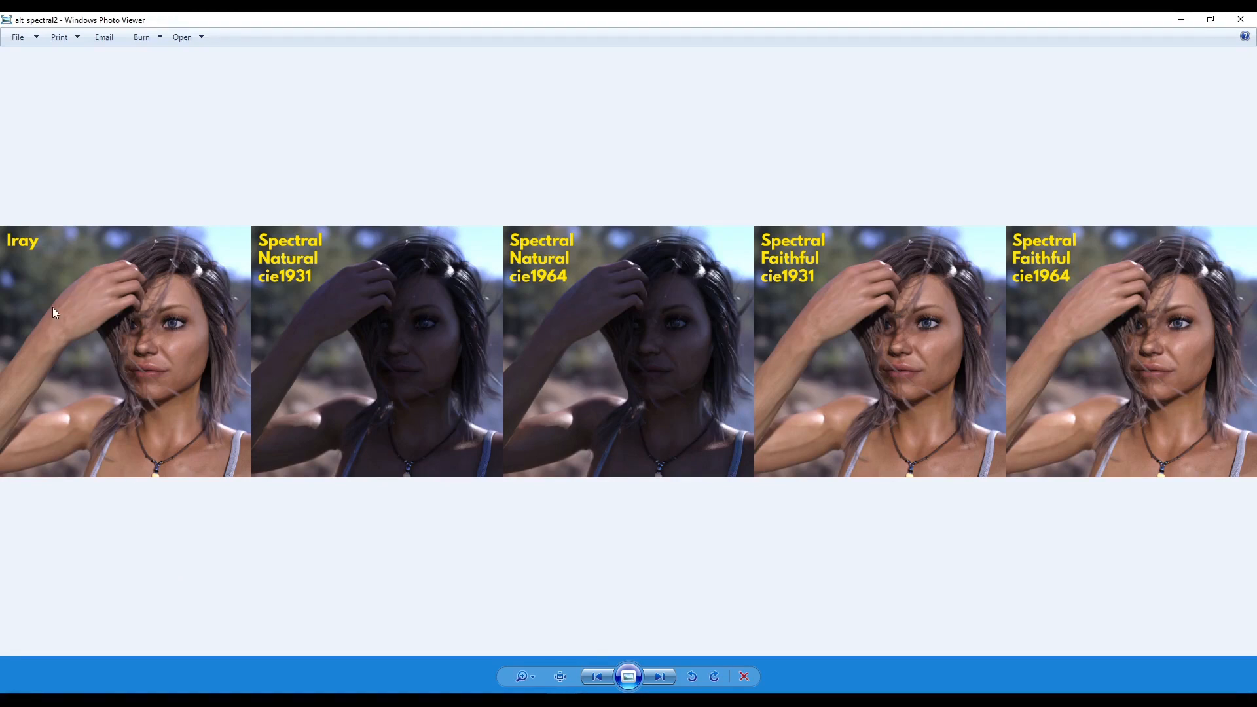
{"action": "mouse_move", "coordinate": [116, 335]}
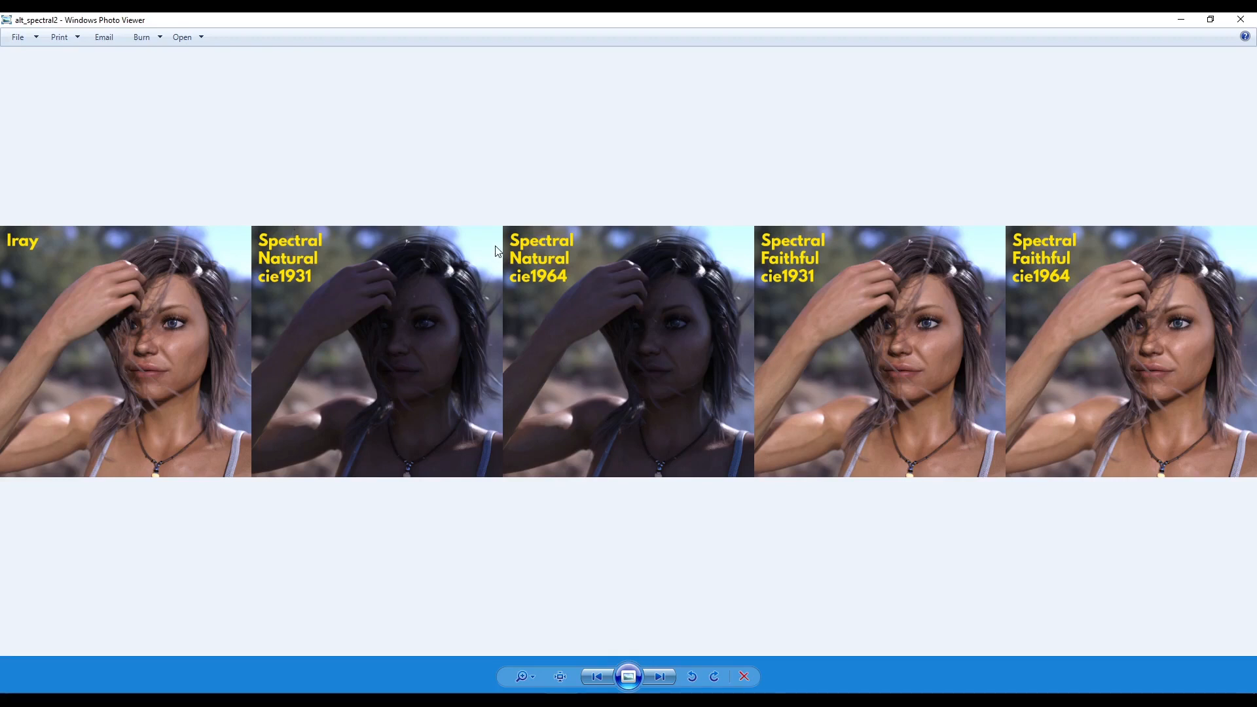
{"action": "mouse_move", "coordinate": [545, 508]}
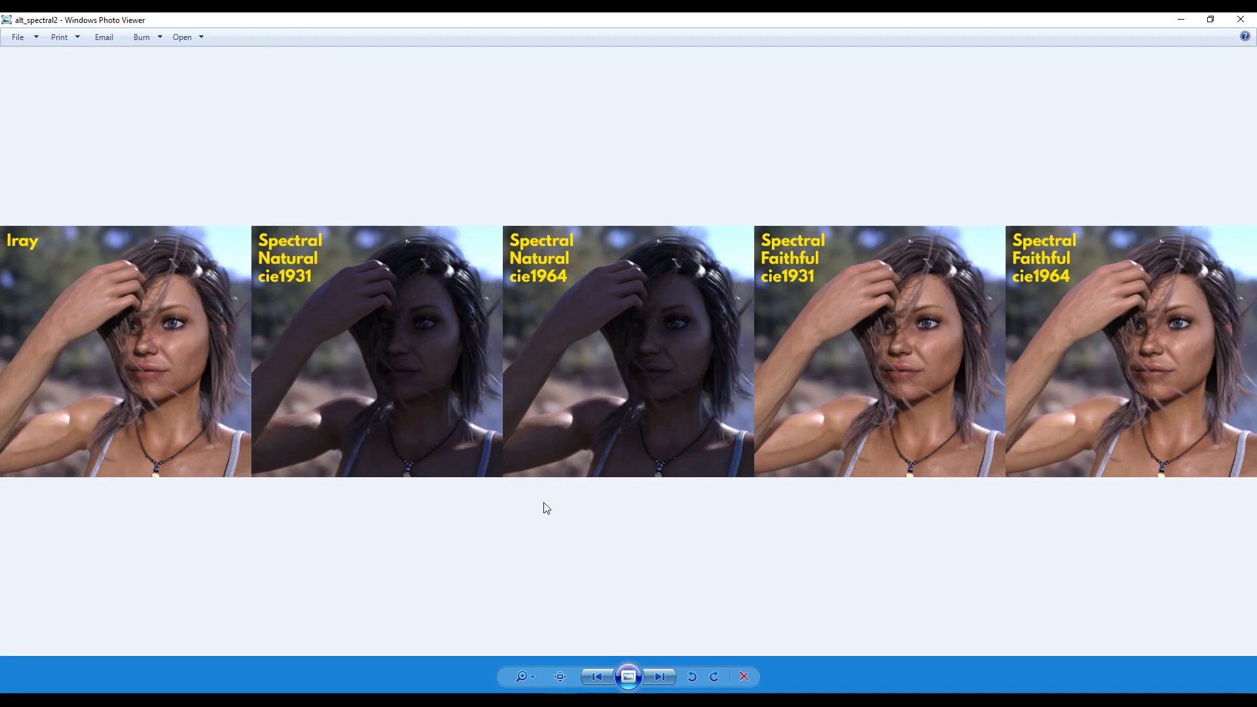
{"action": "mouse_move", "coordinate": [513, 524]}
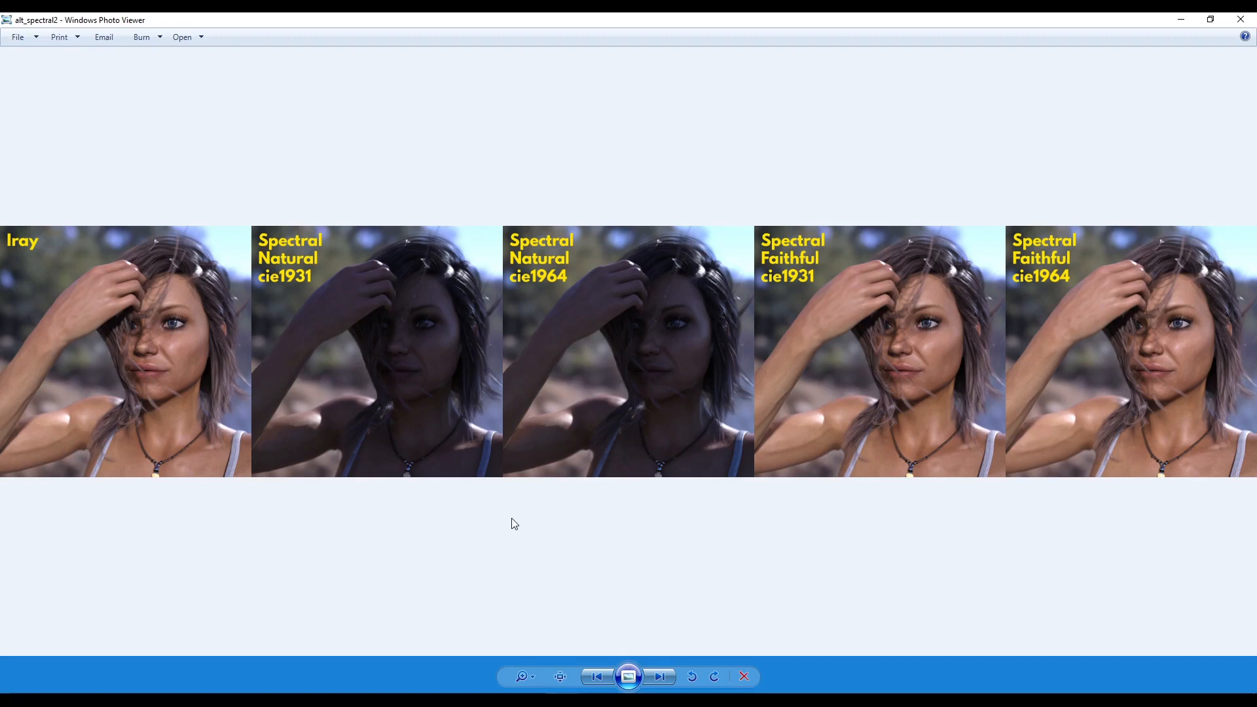
{"action": "mouse_move", "coordinate": [615, 519]}
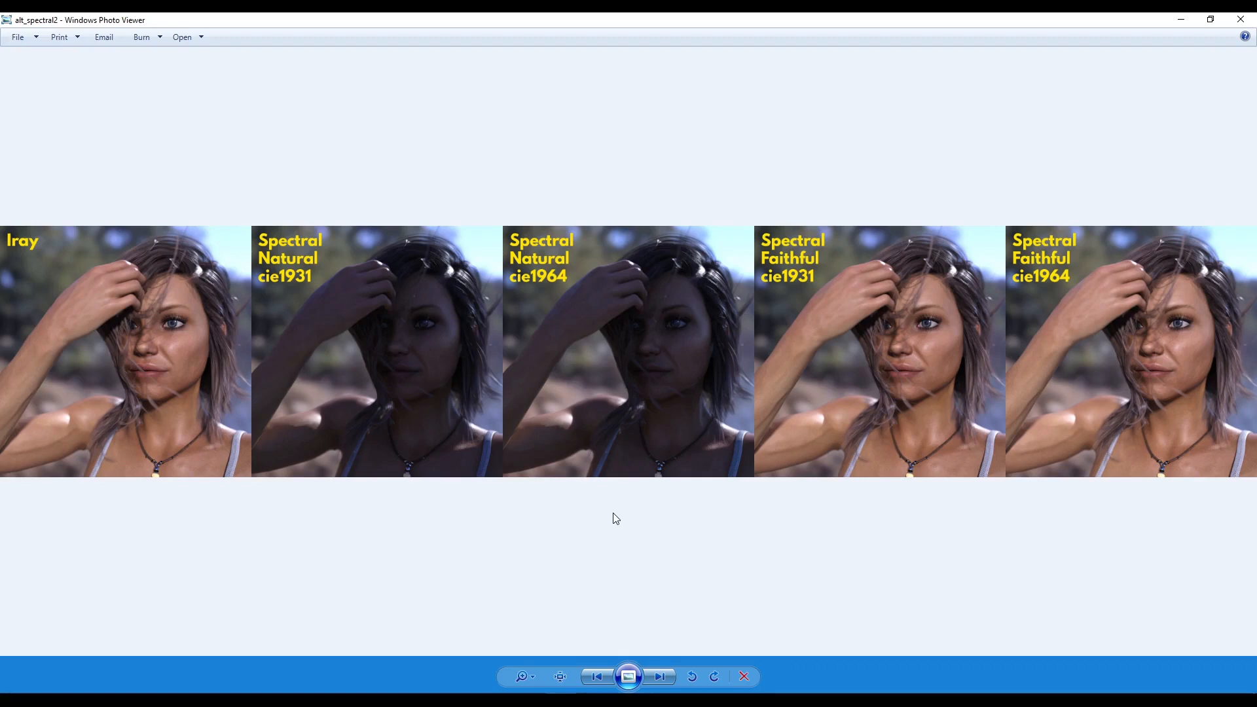
{"action": "mouse_move", "coordinate": [348, 278]}
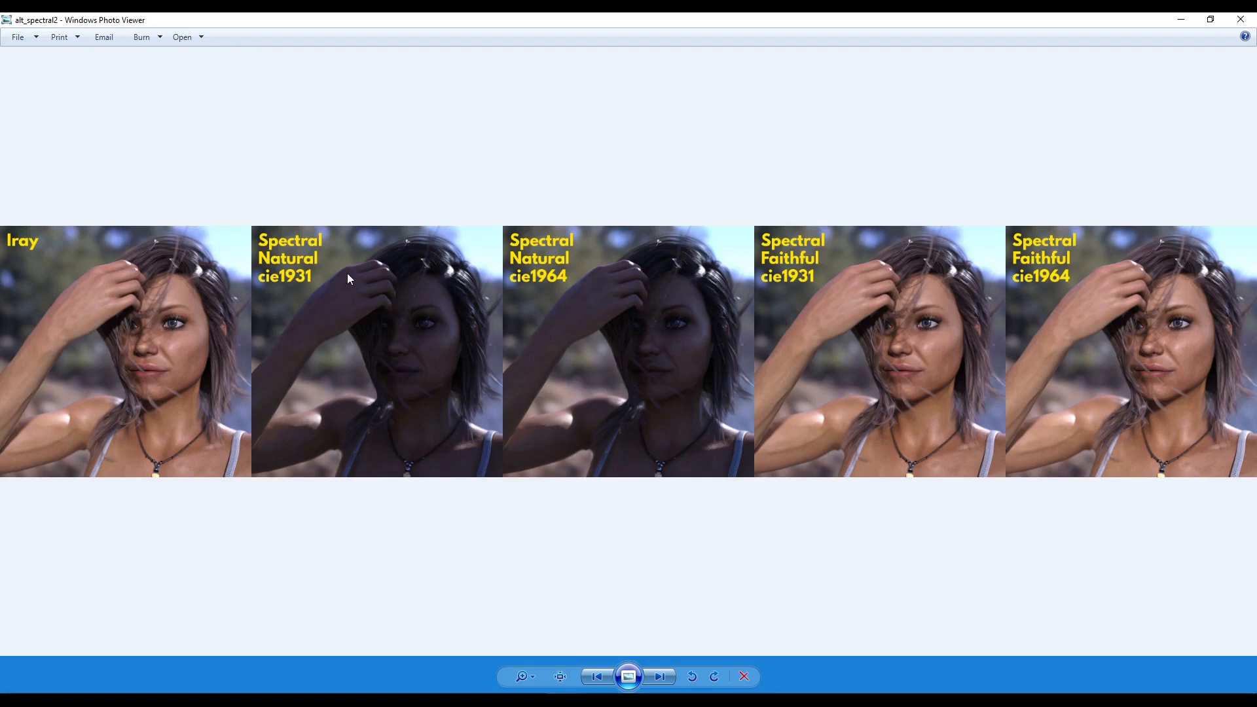
{"action": "mouse_move", "coordinate": [616, 471]}
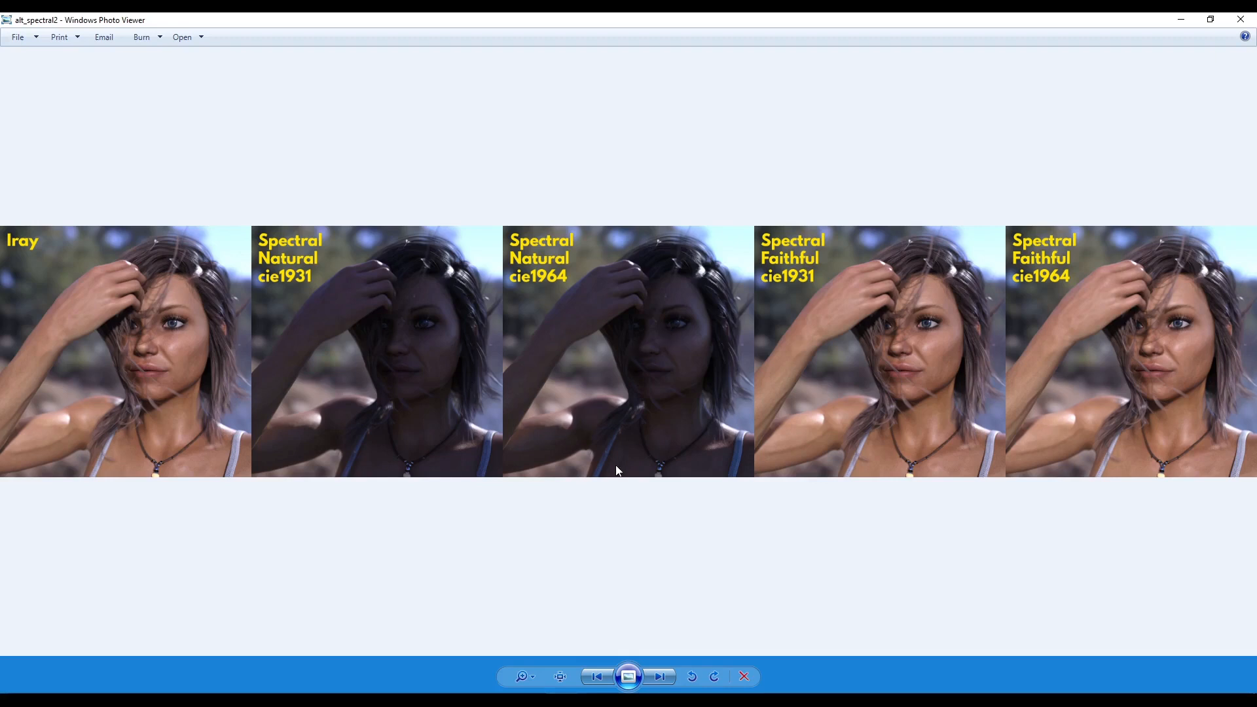
{"action": "mouse_move", "coordinate": [884, 337]}
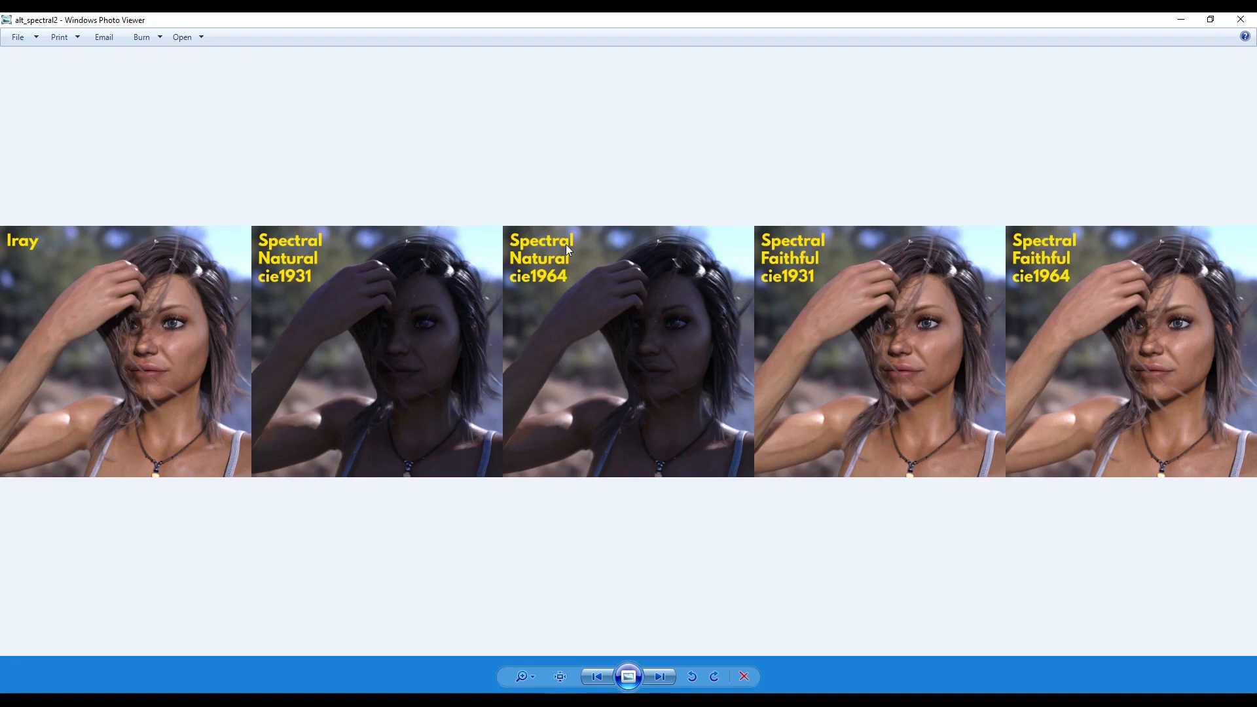
{"action": "mouse_move", "coordinate": [671, 338]}
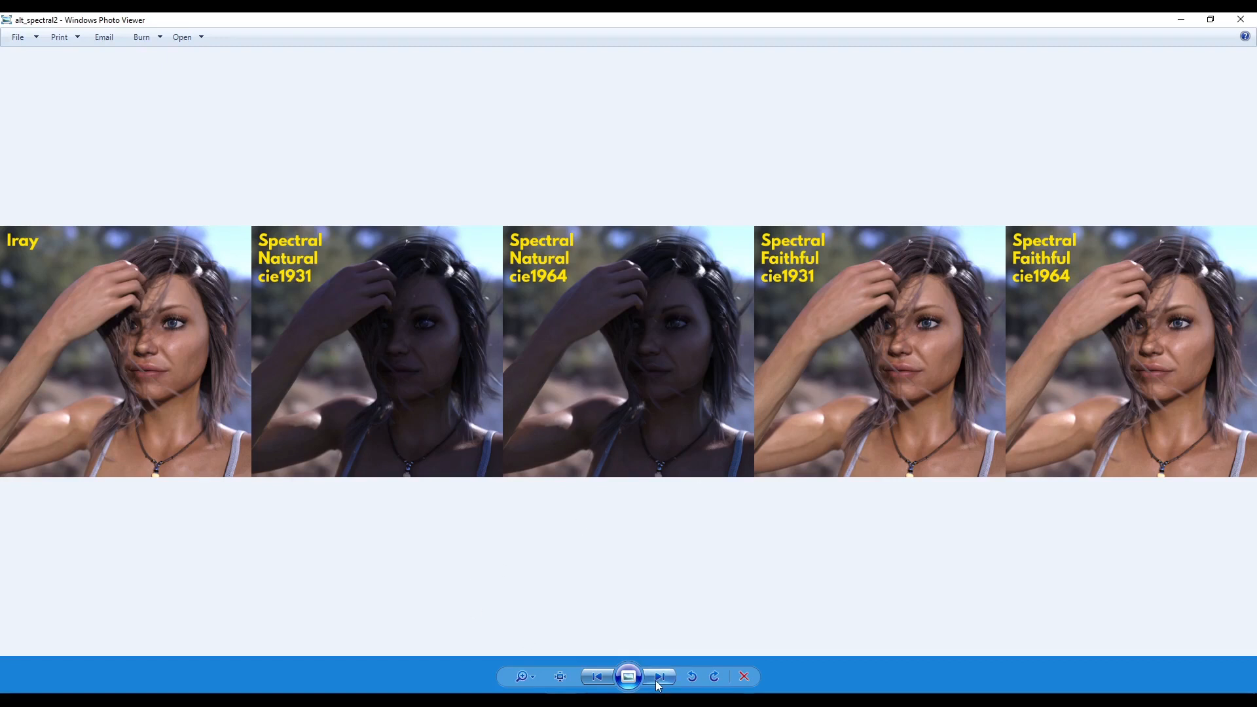
Step: Advance to alt_spectral2b comparing Iray with Spectral Faithful cie1931 and cie1964
{"action": "left_click", "coordinate": [659, 675]}
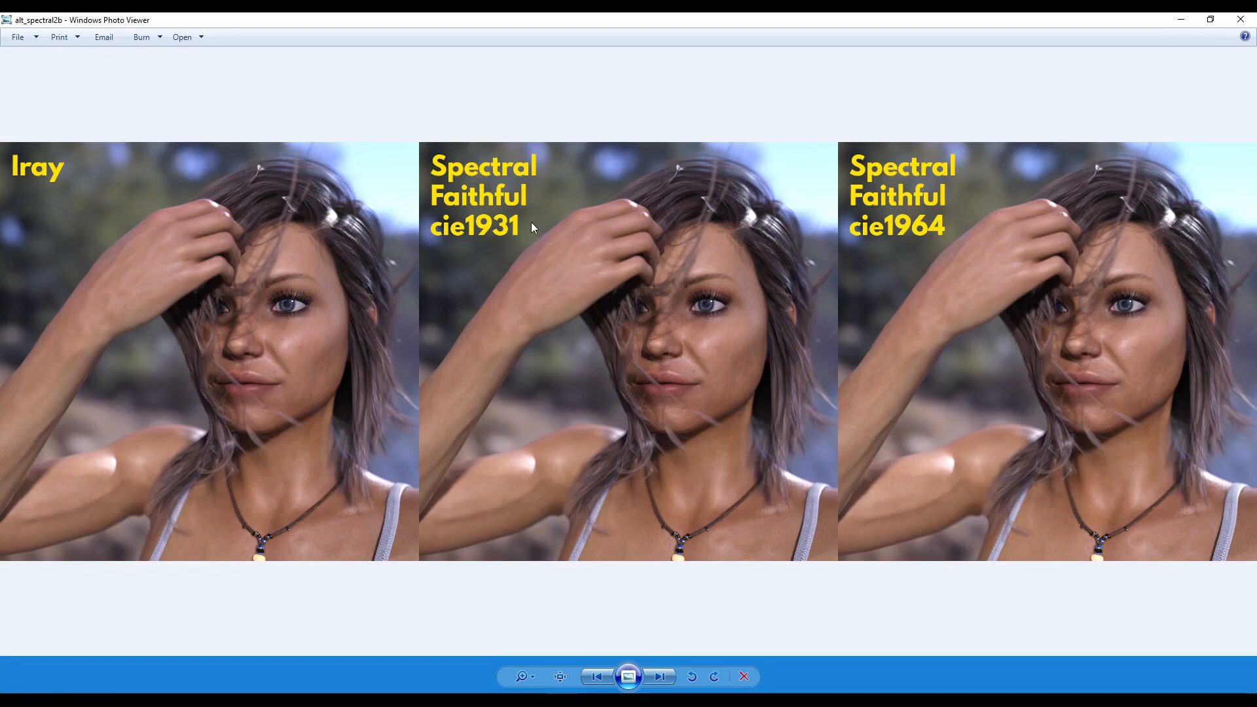
{"action": "mouse_move", "coordinate": [606, 261]}
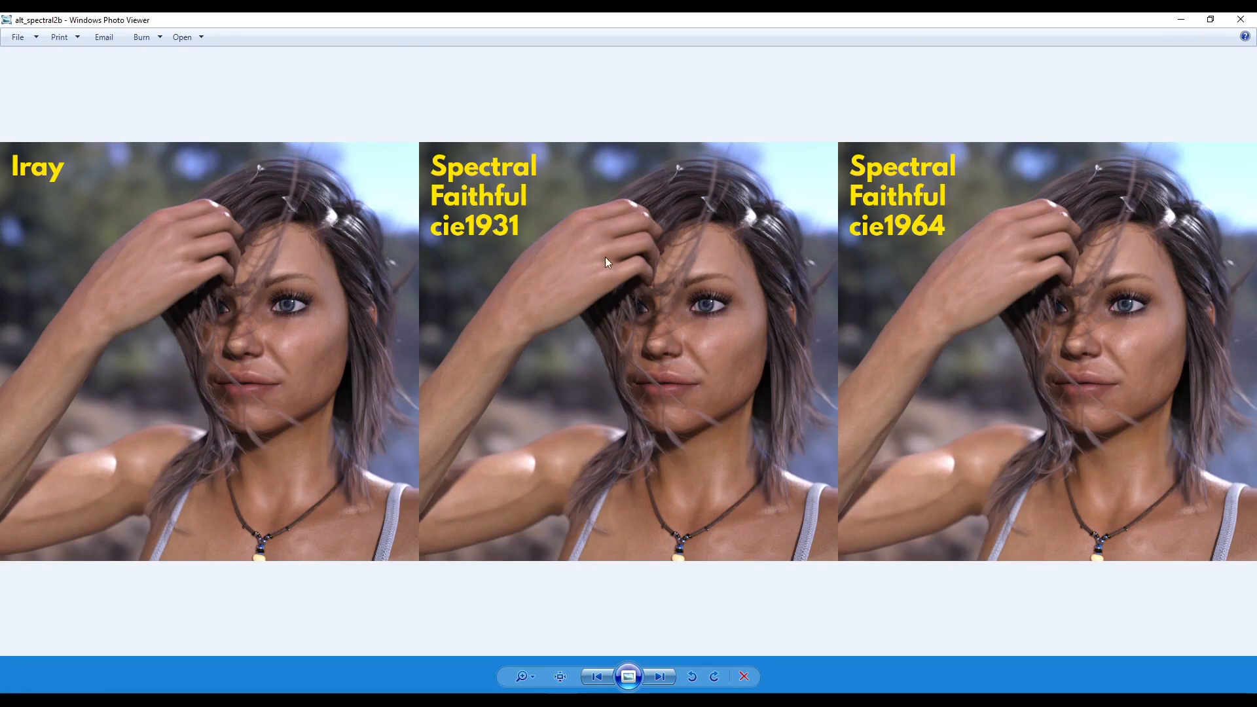
{"action": "mouse_move", "coordinate": [954, 270]}
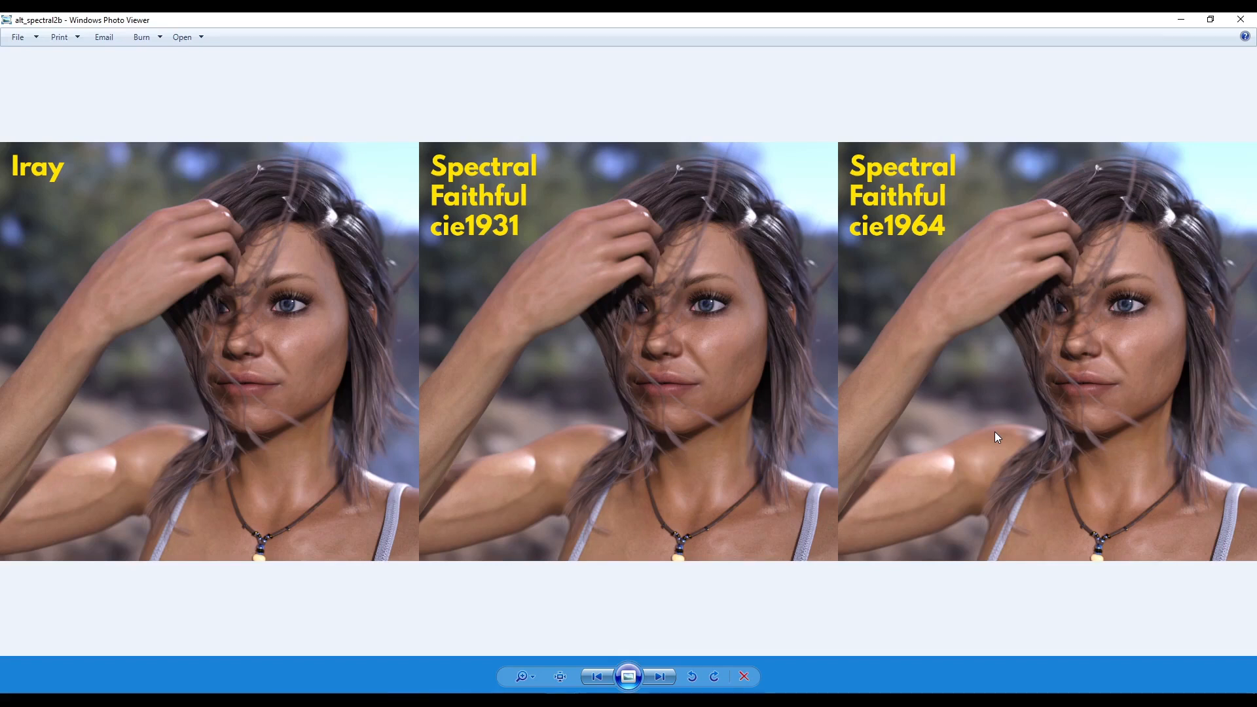
{"action": "mouse_move", "coordinate": [979, 477]}
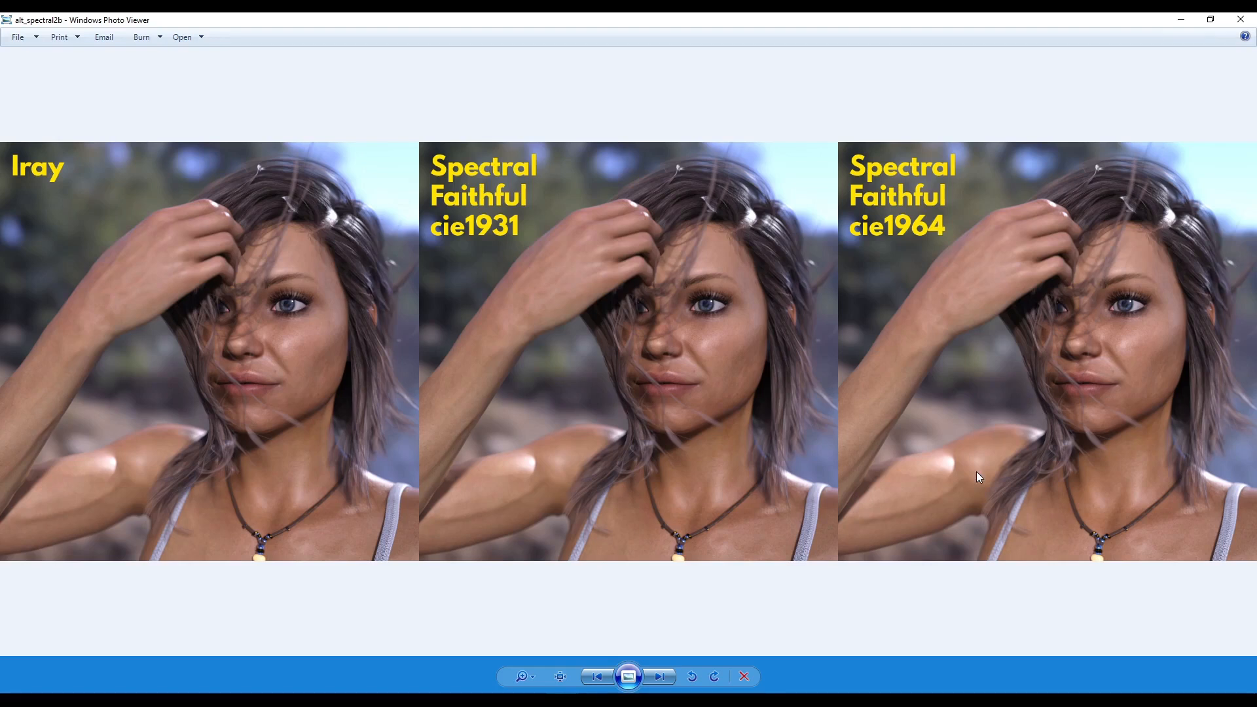
{"action": "mouse_move", "coordinate": [1073, 321]}
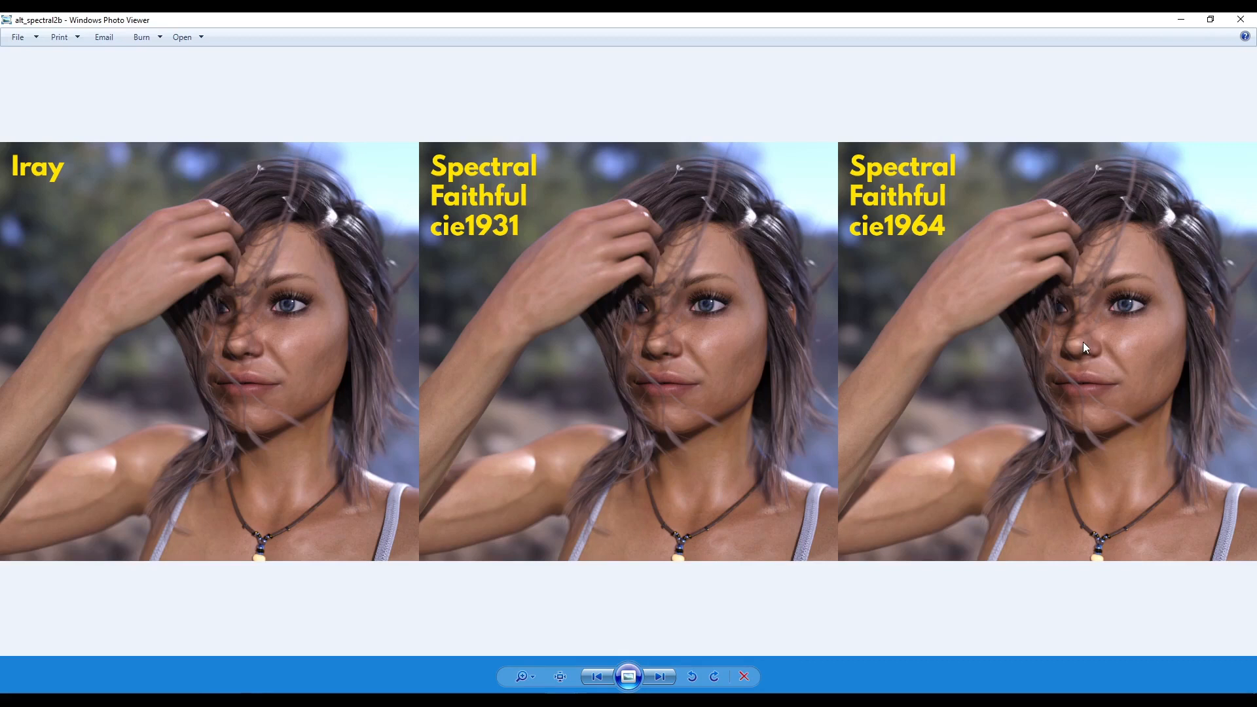
{"action": "mouse_move", "coordinate": [853, 444]}
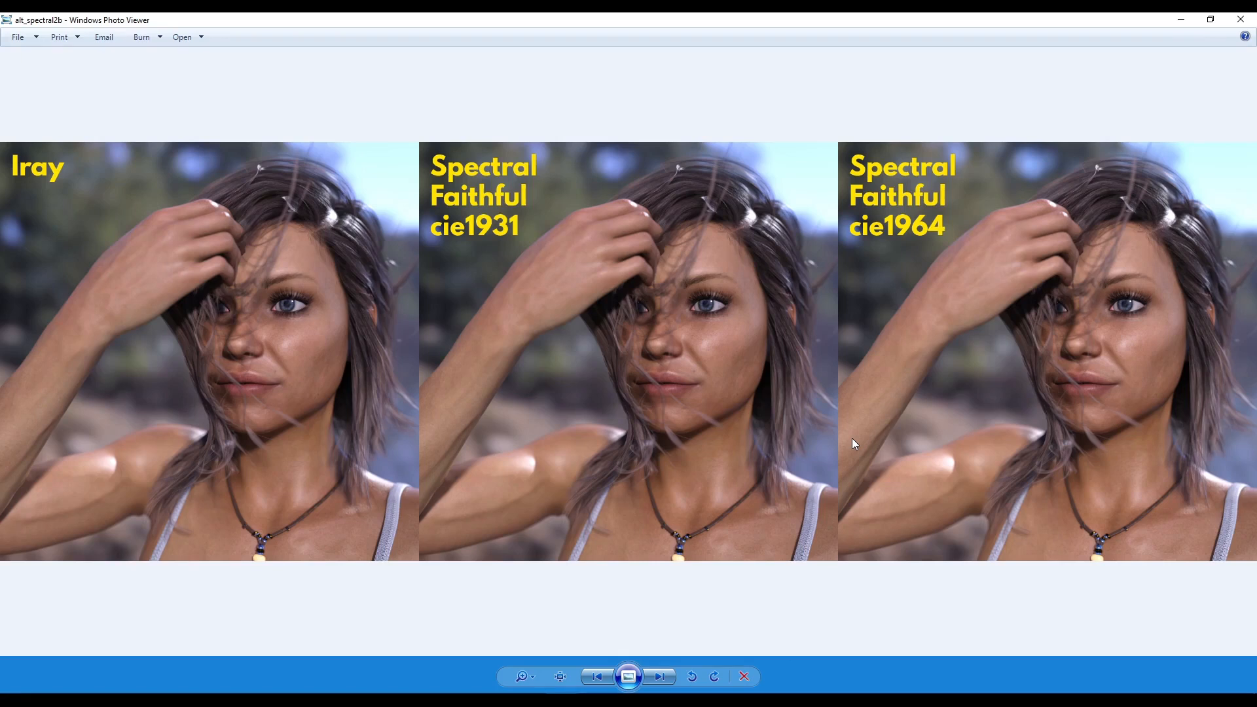
{"action": "mouse_move", "coordinate": [724, 446]}
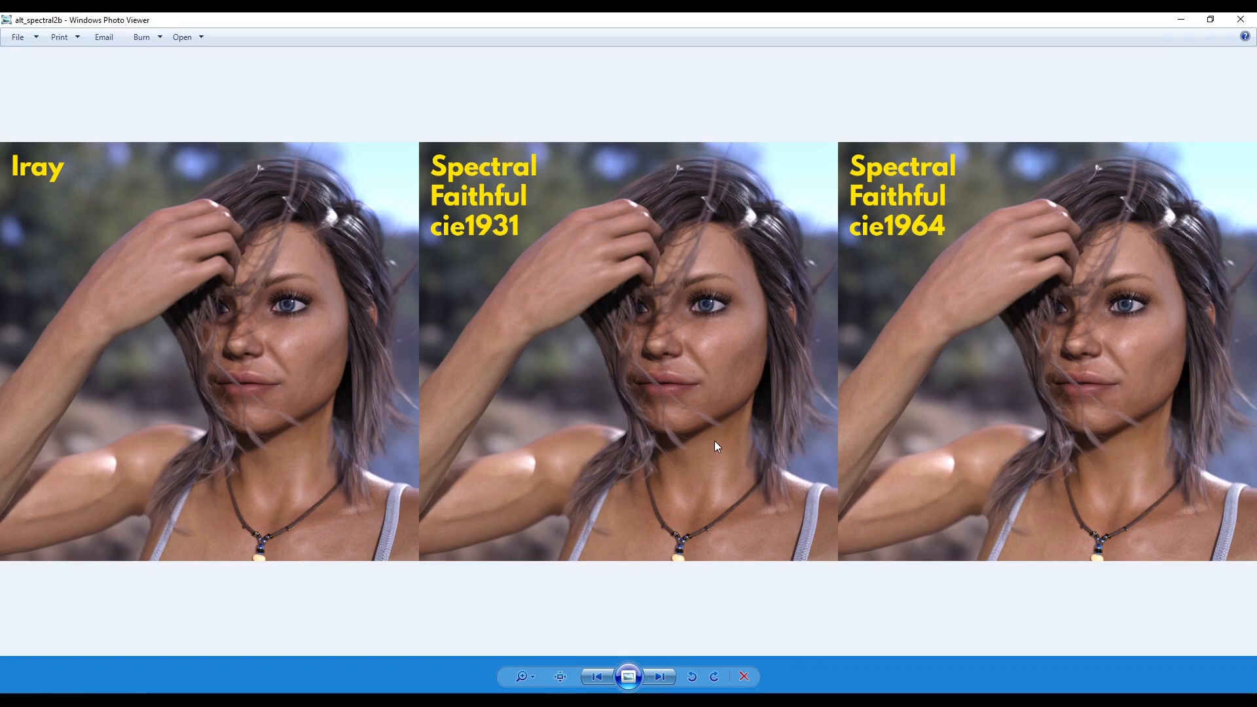
{"action": "mouse_move", "coordinate": [719, 444]}
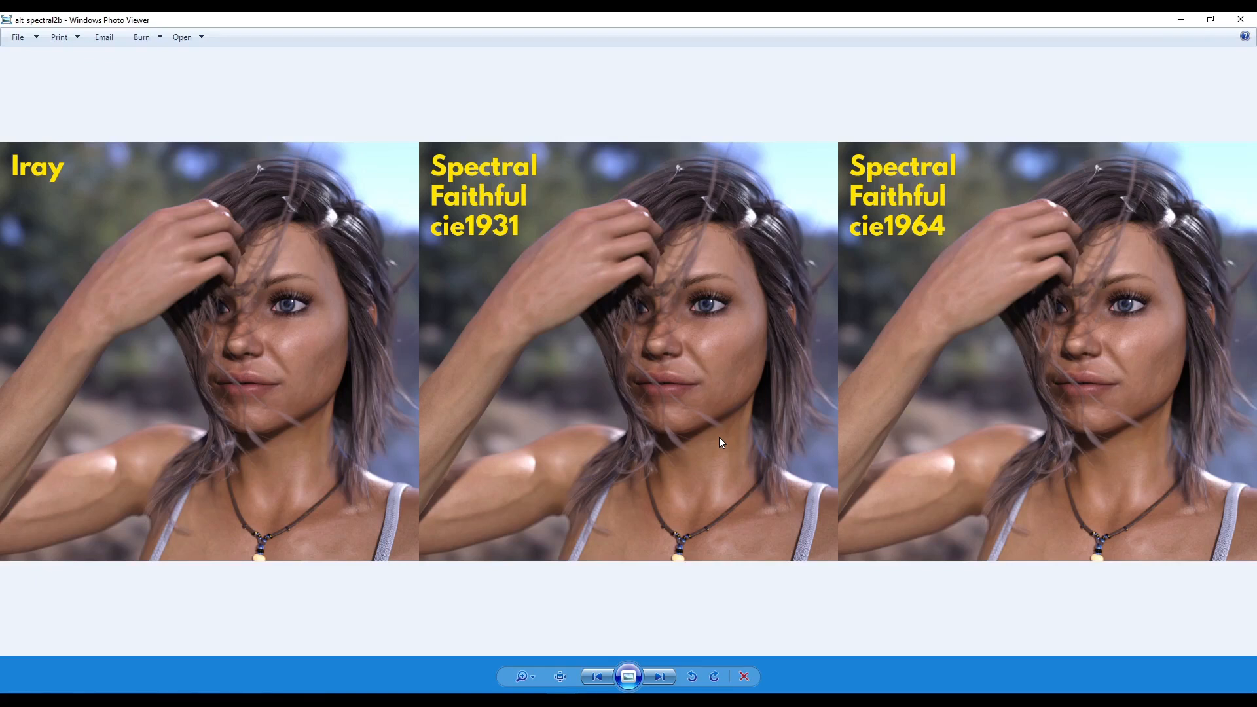
{"action": "mouse_move", "coordinate": [1113, 278]}
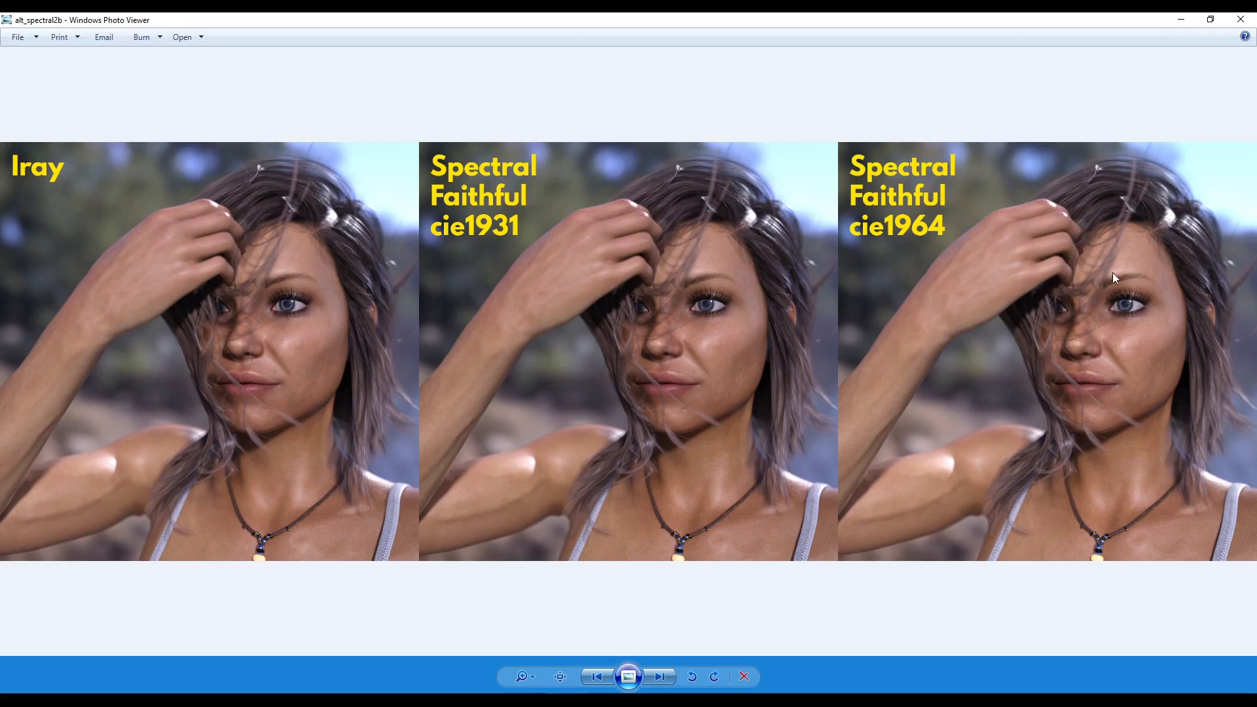
{"action": "mouse_move", "coordinate": [710, 327]}
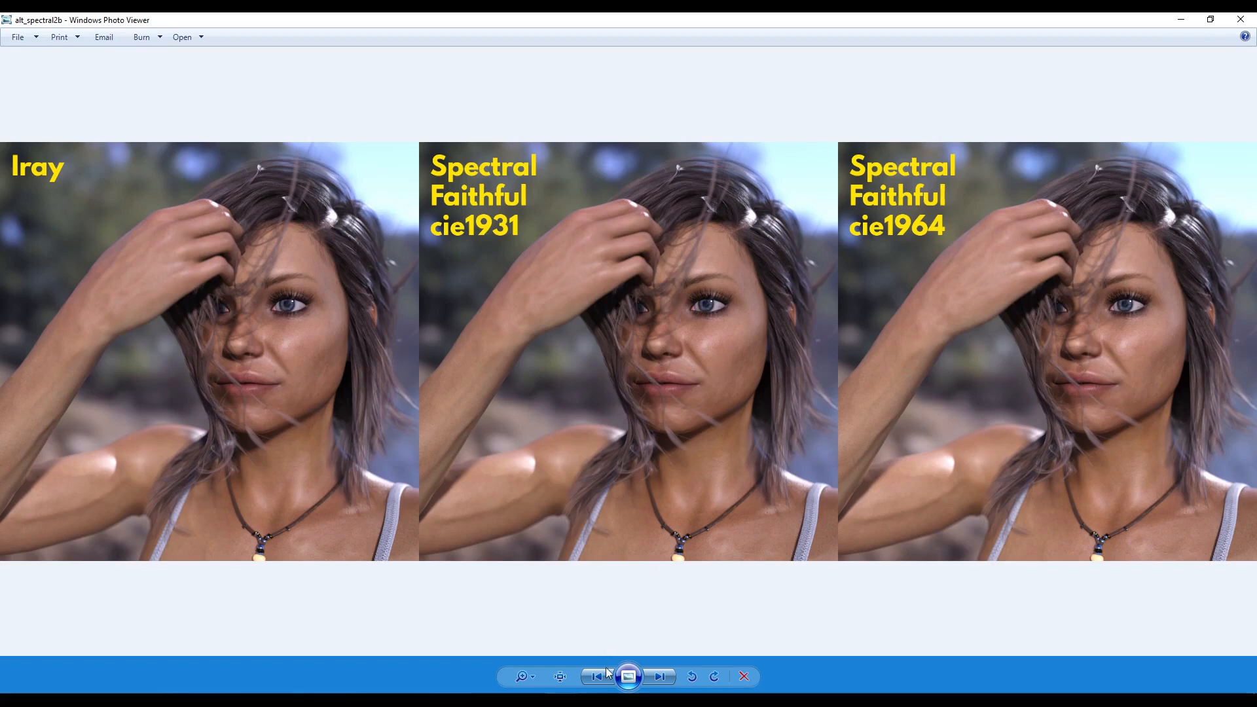
Step: Advance to the dark iray_spectral_render1b Iray versus Spectral Faithful Cie1931/Cie1964 comparison
{"action": "left_click", "coordinate": [657, 676]}
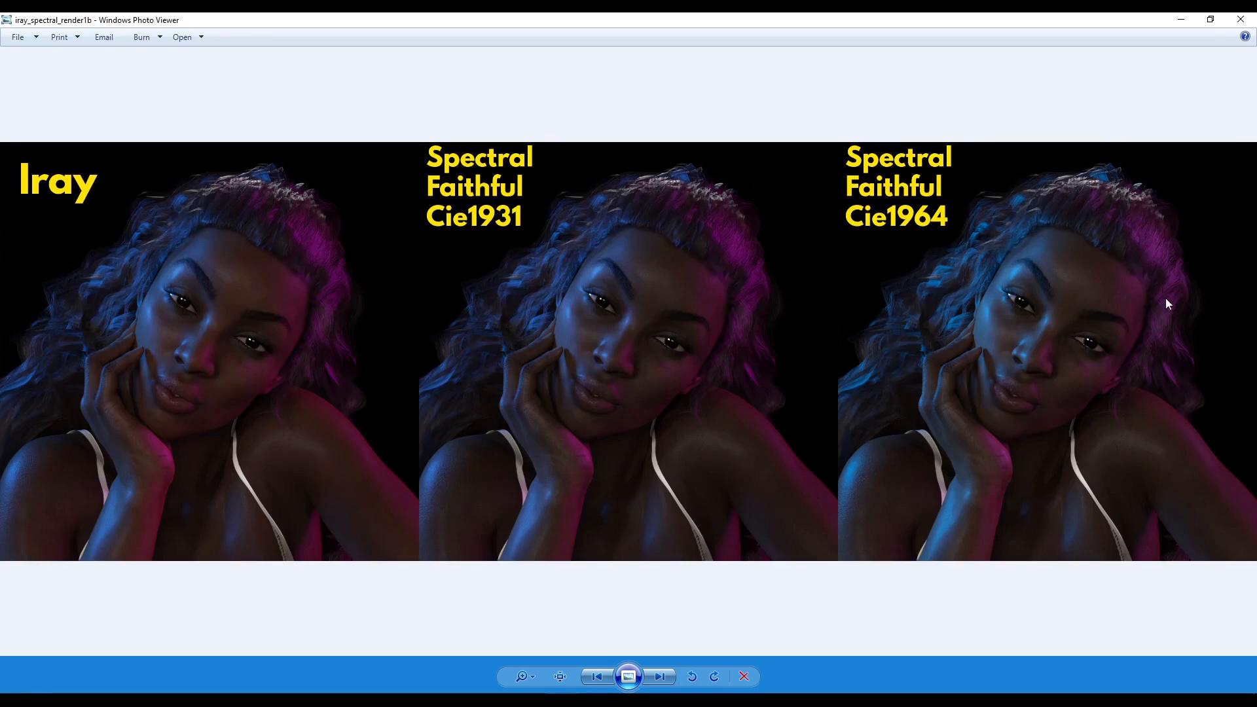
{"action": "mouse_move", "coordinate": [856, 499]}
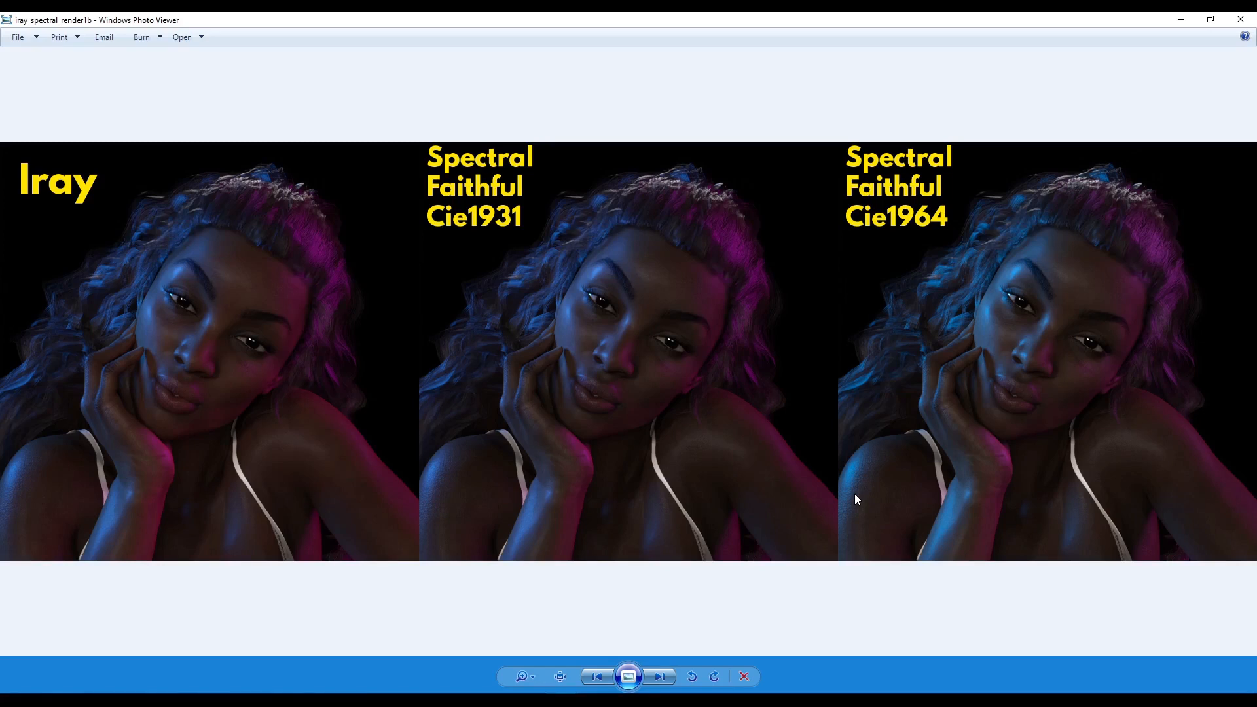
{"action": "mouse_move", "coordinate": [851, 499]}
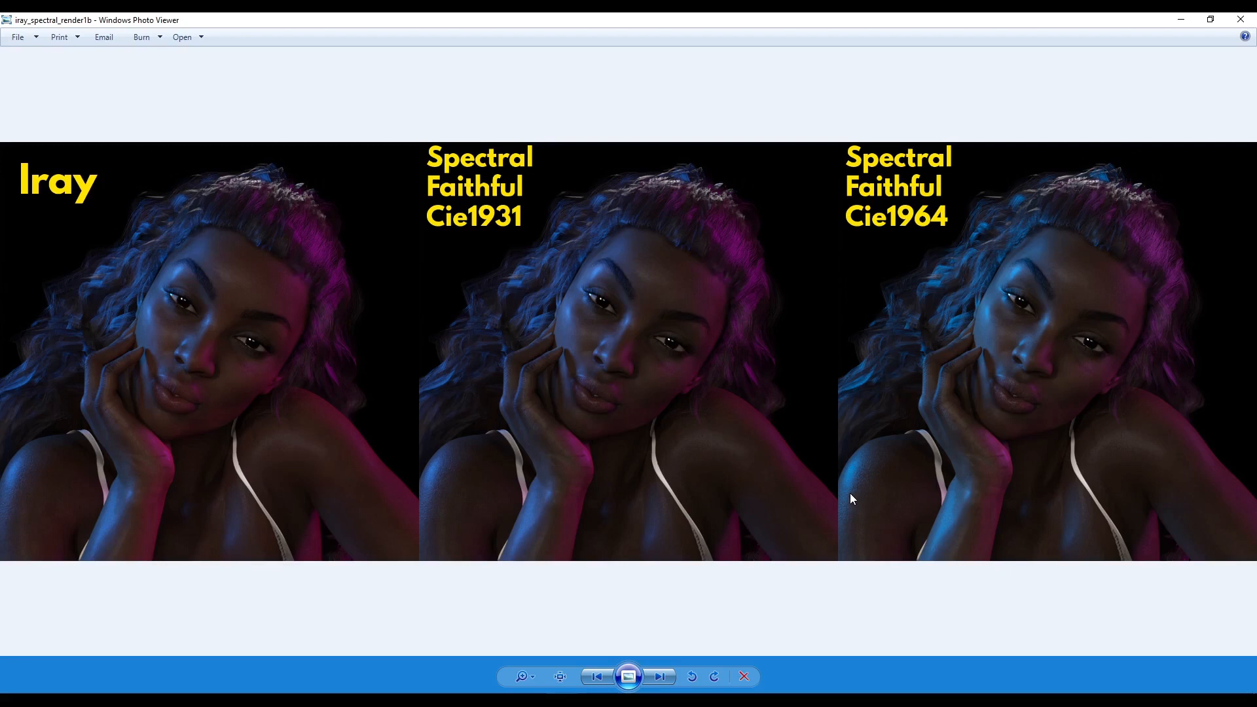
{"action": "mouse_move", "coordinate": [838, 479]}
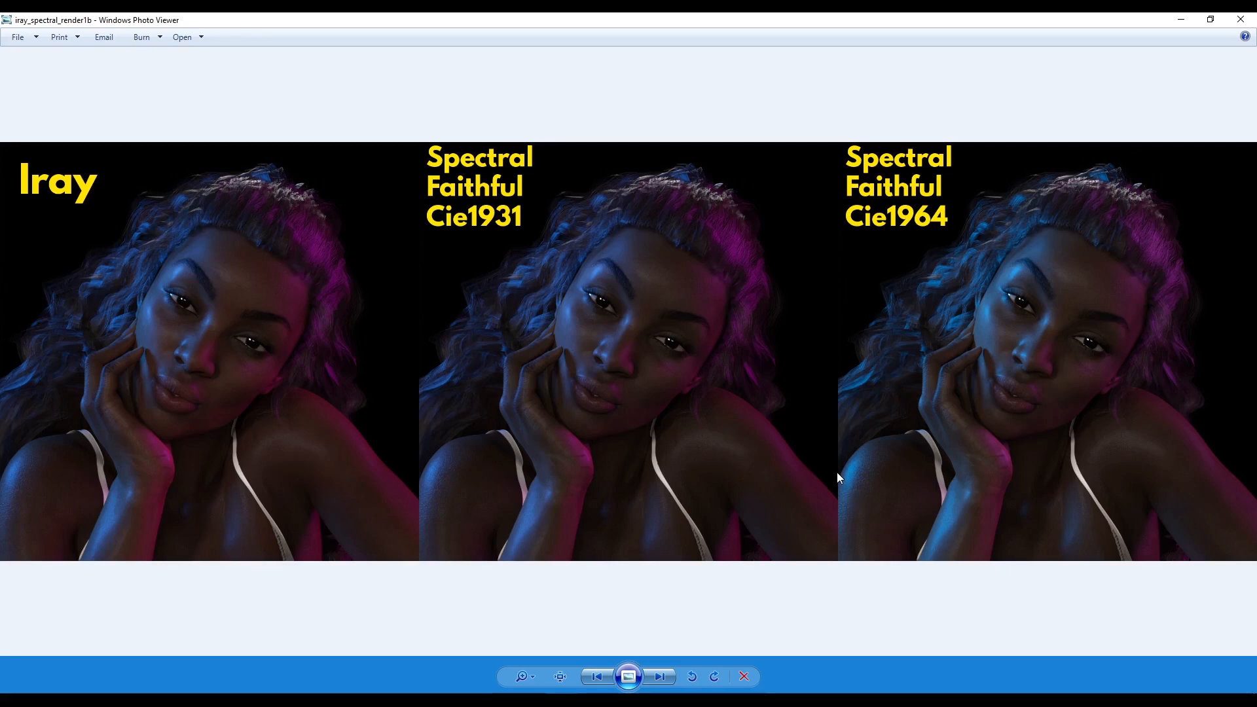
{"action": "mouse_move", "coordinate": [837, 473]}
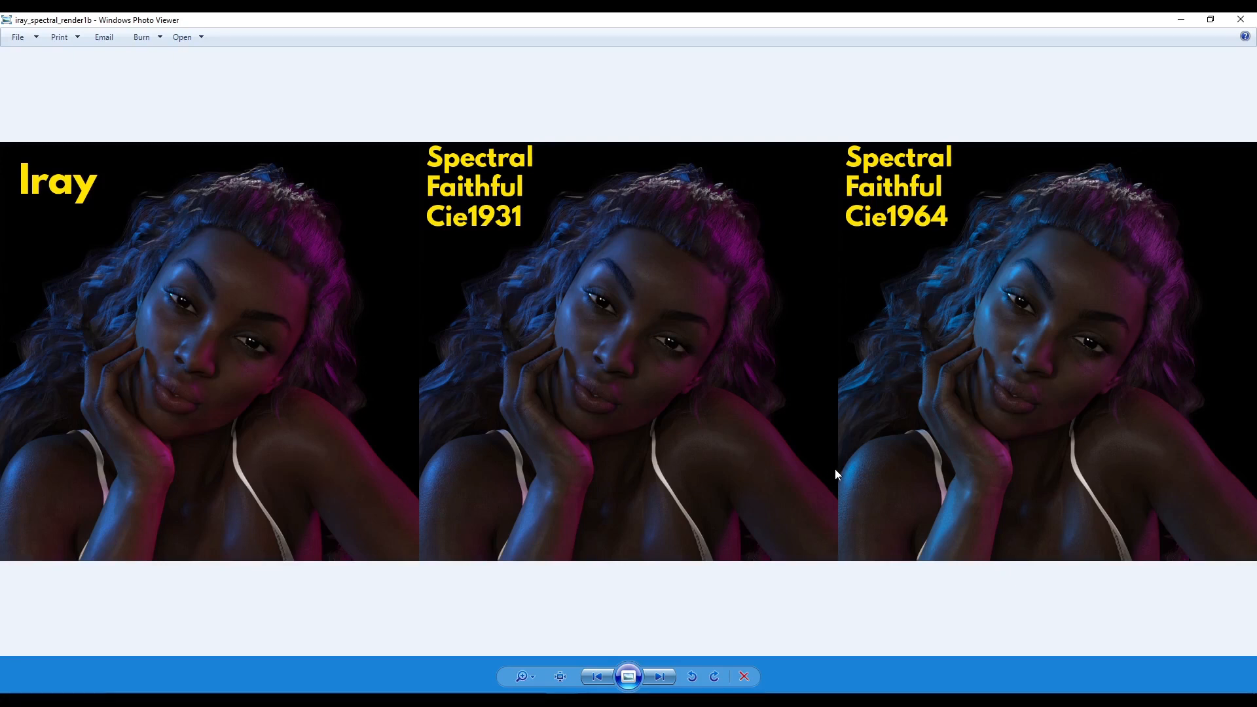